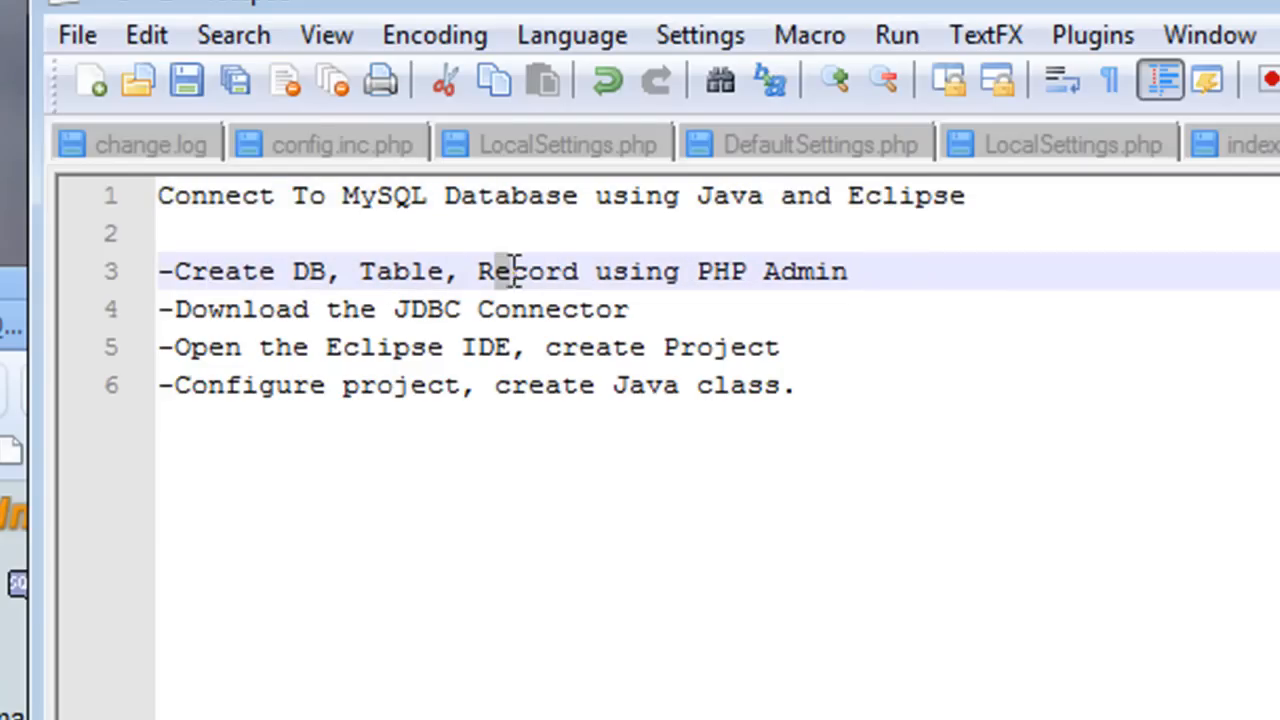
Highlight the notes text, then create an empty database named testdb
double_click(527, 271)
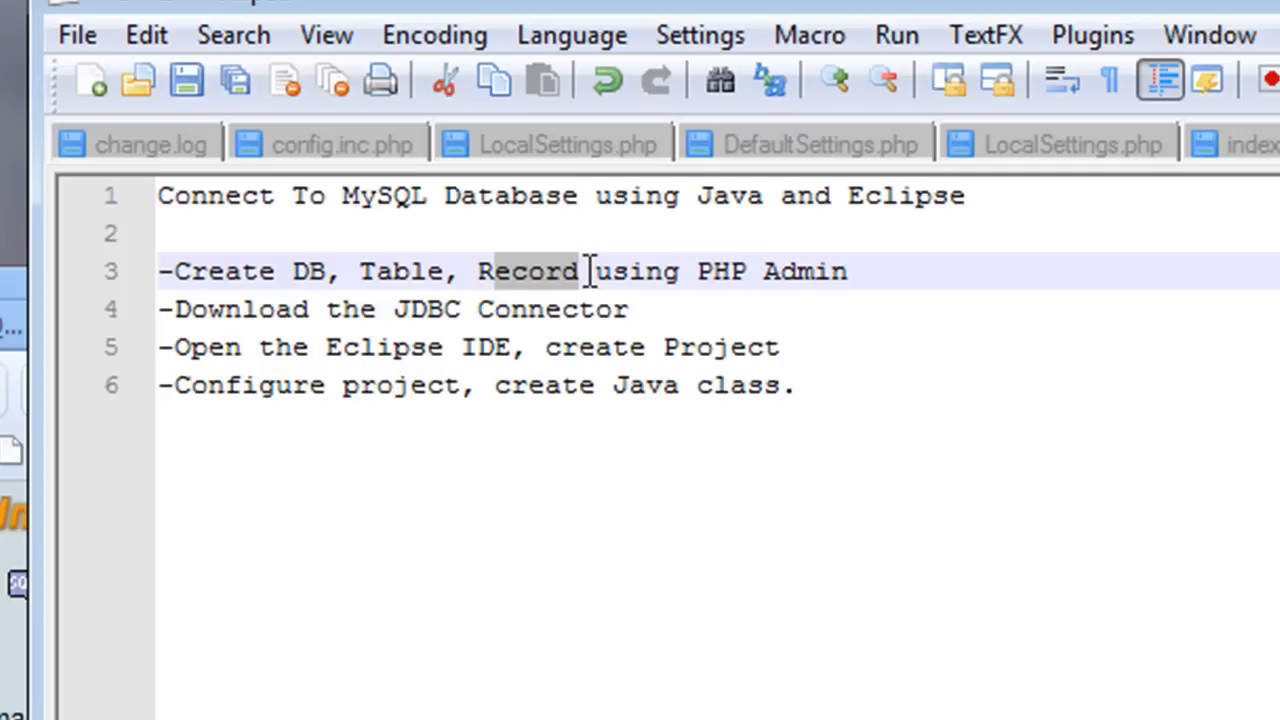
left_click_drag(588, 271, 870, 271)
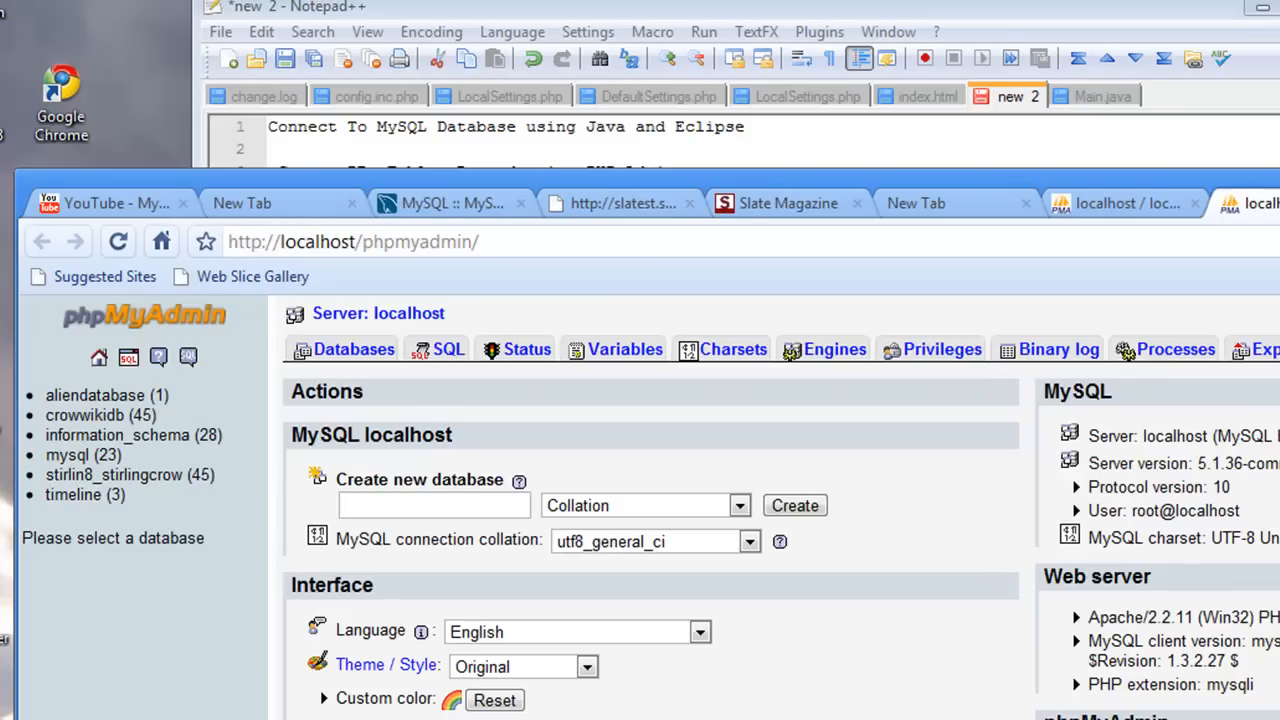
mouse_move(945, 192)
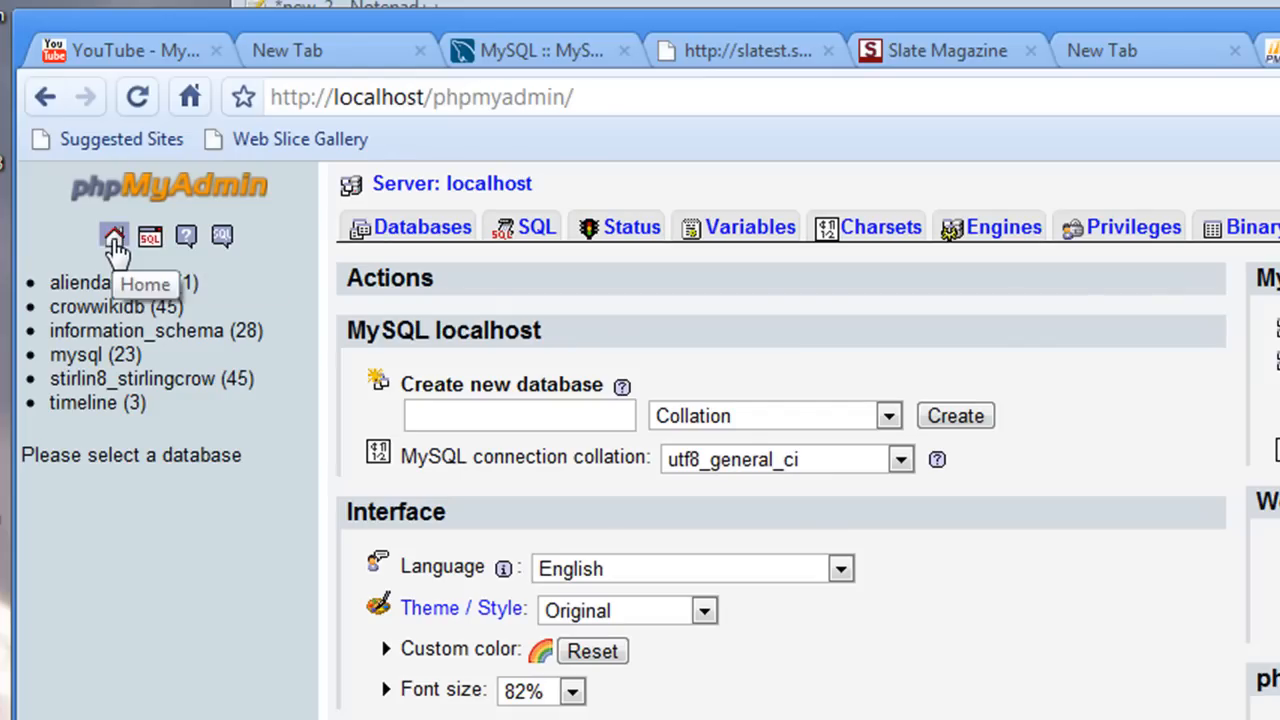
mouse_move(128, 178)
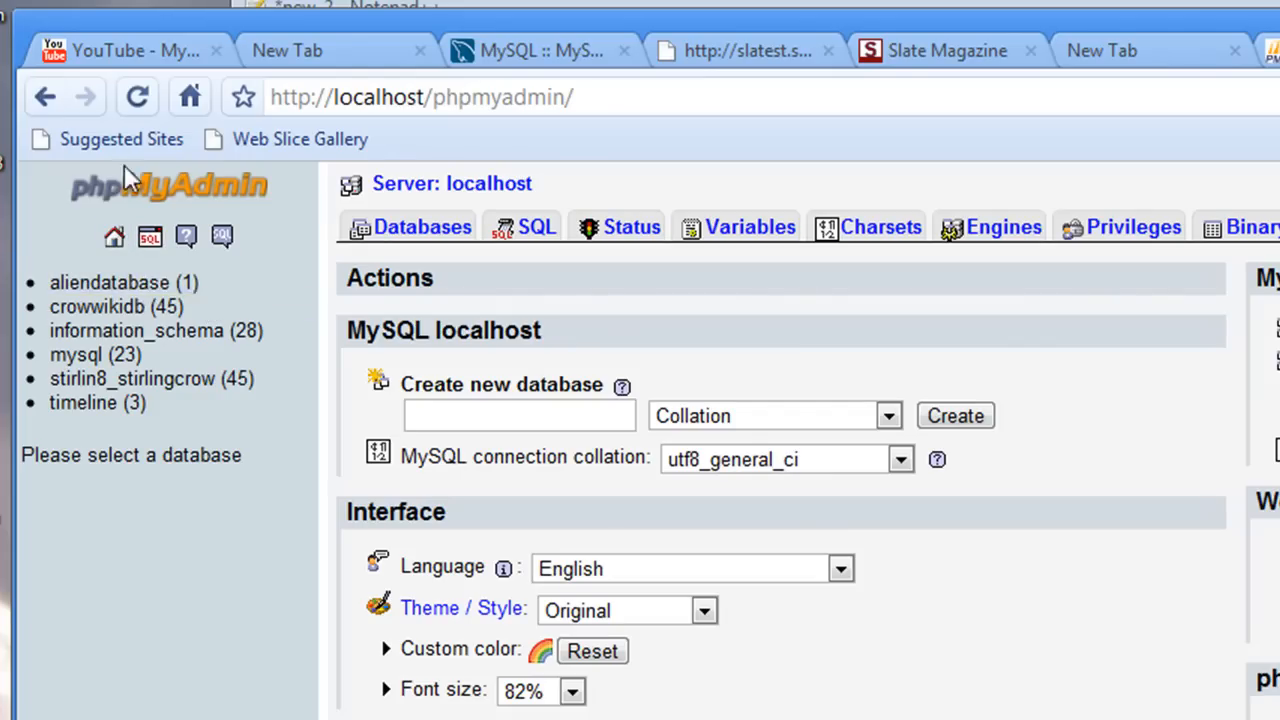
mouse_move(483, 400)
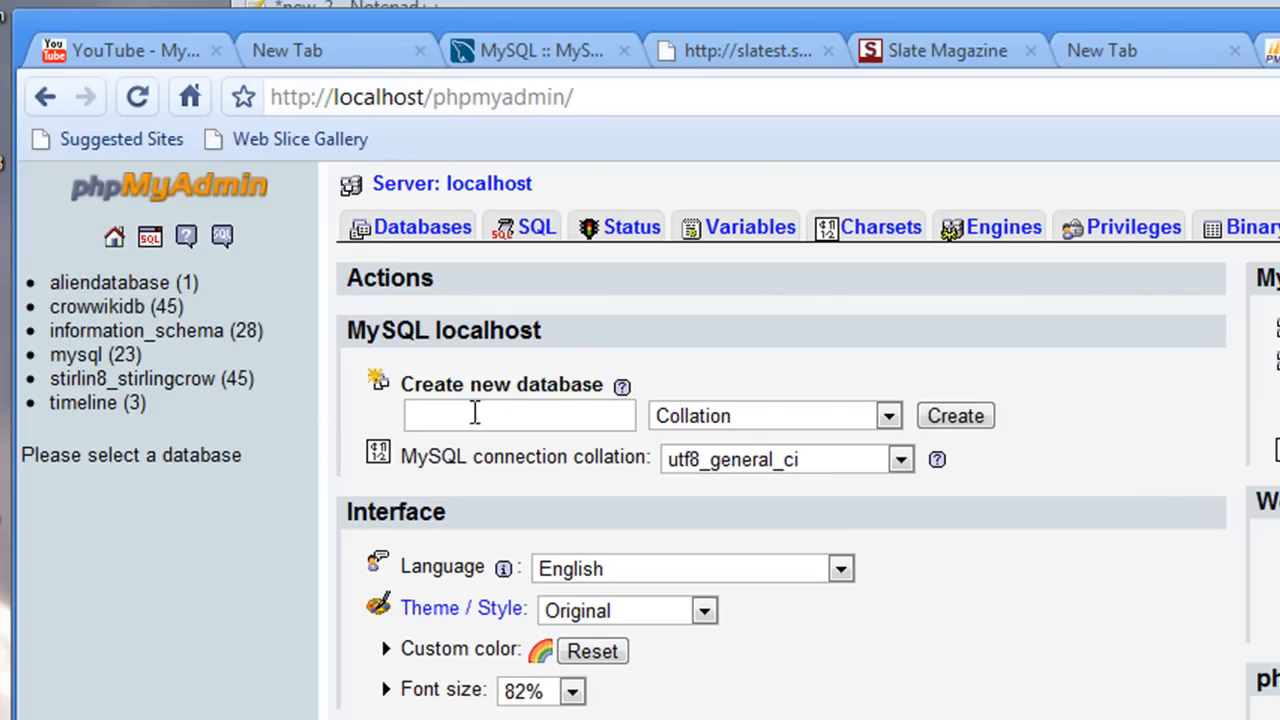
left_click(518, 415)
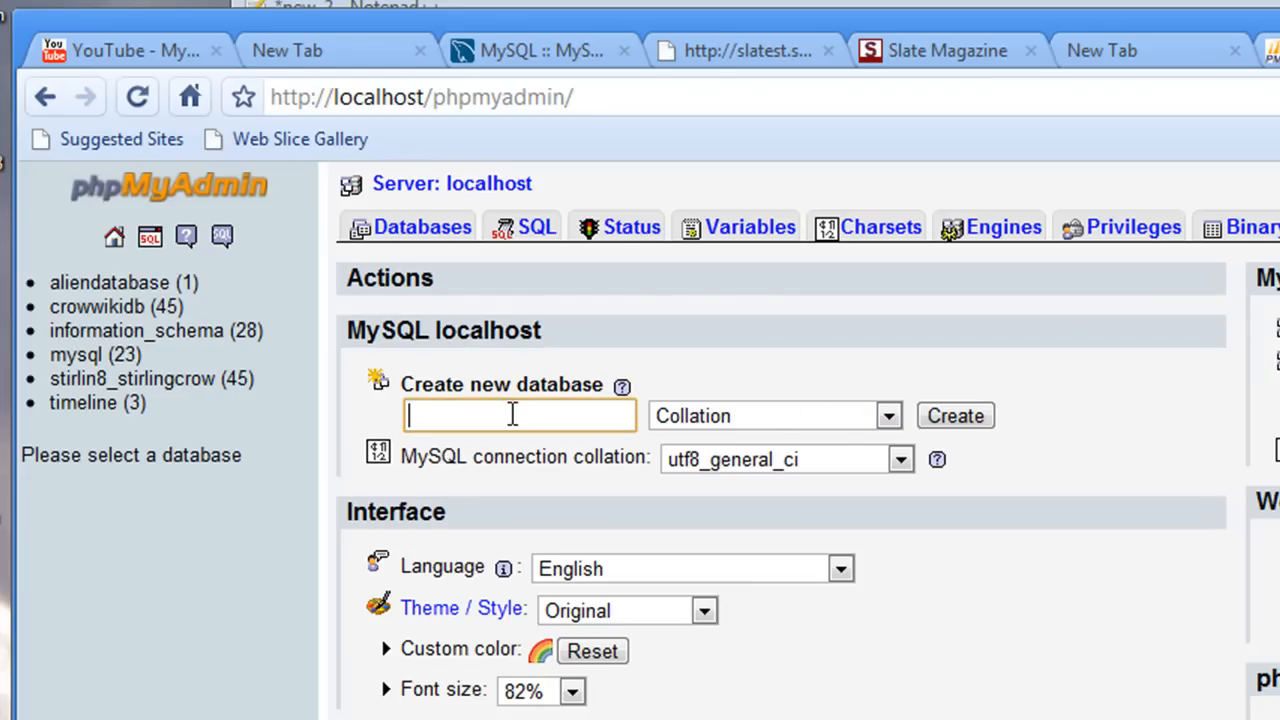
type("test")
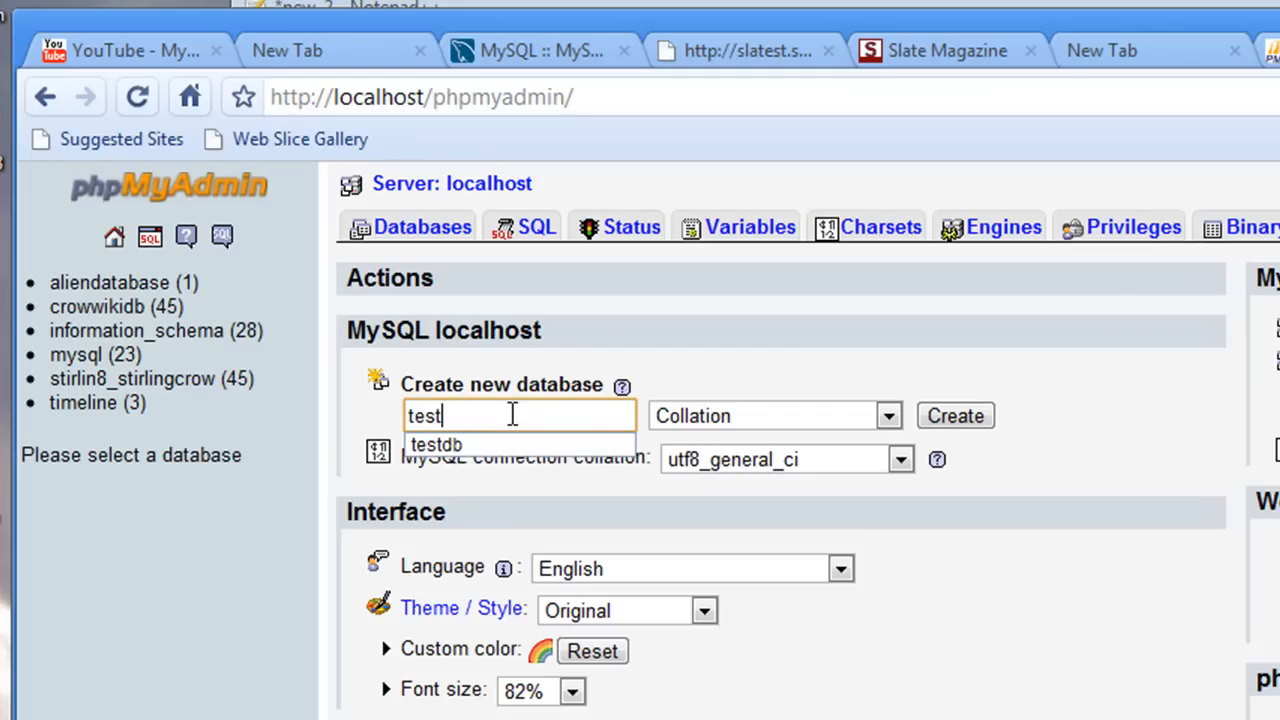
type("db")
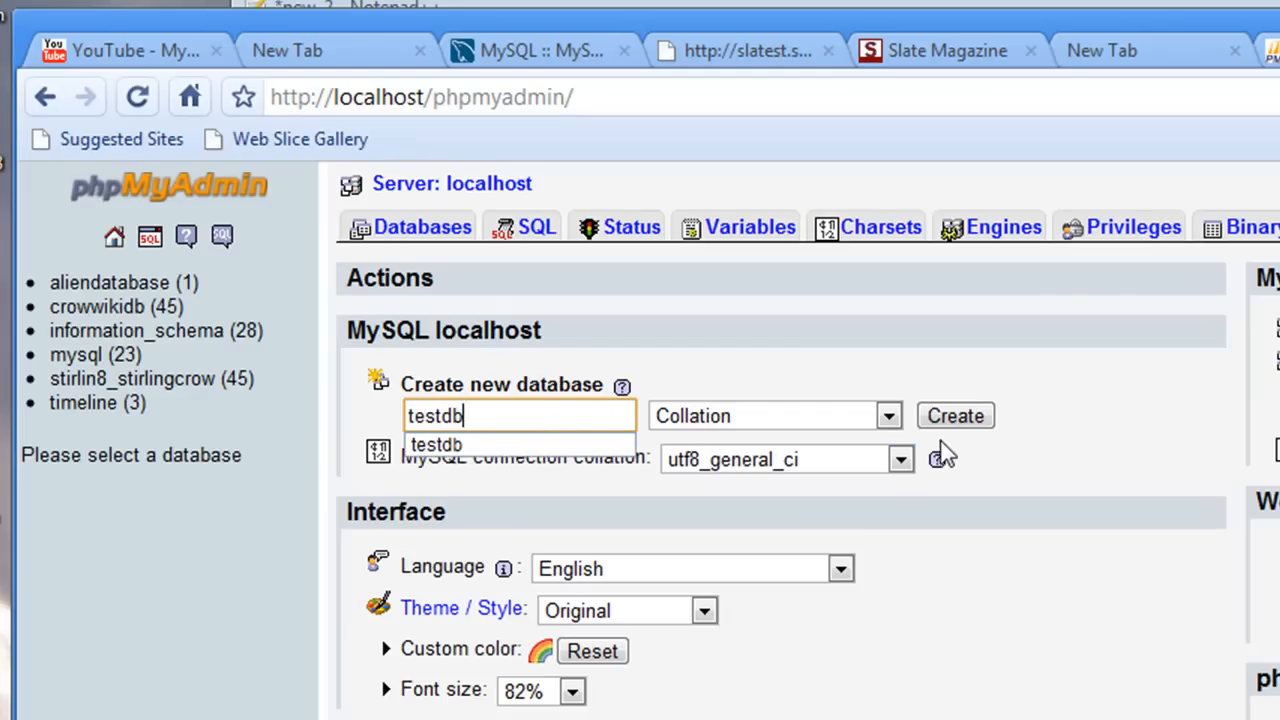
left_click(954, 415)
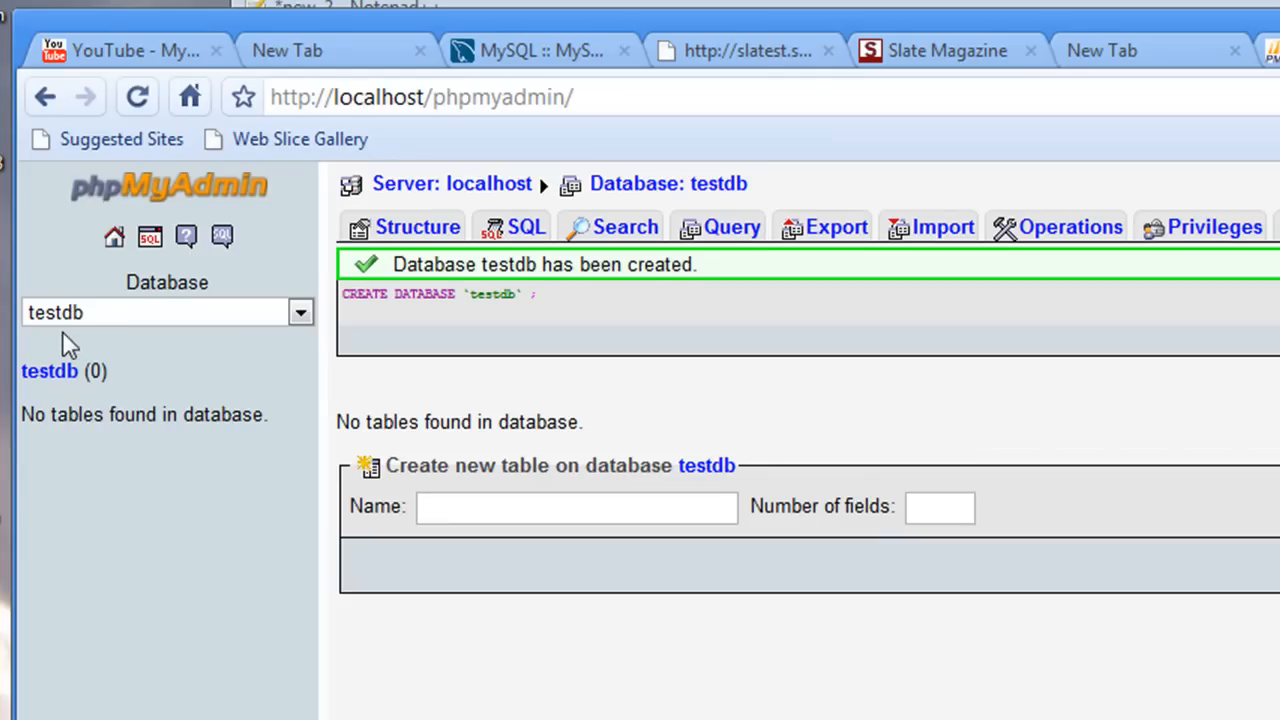
mouse_move(408, 472)
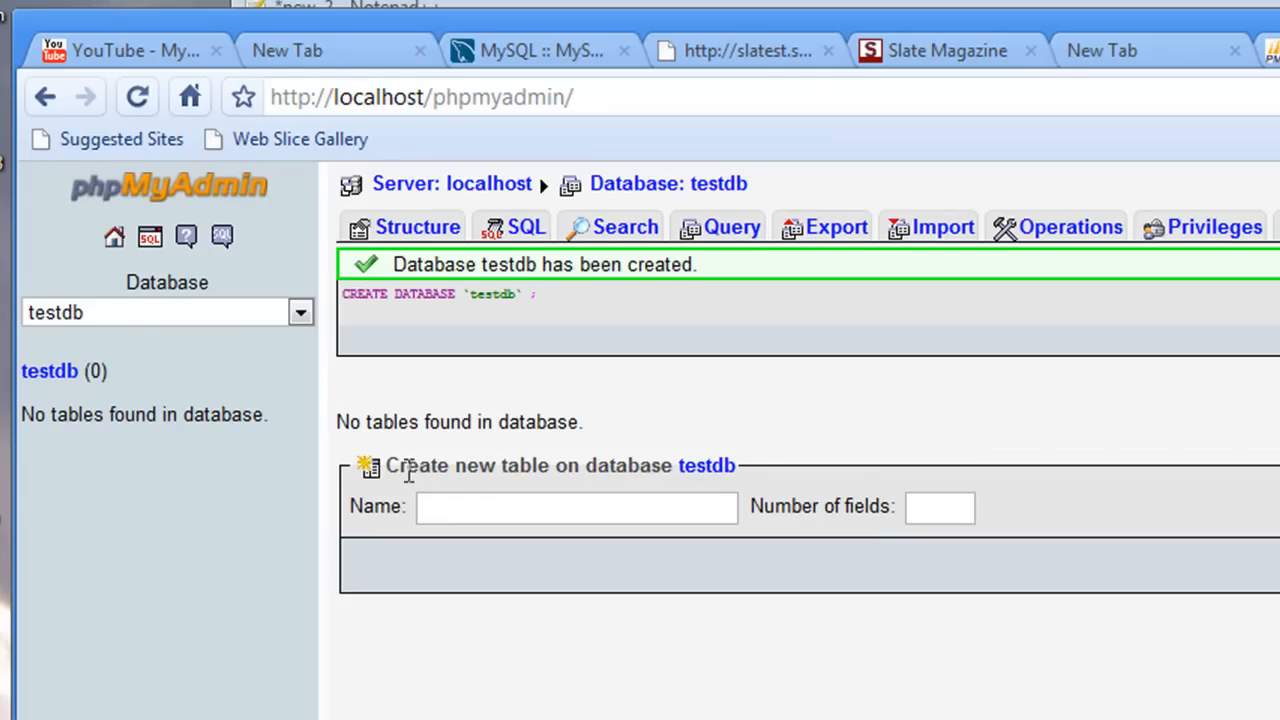
Start a table named names with 2 fields, naming the columns first and last
left_click(576, 507)
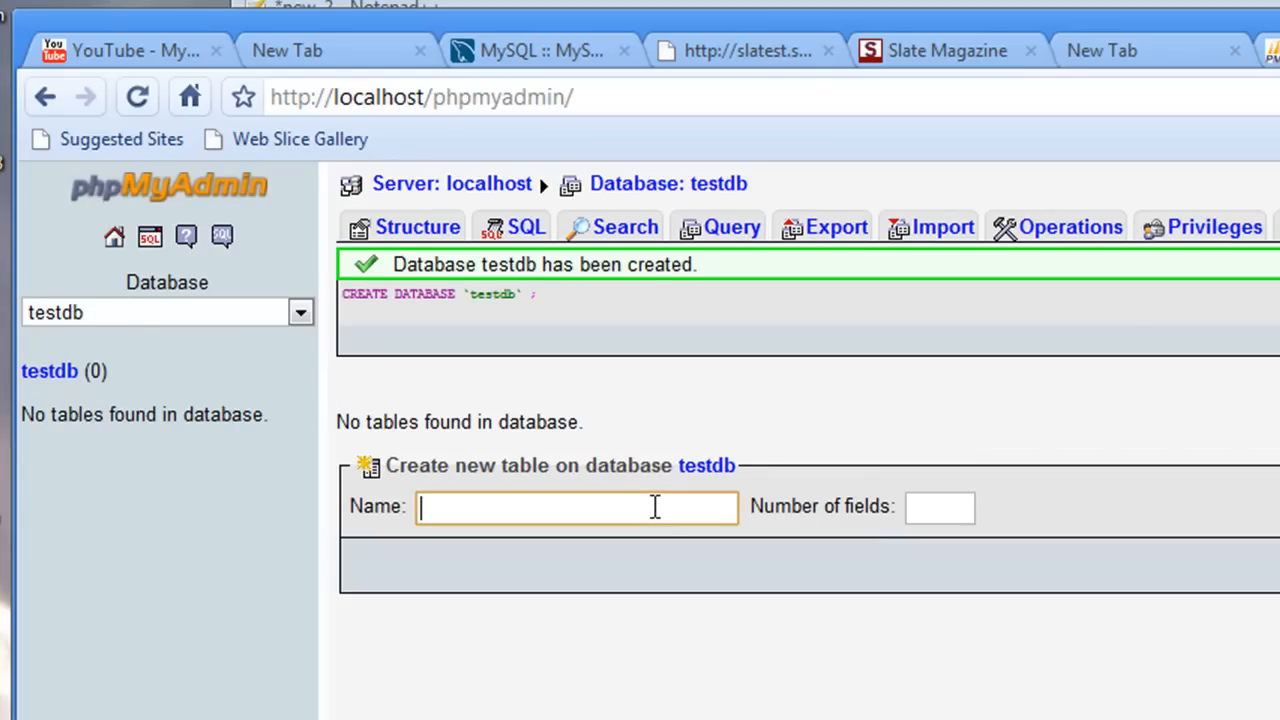
type("names")
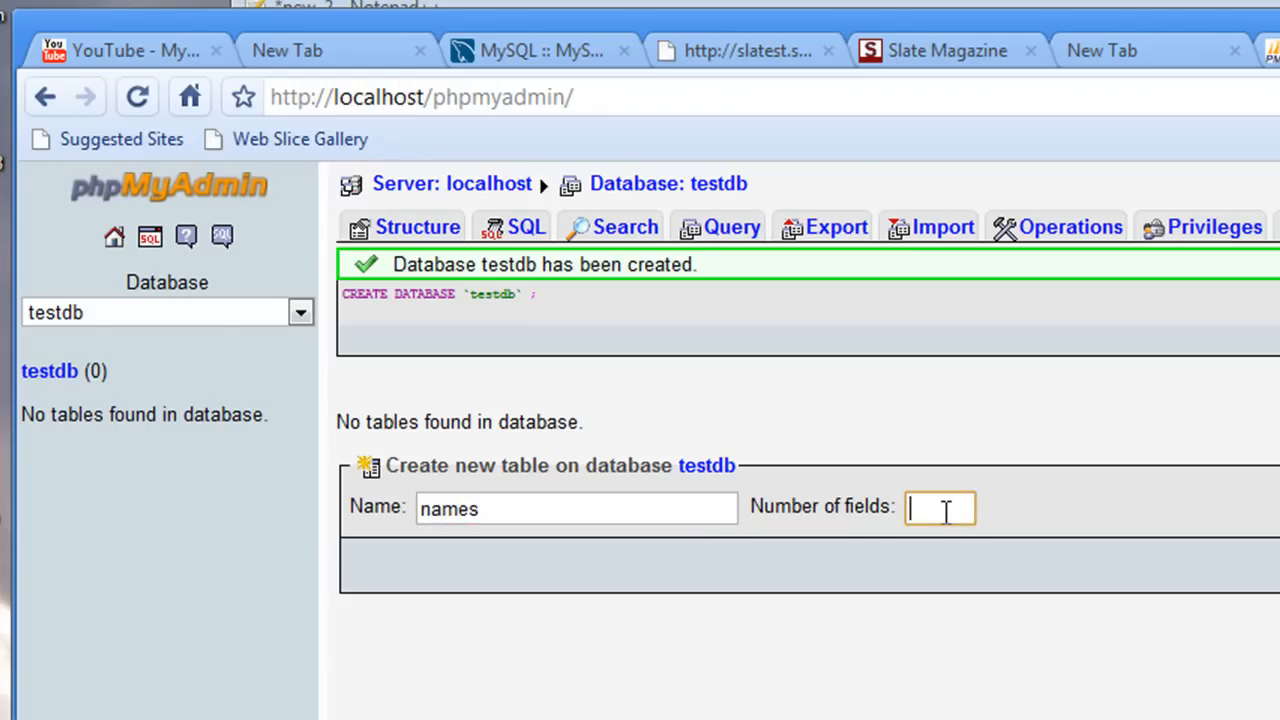
type("2")
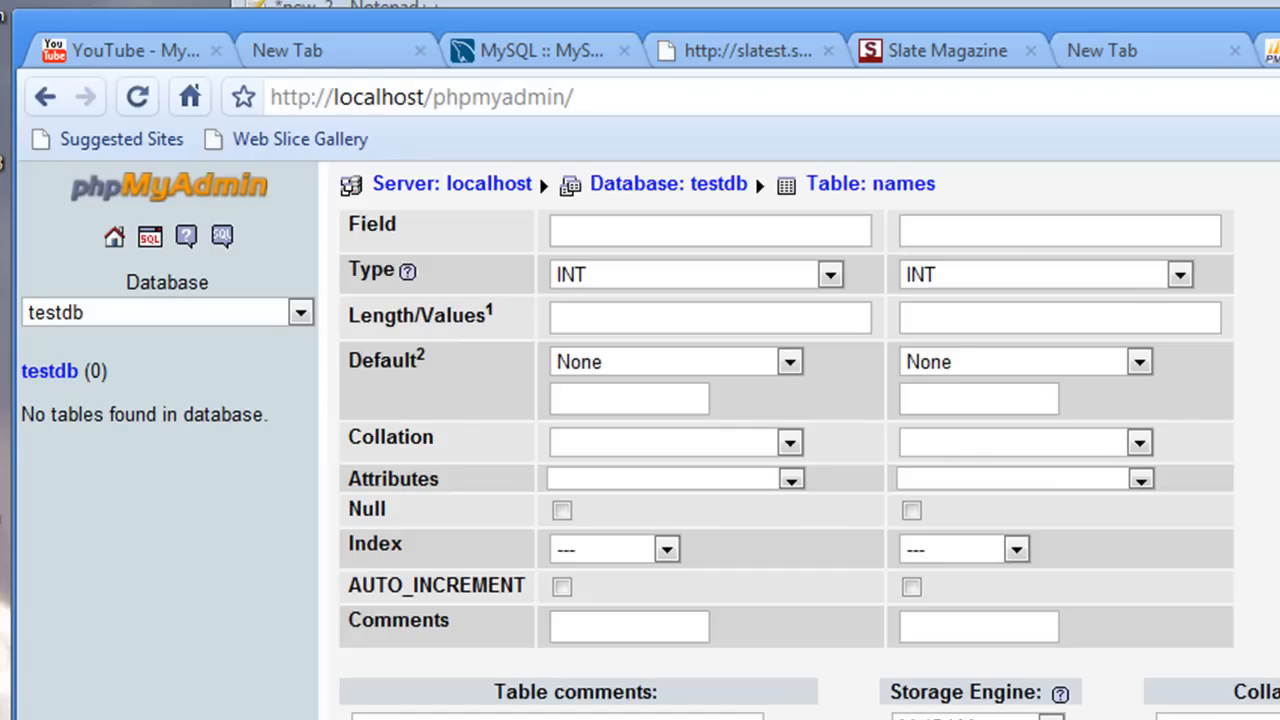
left_click(709, 230)
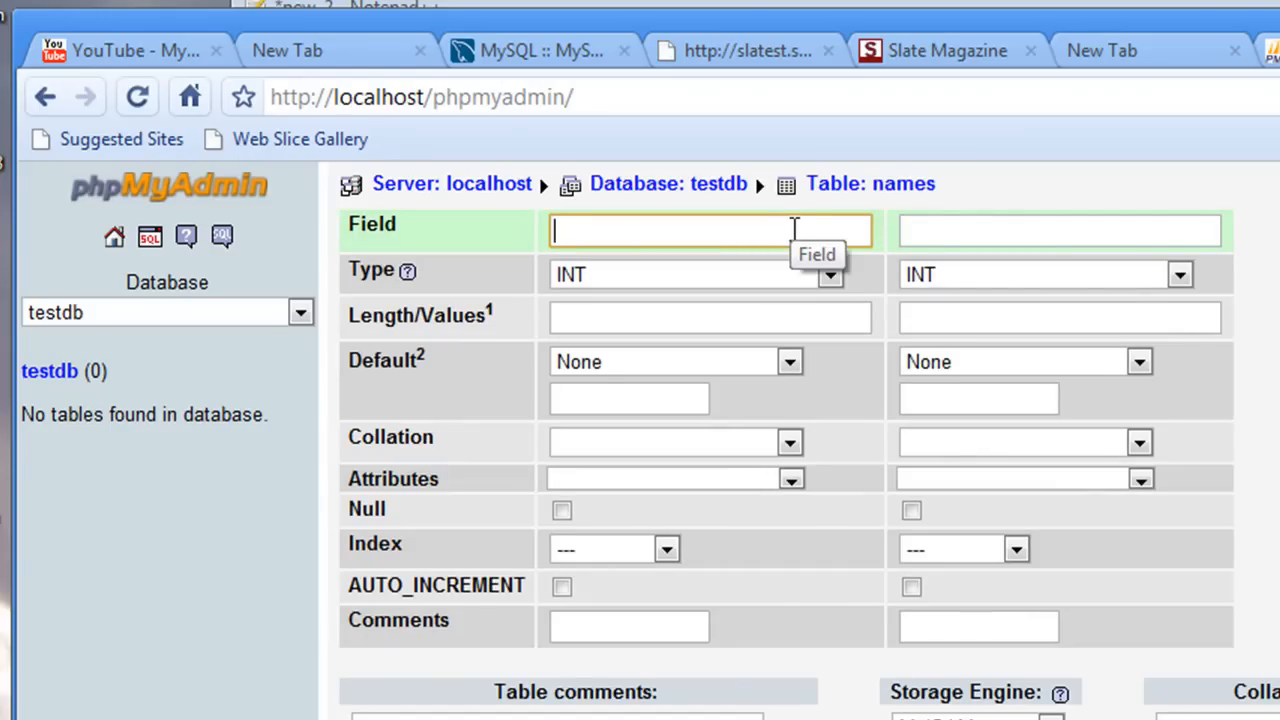
type("first")
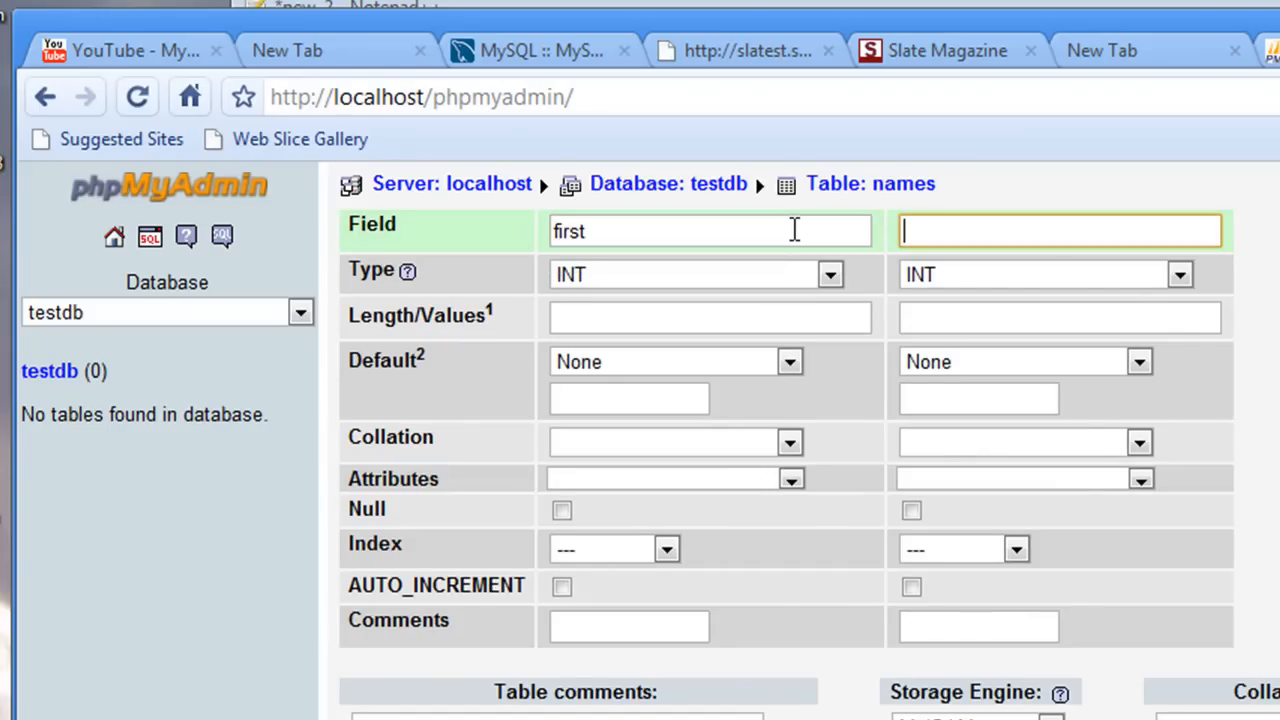
type("last")
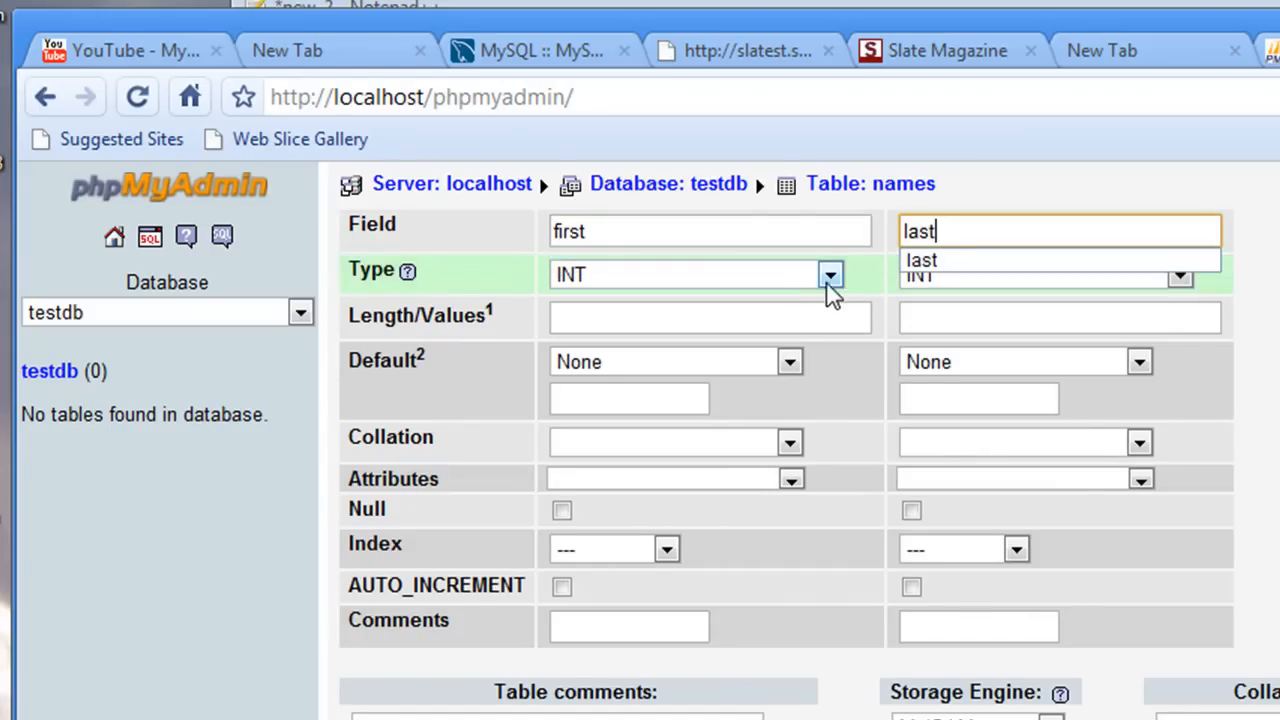
Set both columns to VARCHAR with length 30 and save the table
left_click(690, 274)
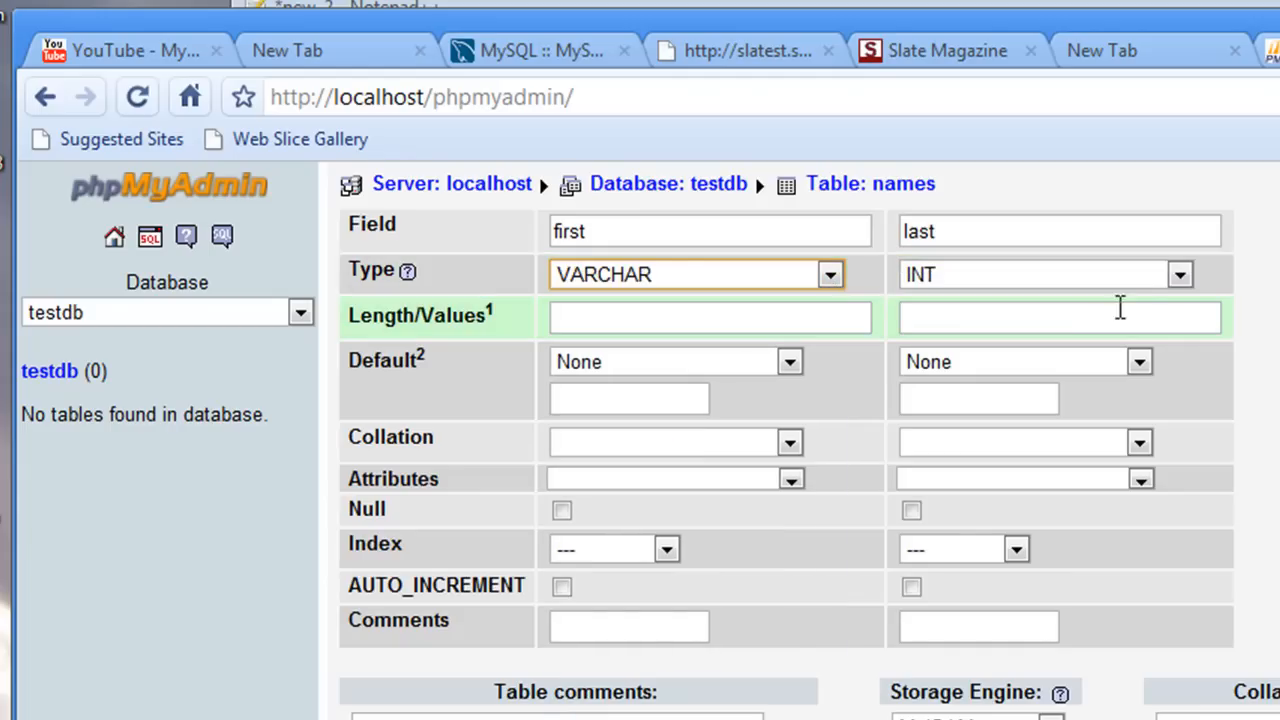
left_click(1043, 274)
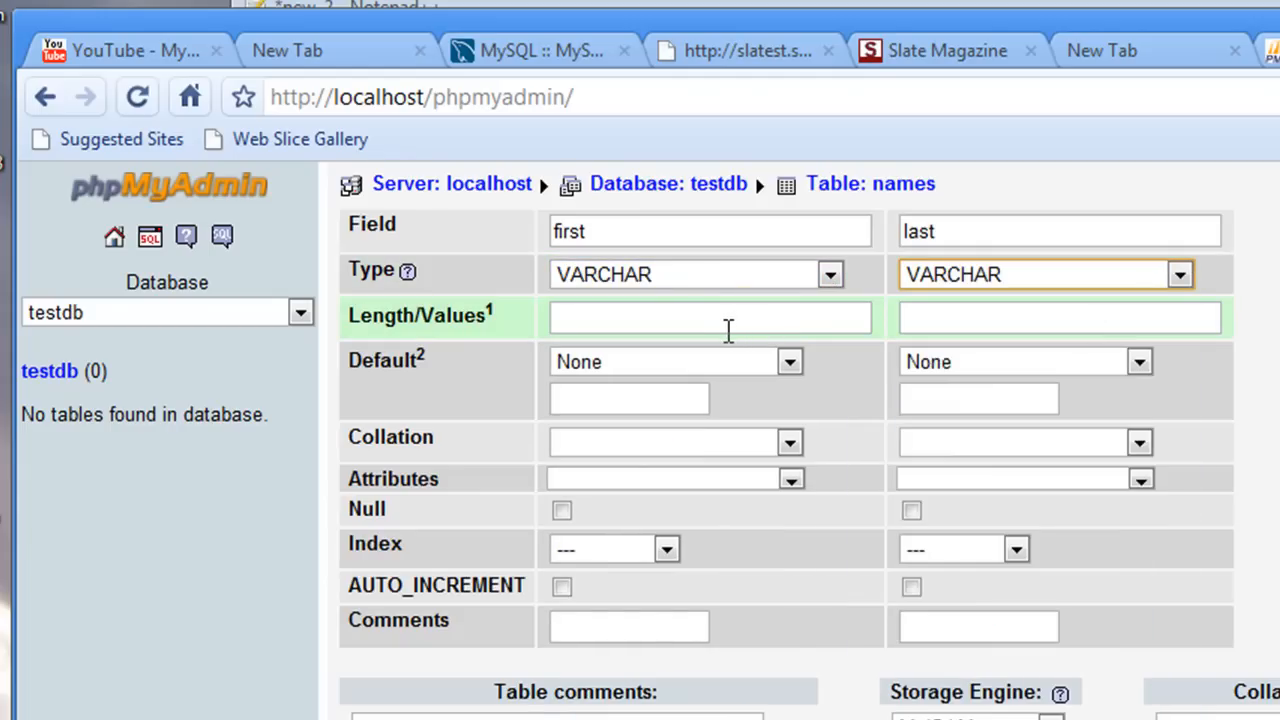
left_click(709, 317)
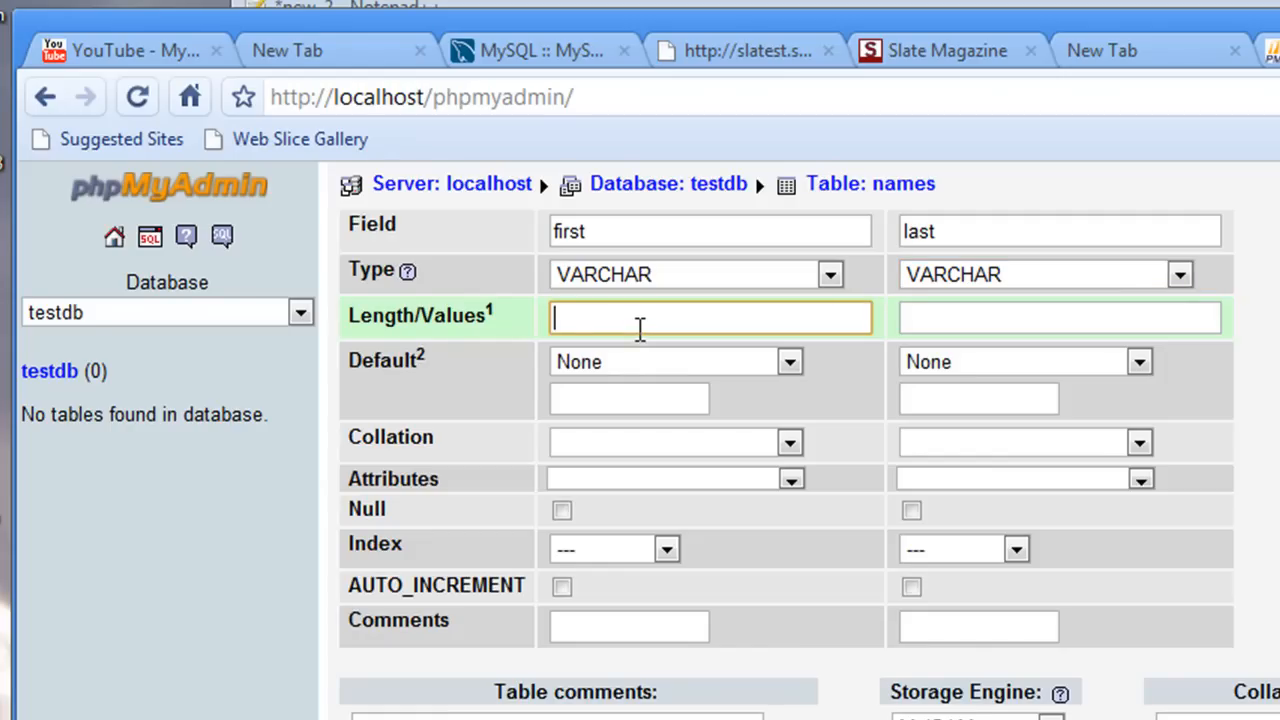
type("30")
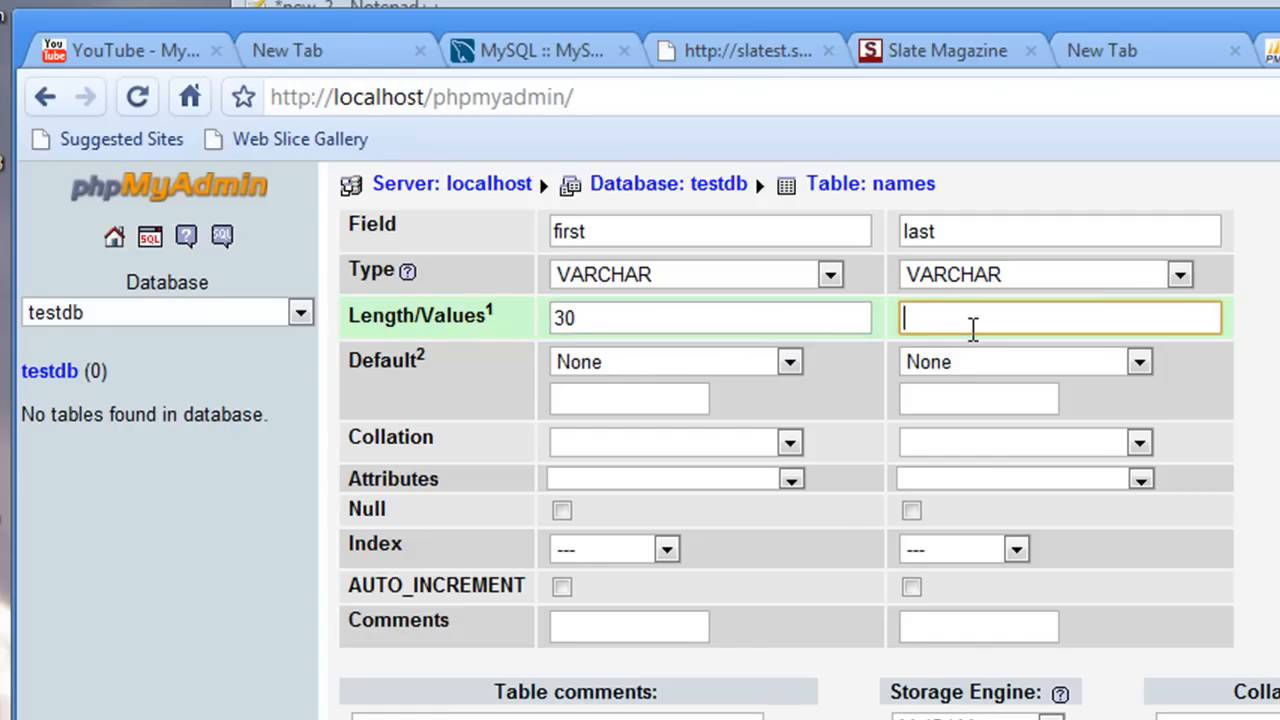
type("30")
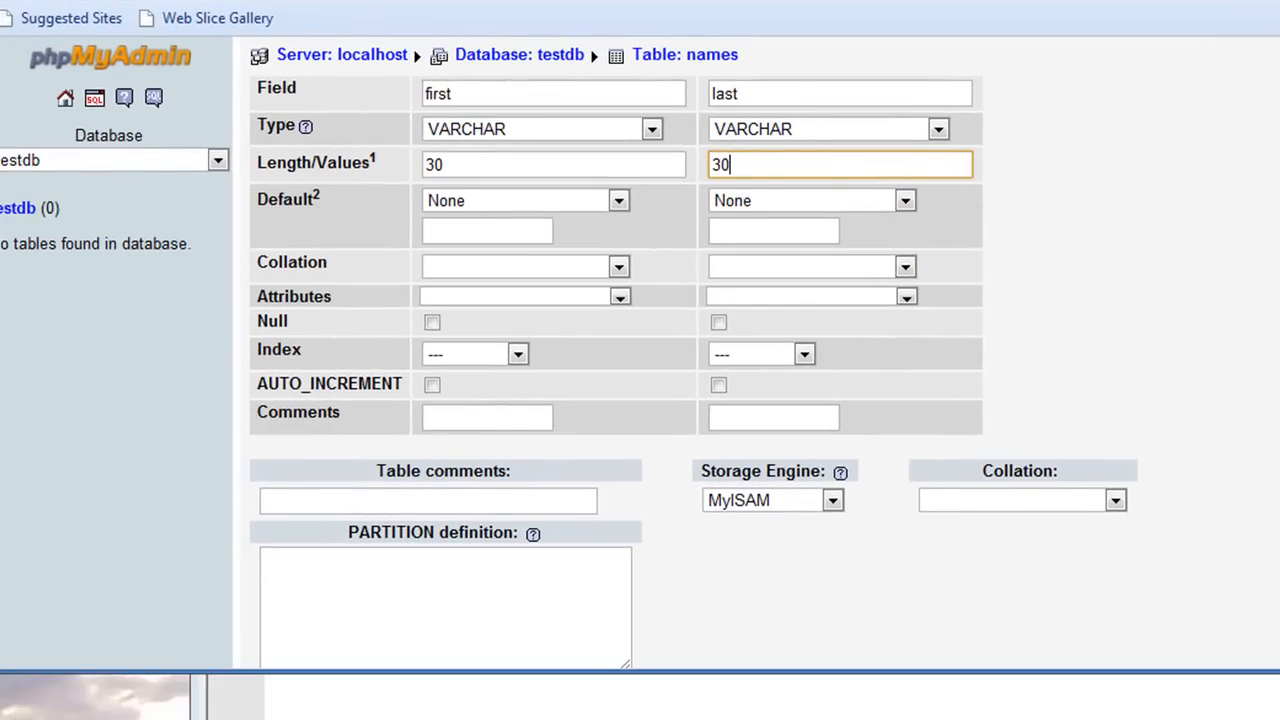
scroll("down", 3)
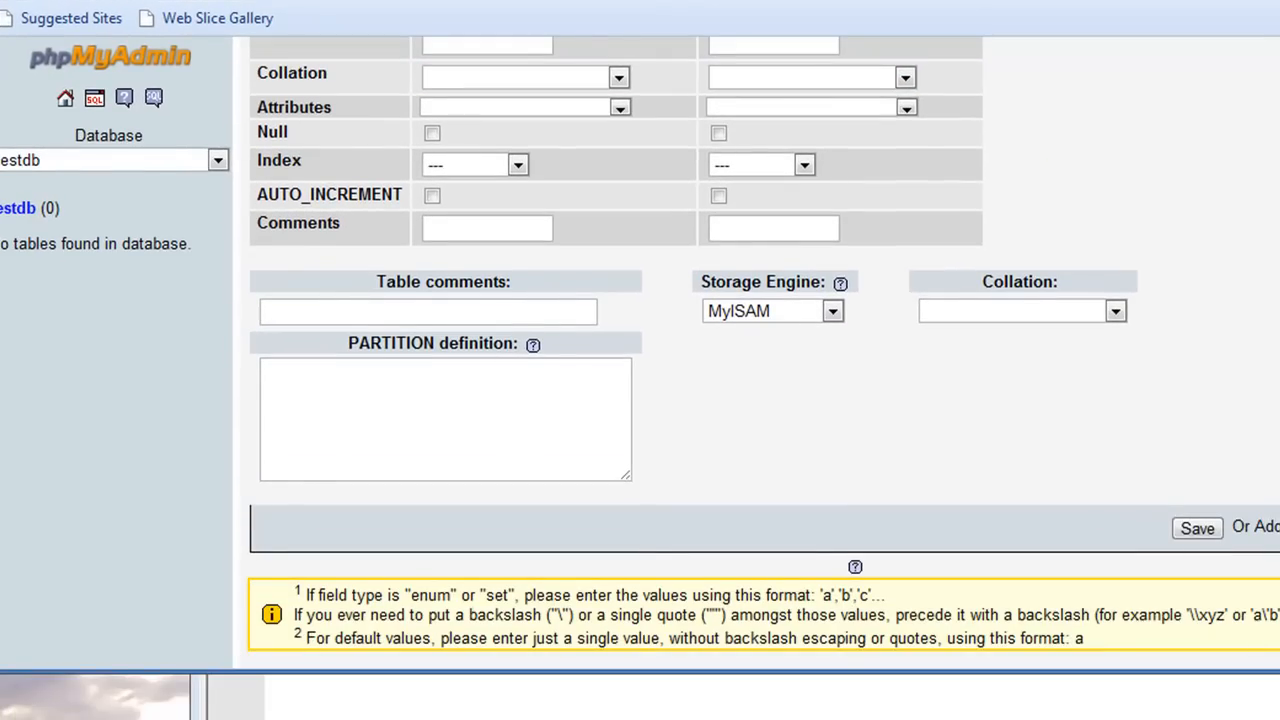
left_click(1197, 528)
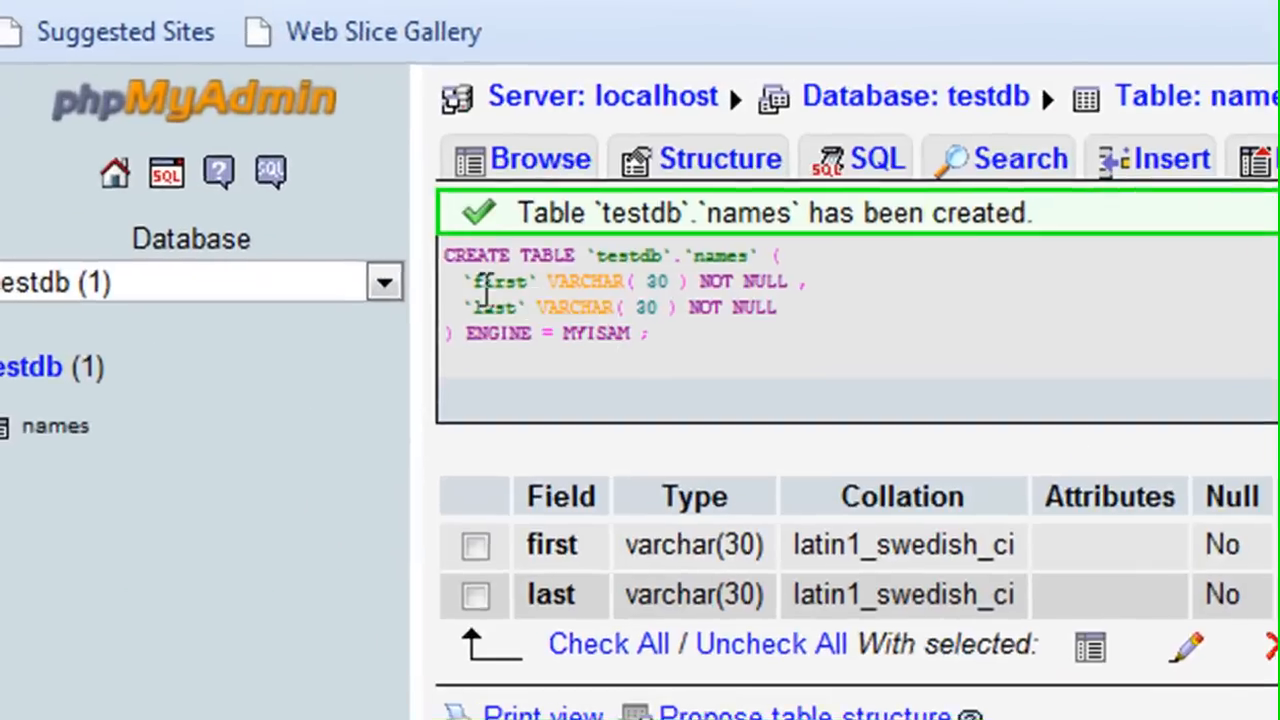
left_click_drag(447, 256, 650, 335)
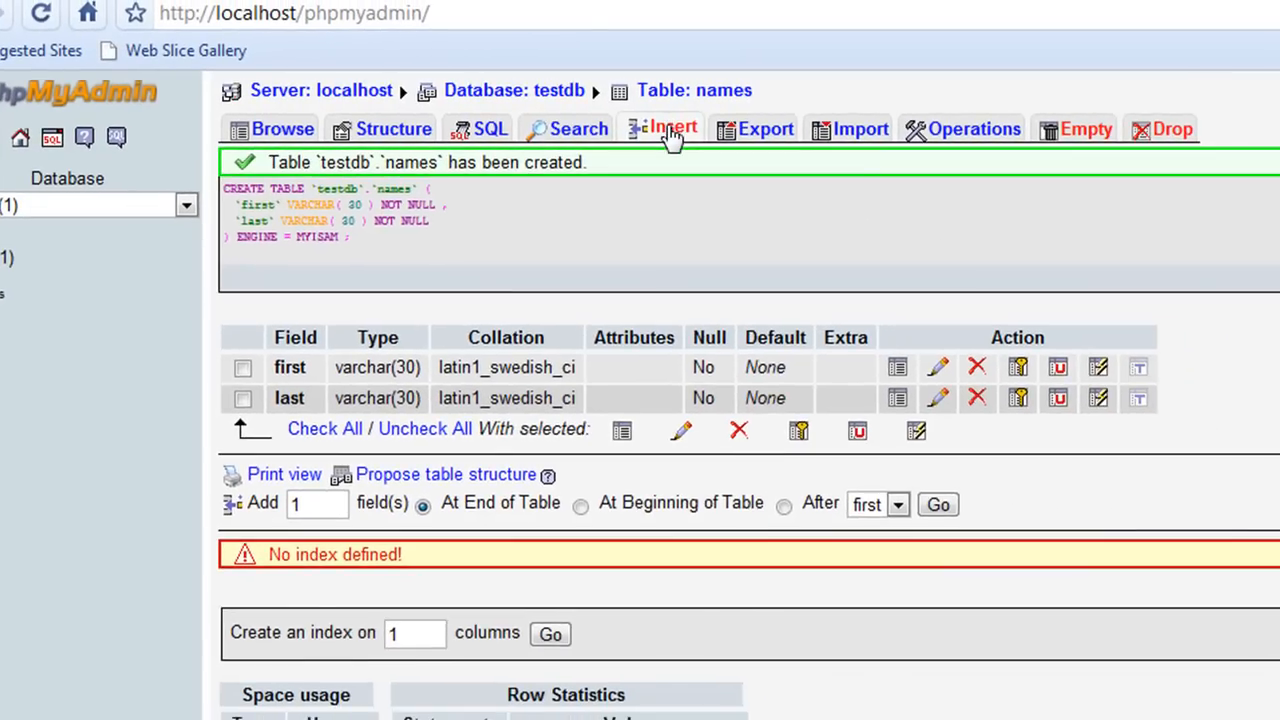
Insert a John Smith row into the names table
left_click(662, 128)
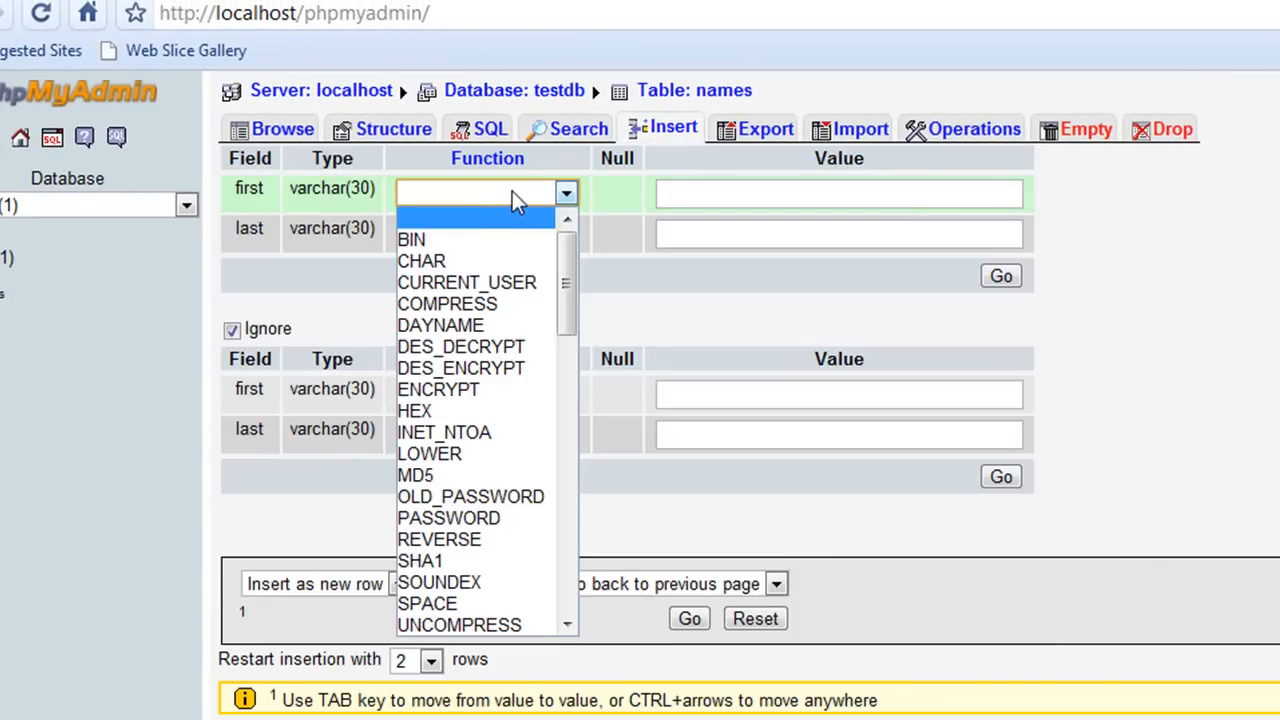
left_click(838, 193)
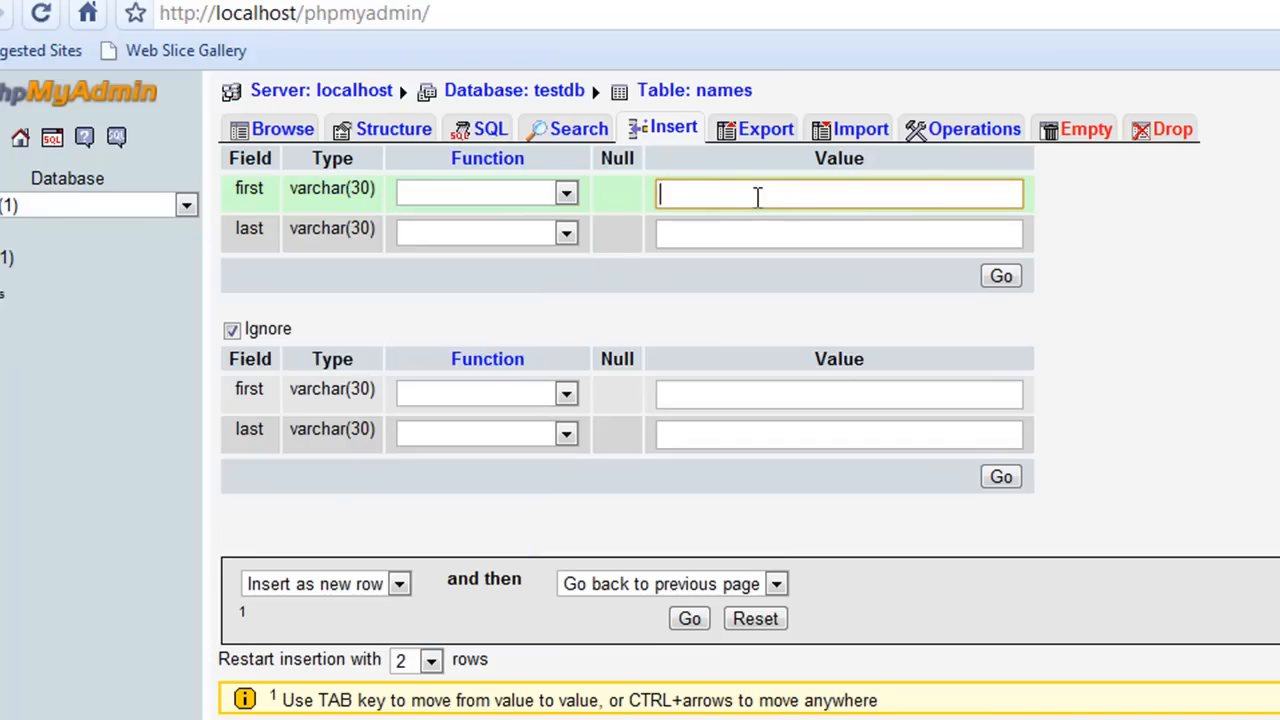
type("John")
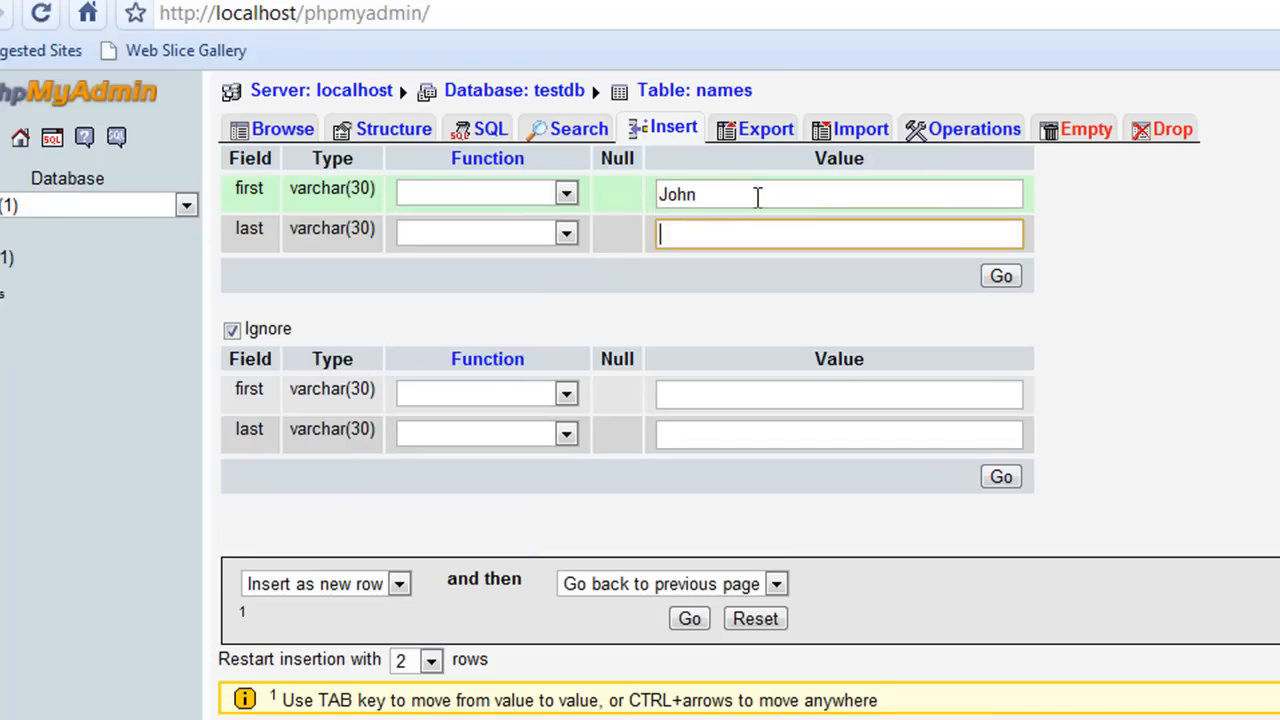
type("Smith")
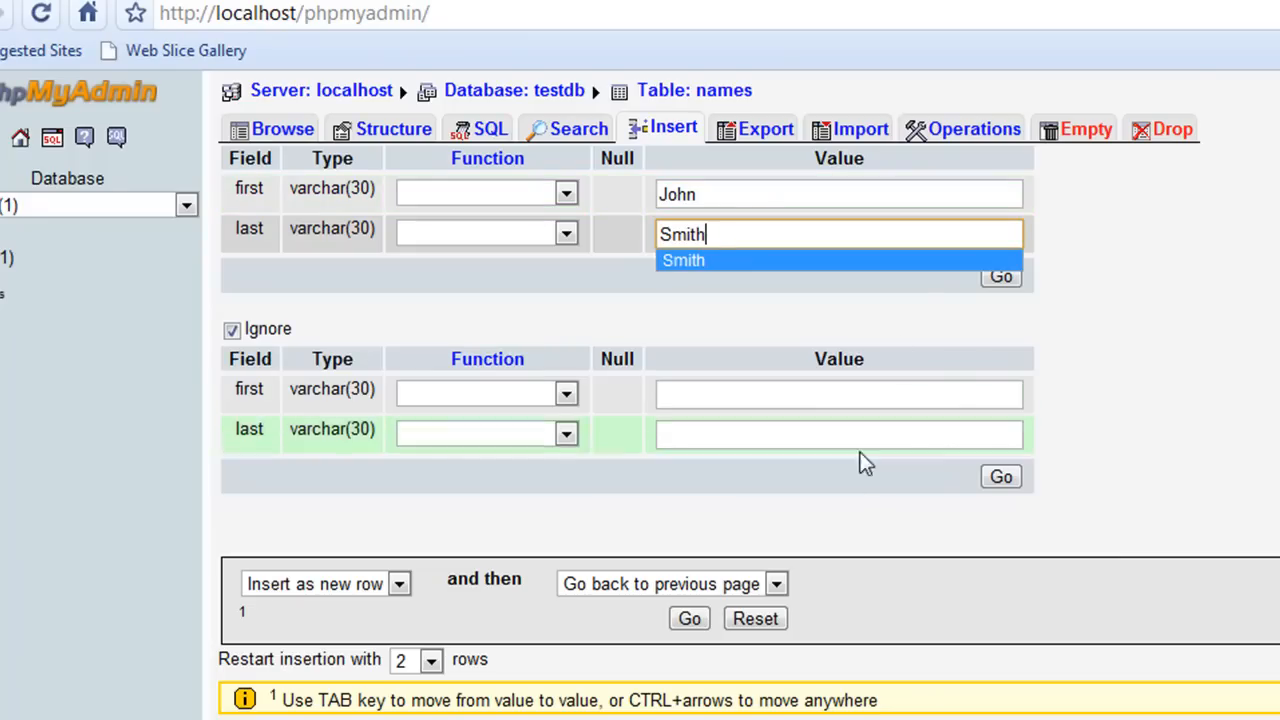
left_click(689, 618)
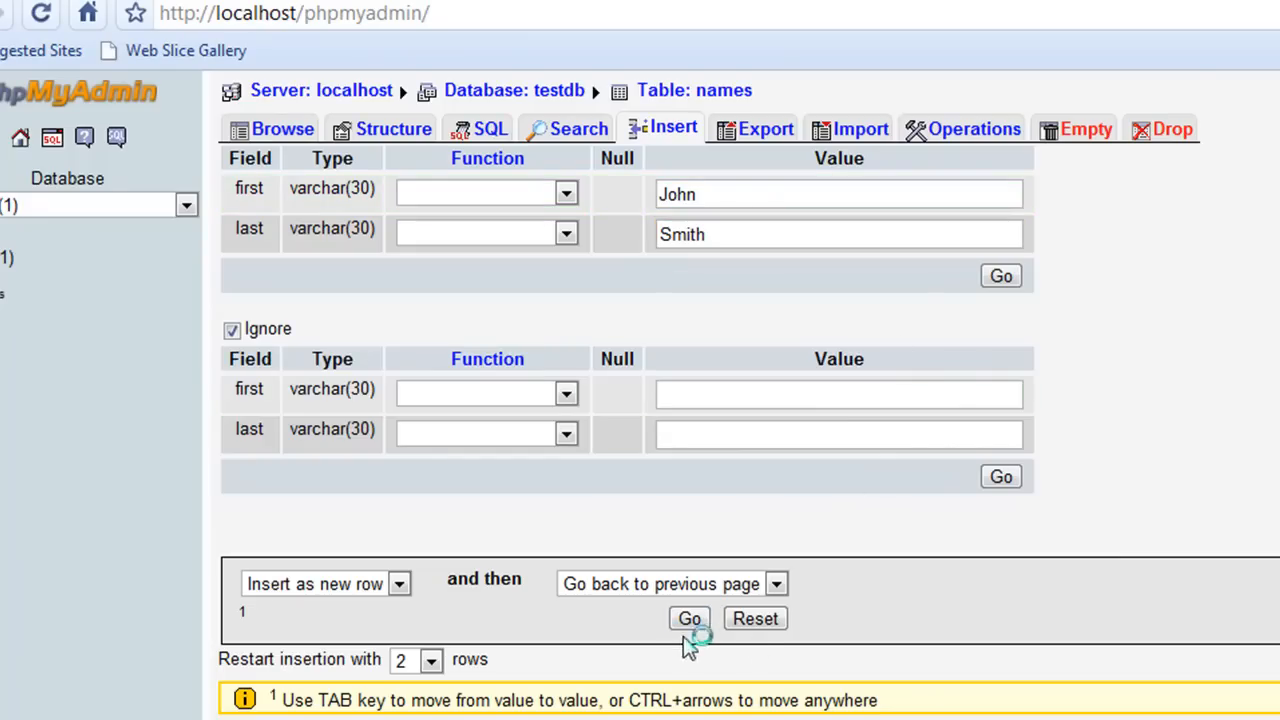
left_click(688, 618)
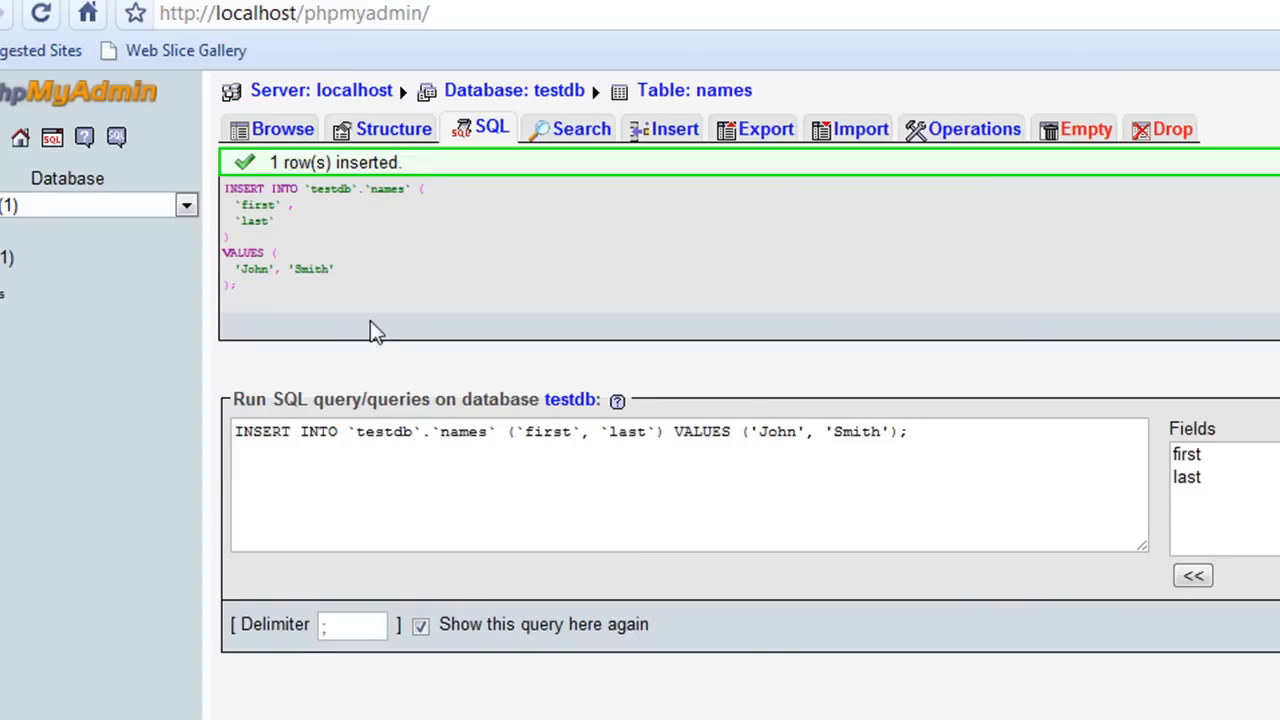
mouse_move(845, 128)
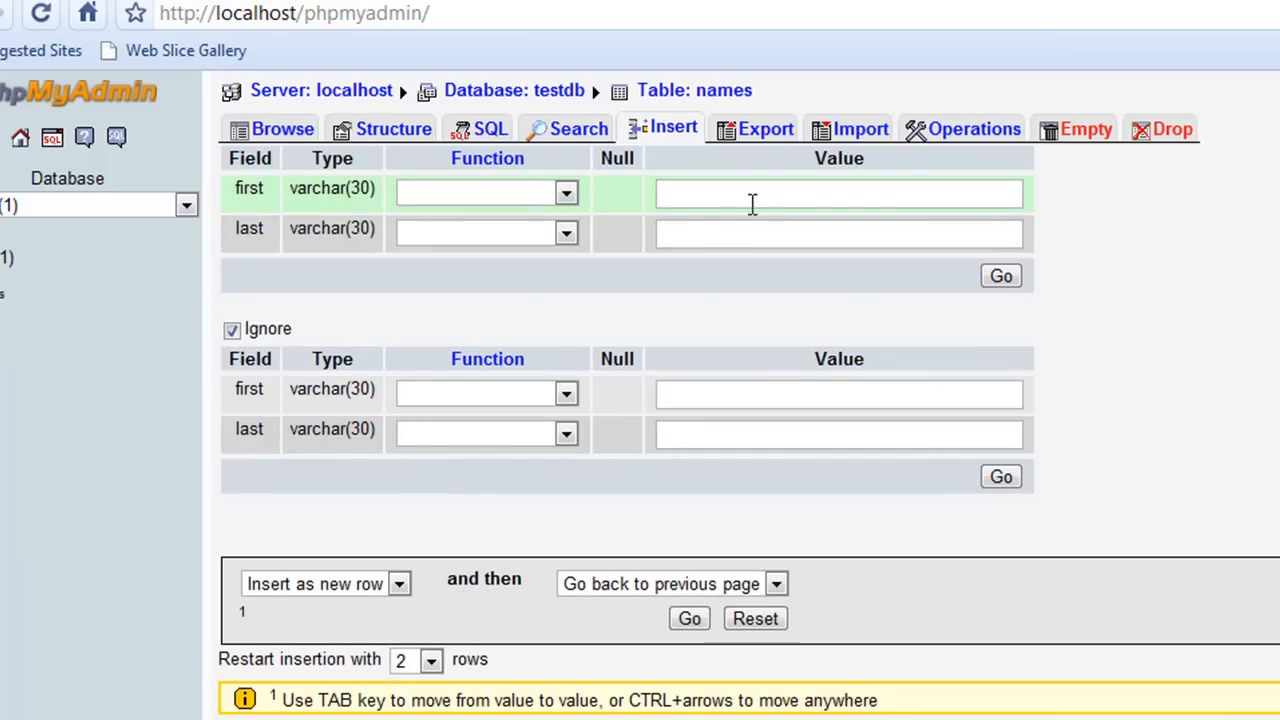
Save Jane Adams as another row in names
type("Jane")
type("Adam")
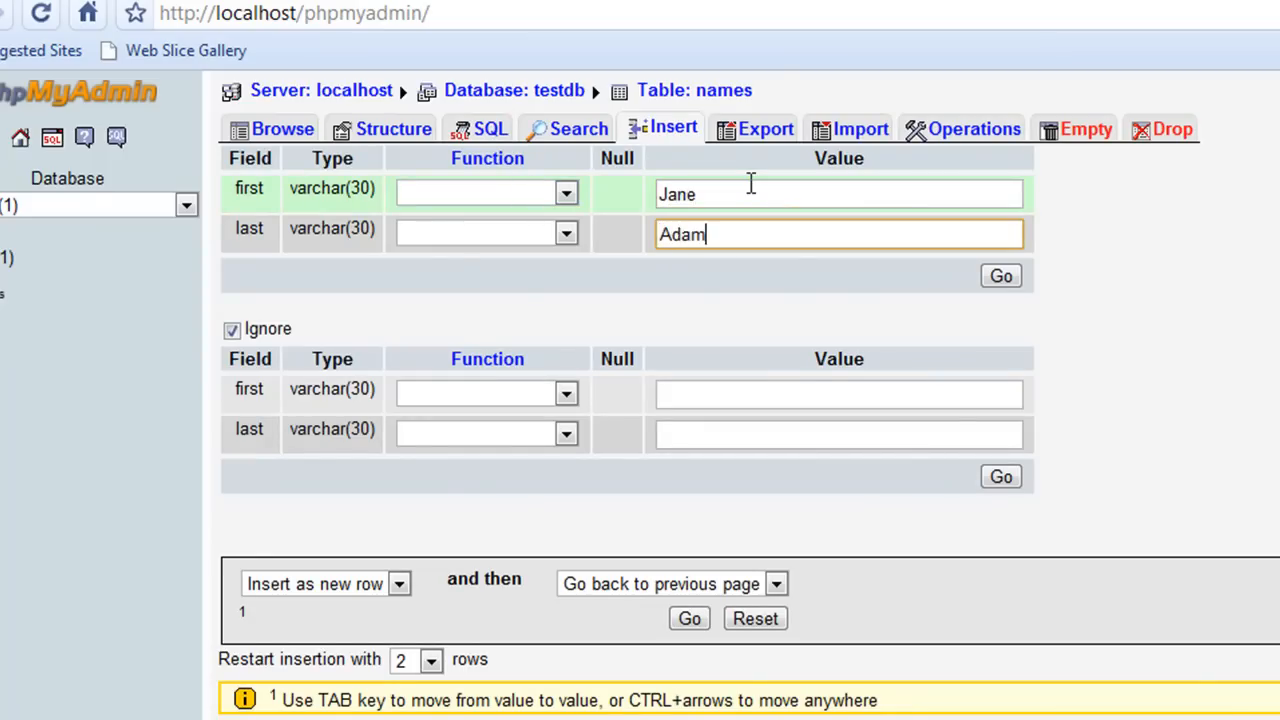
type("s")
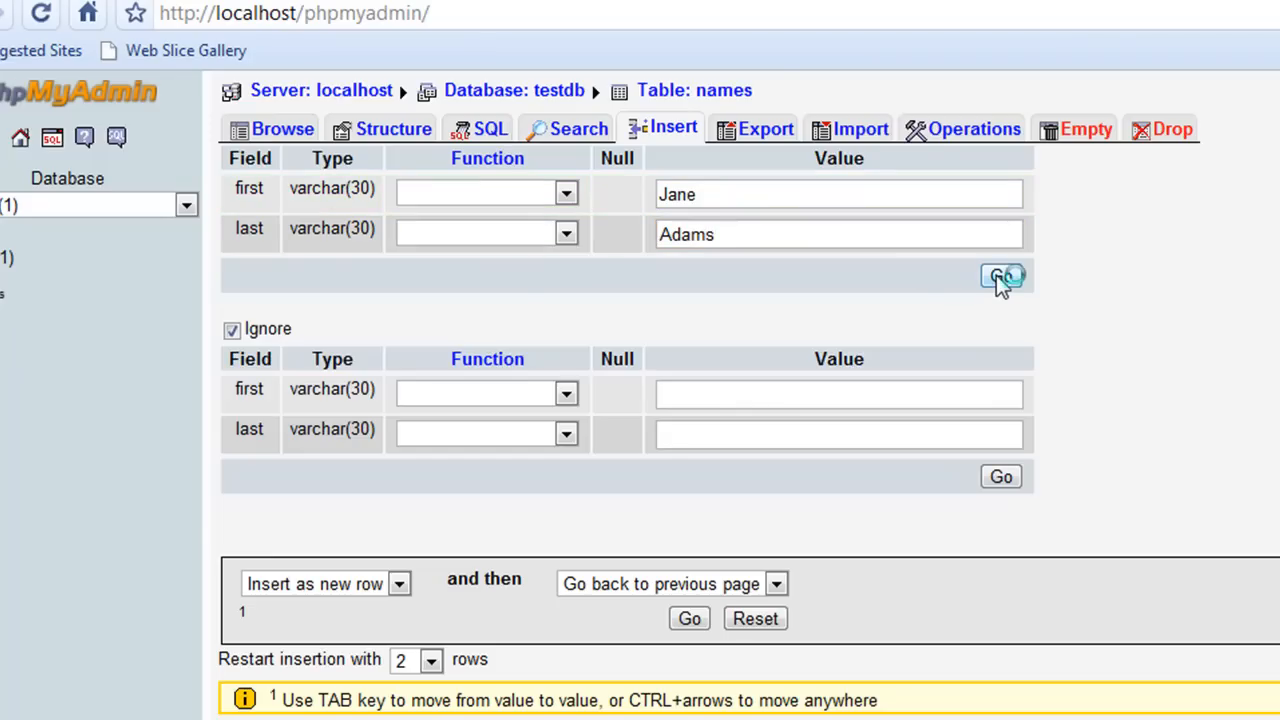
left_click(1001, 277)
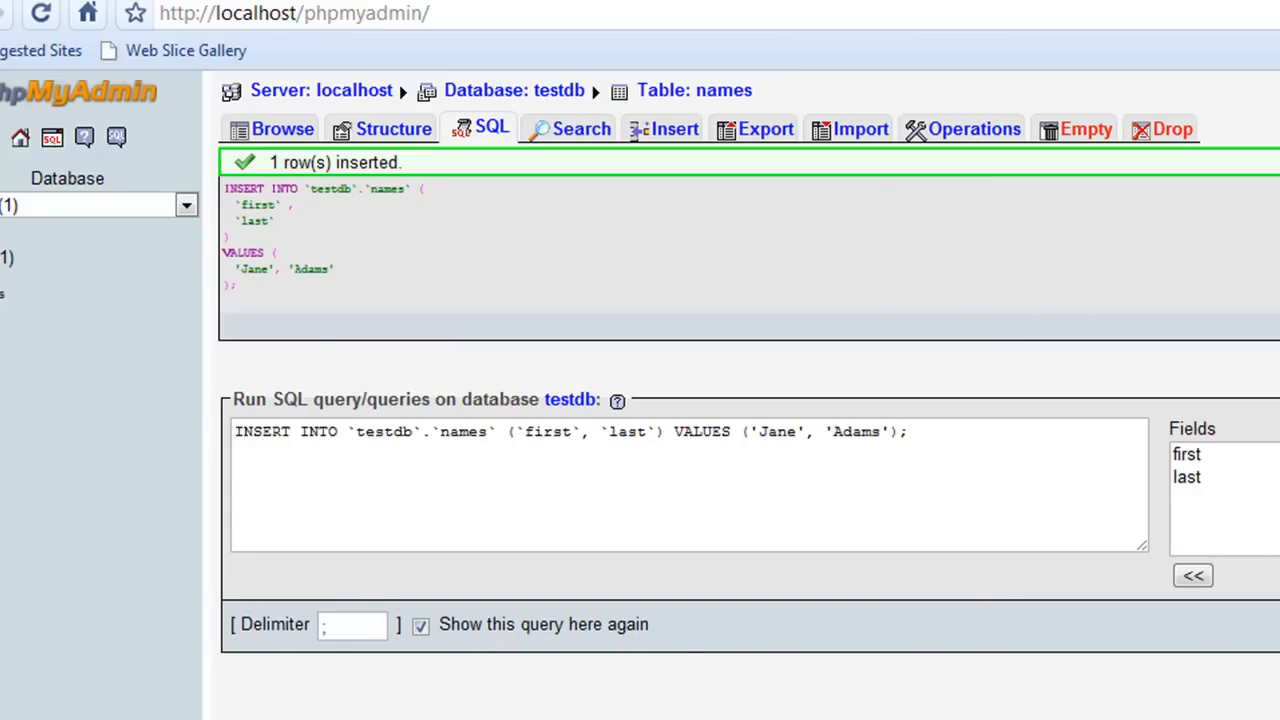
mouse_move(705, 138)
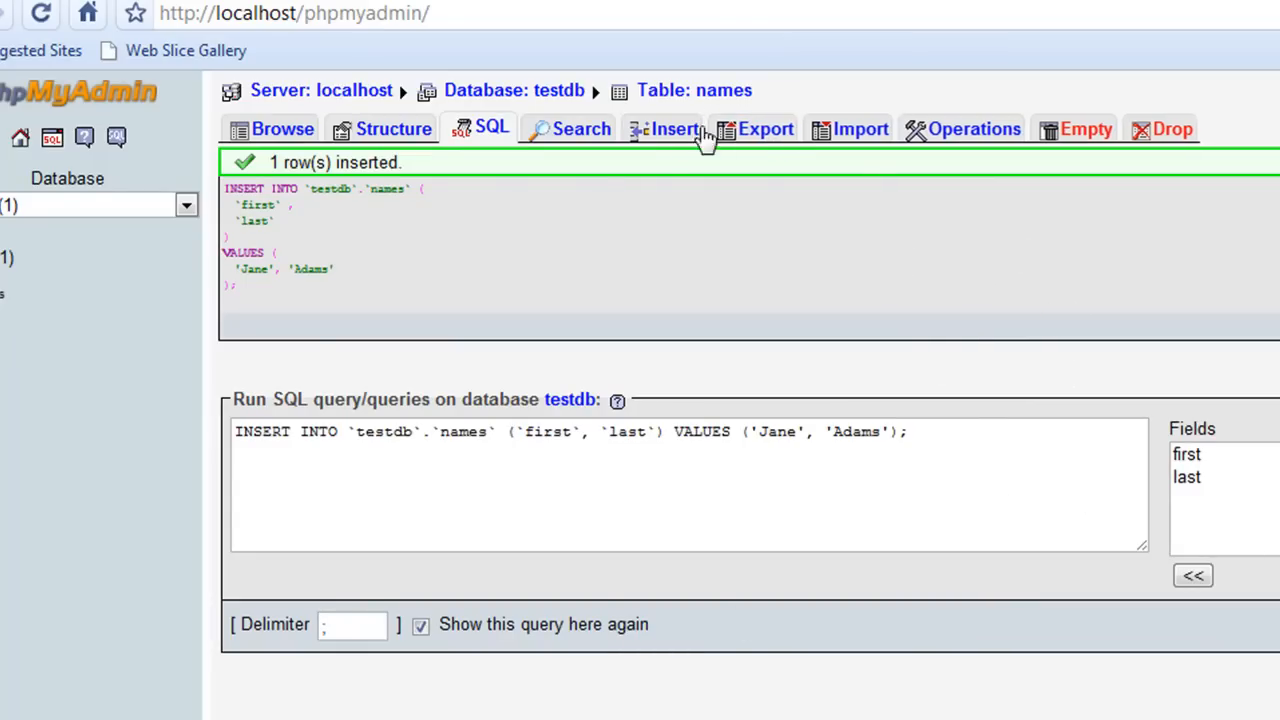
Add Jim Jimminy as a further row in names
left_click(662, 128)
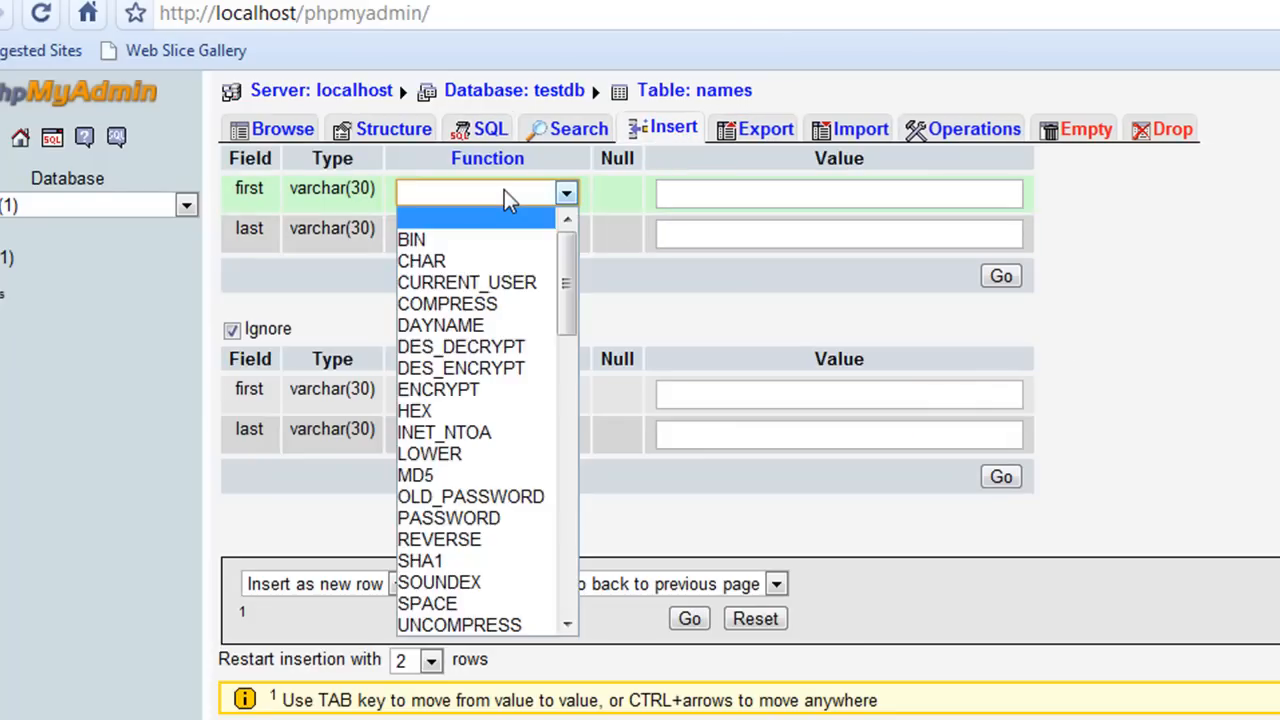
type("Jim")
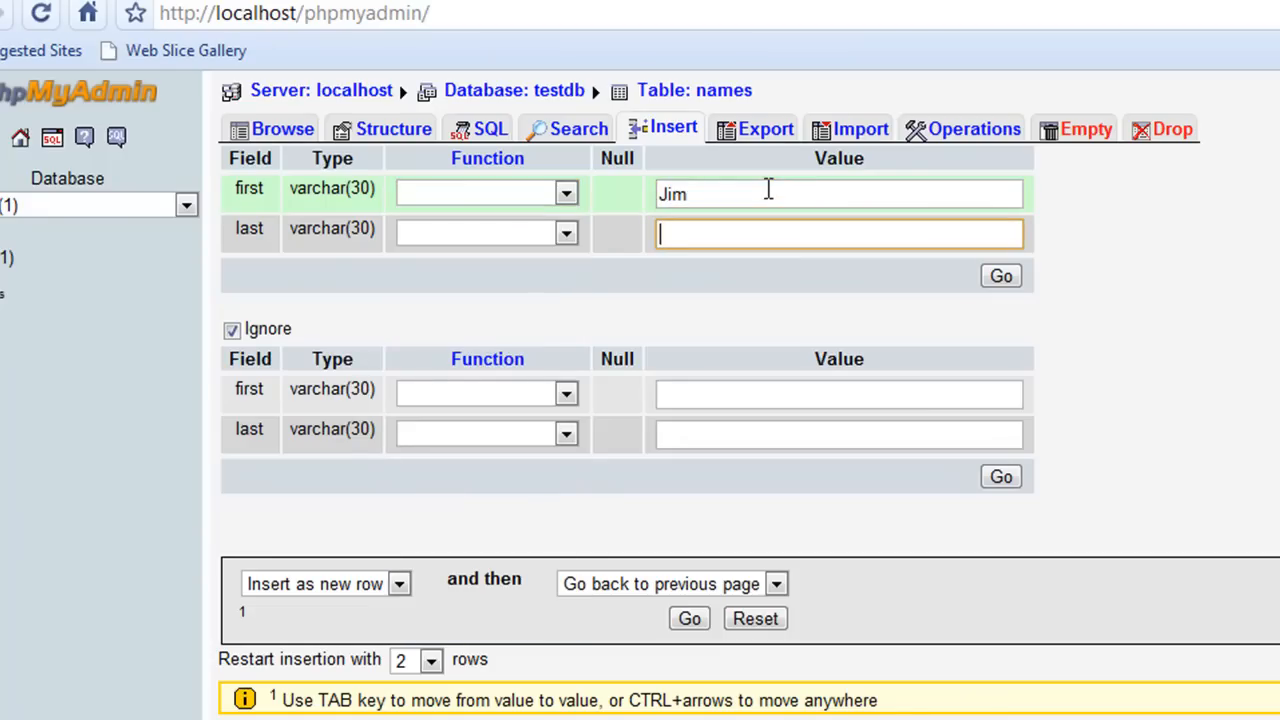
type("Jimmi")
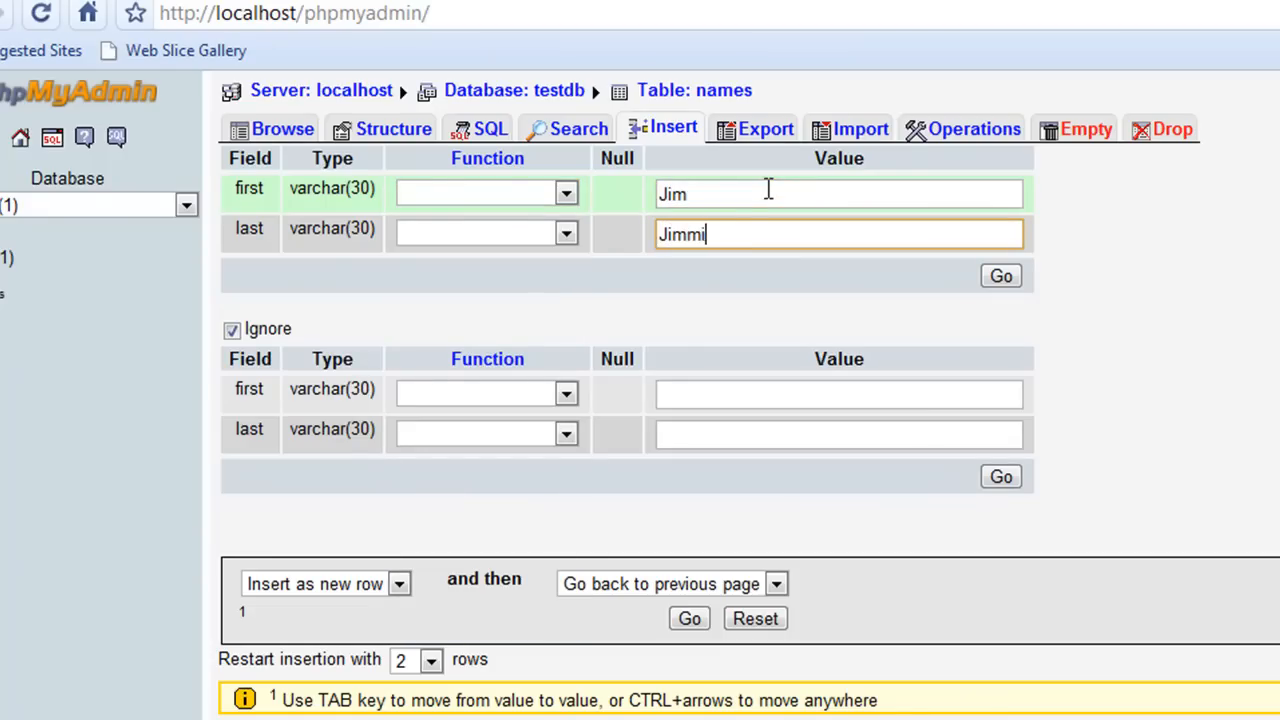
left_click(1000, 276)
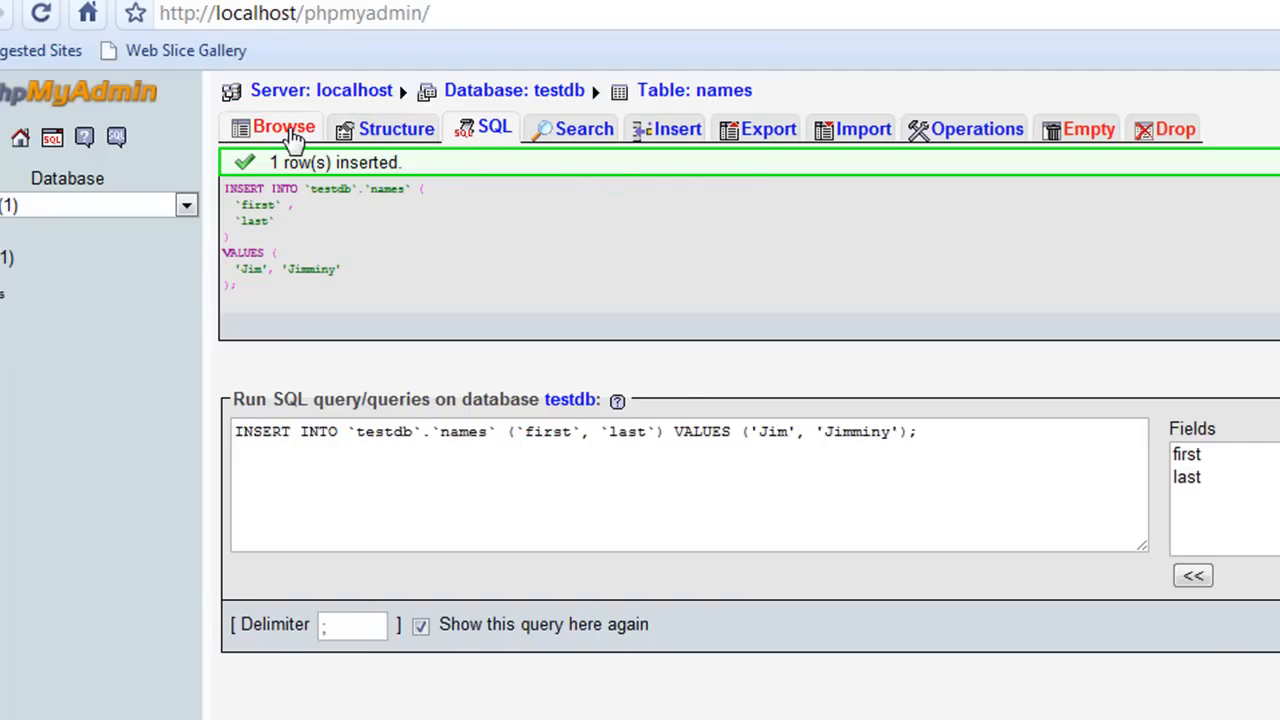
mouse_move(333, 135)
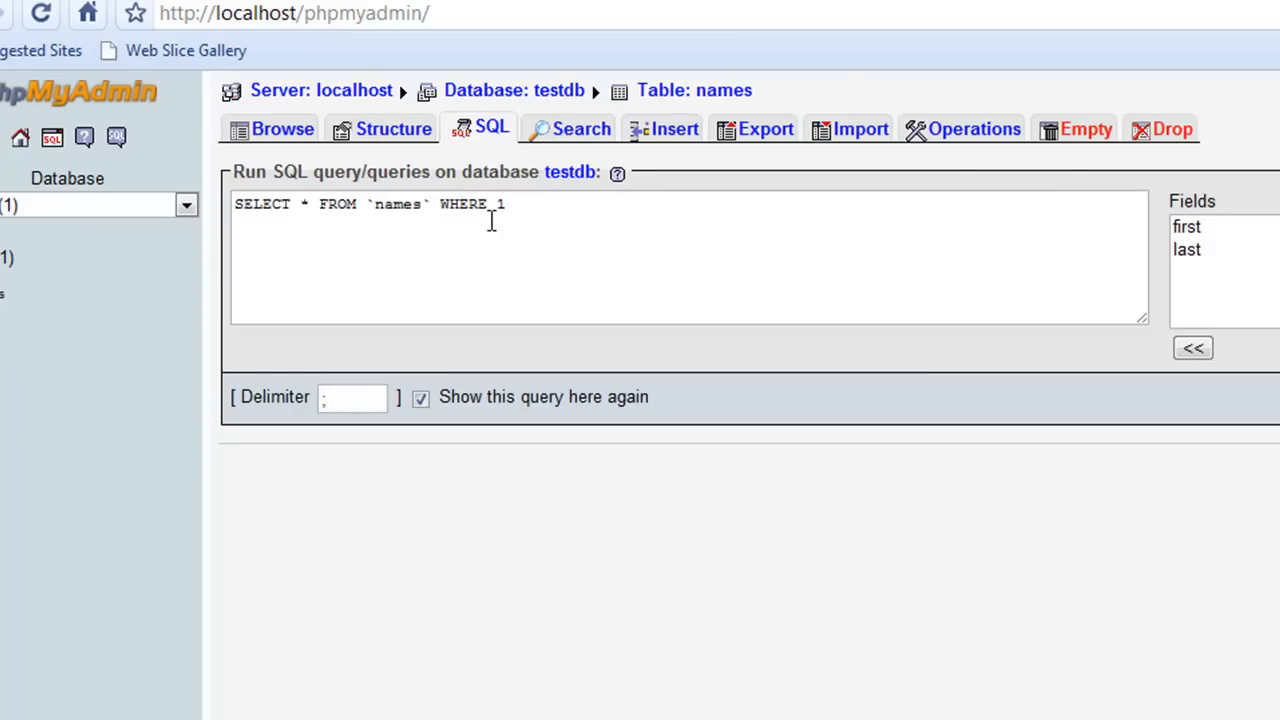
Run the names SELECT without 'WHERE 1', listing John Smith, Jane Adams, and Jim Jimminy
double_click(463, 203)
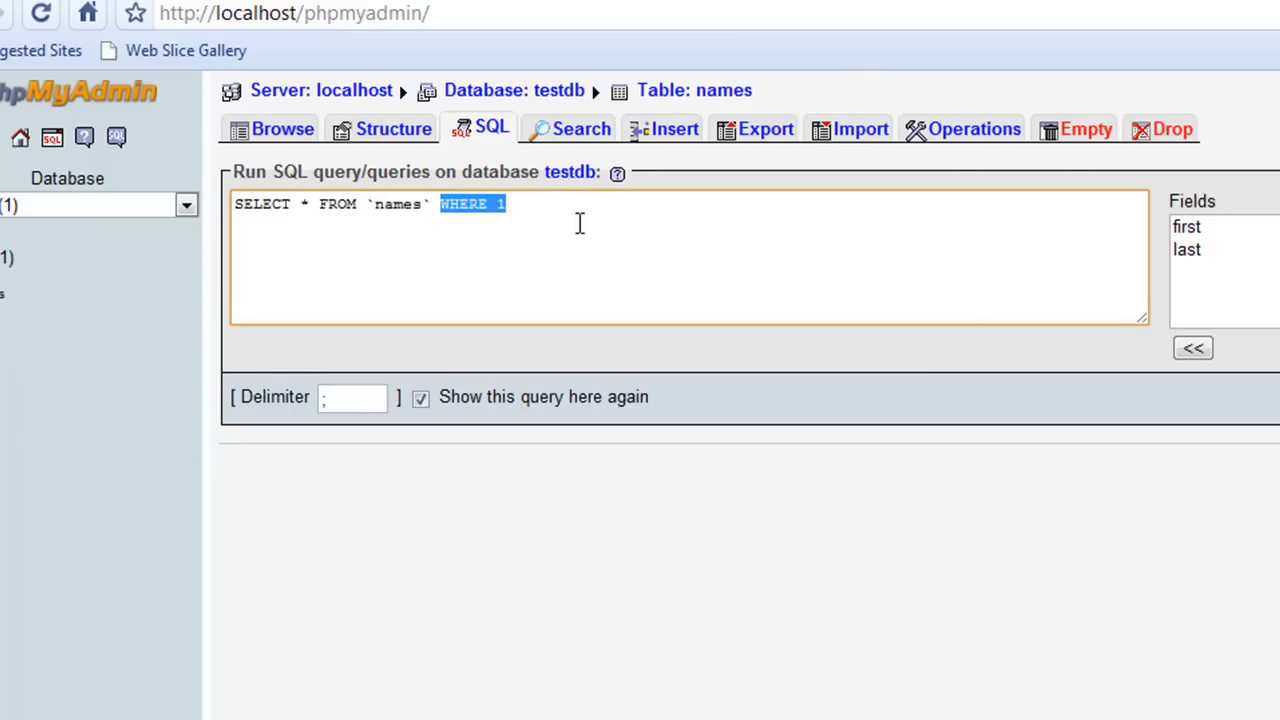
key("Delete")
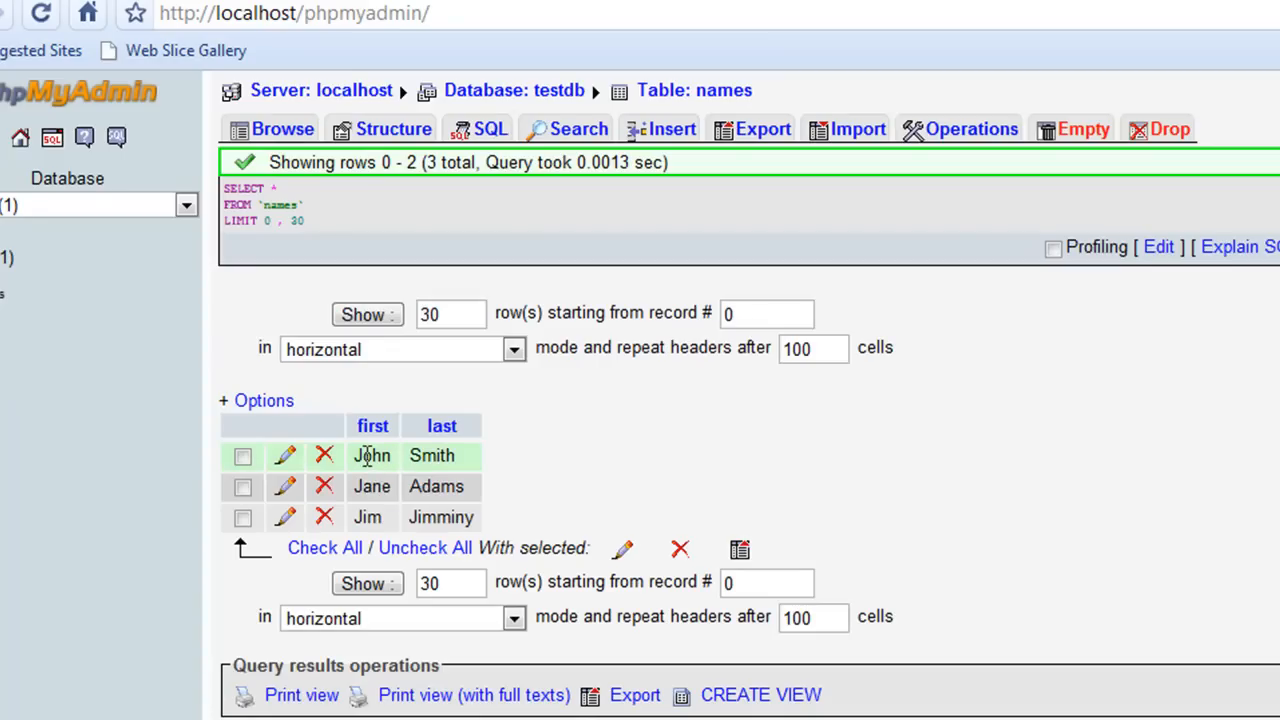
left_click(242, 455)
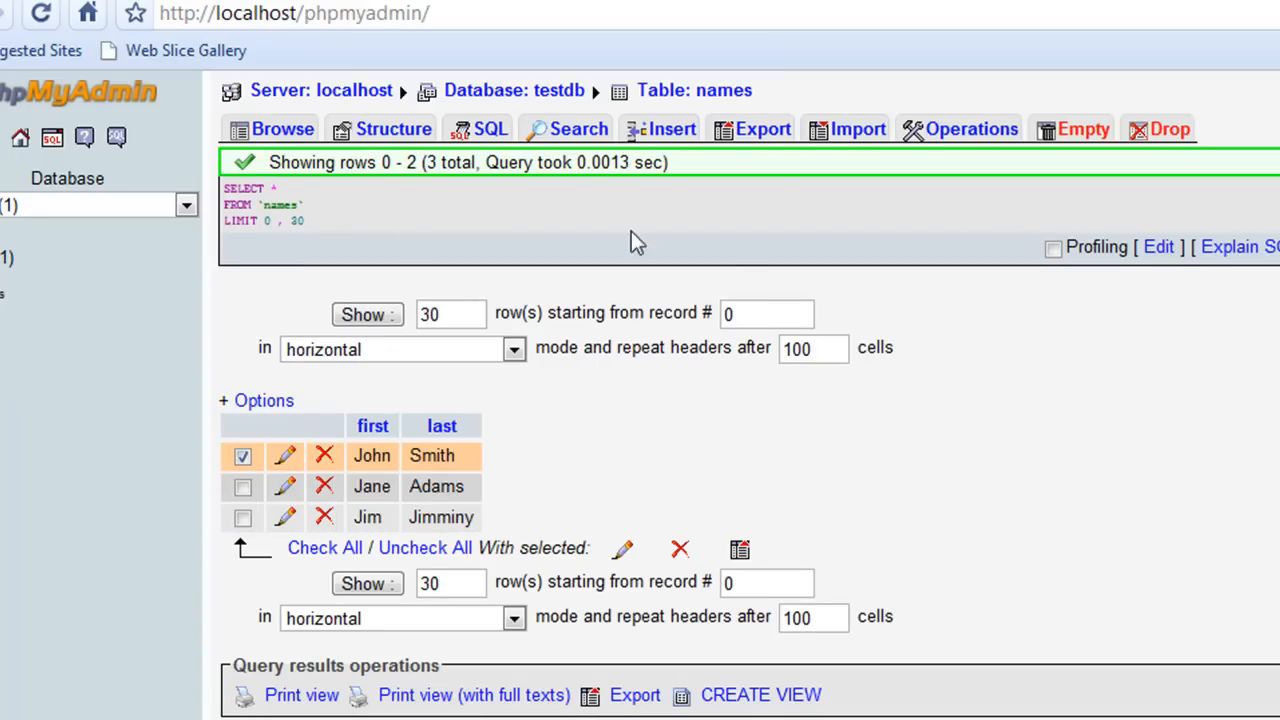
mouse_move(735, 218)
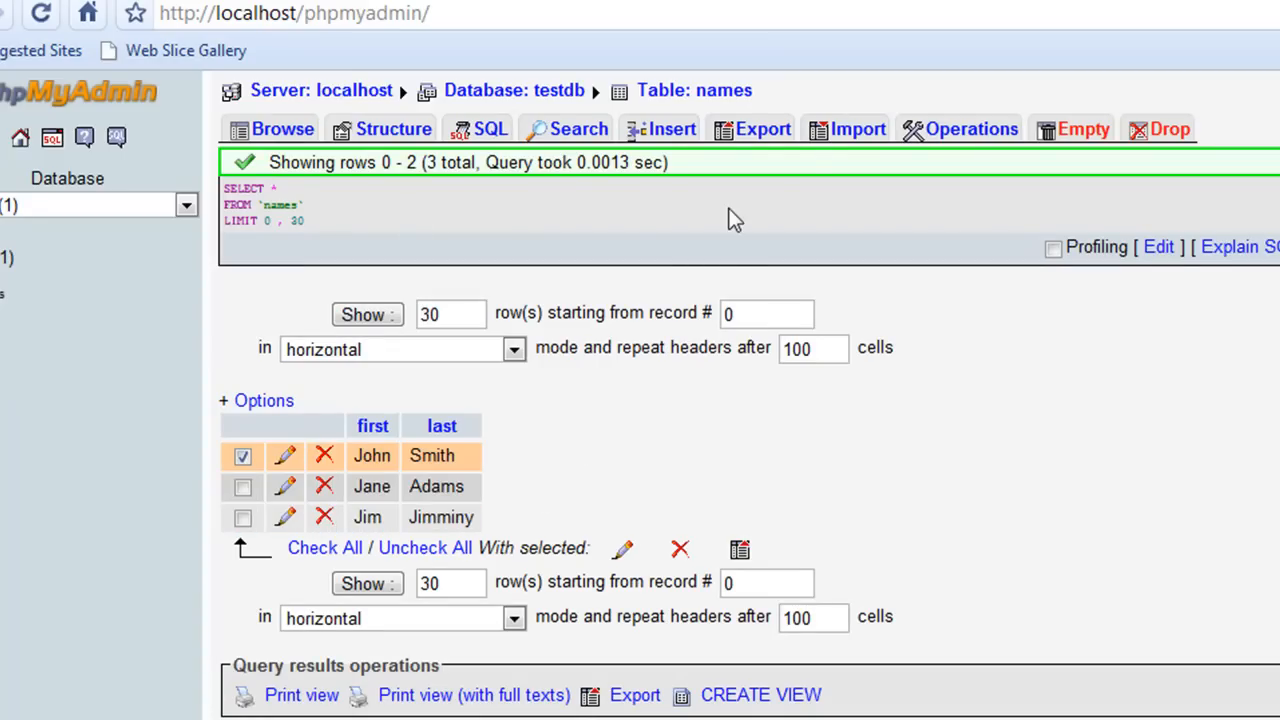
mouse_move(528, 226)
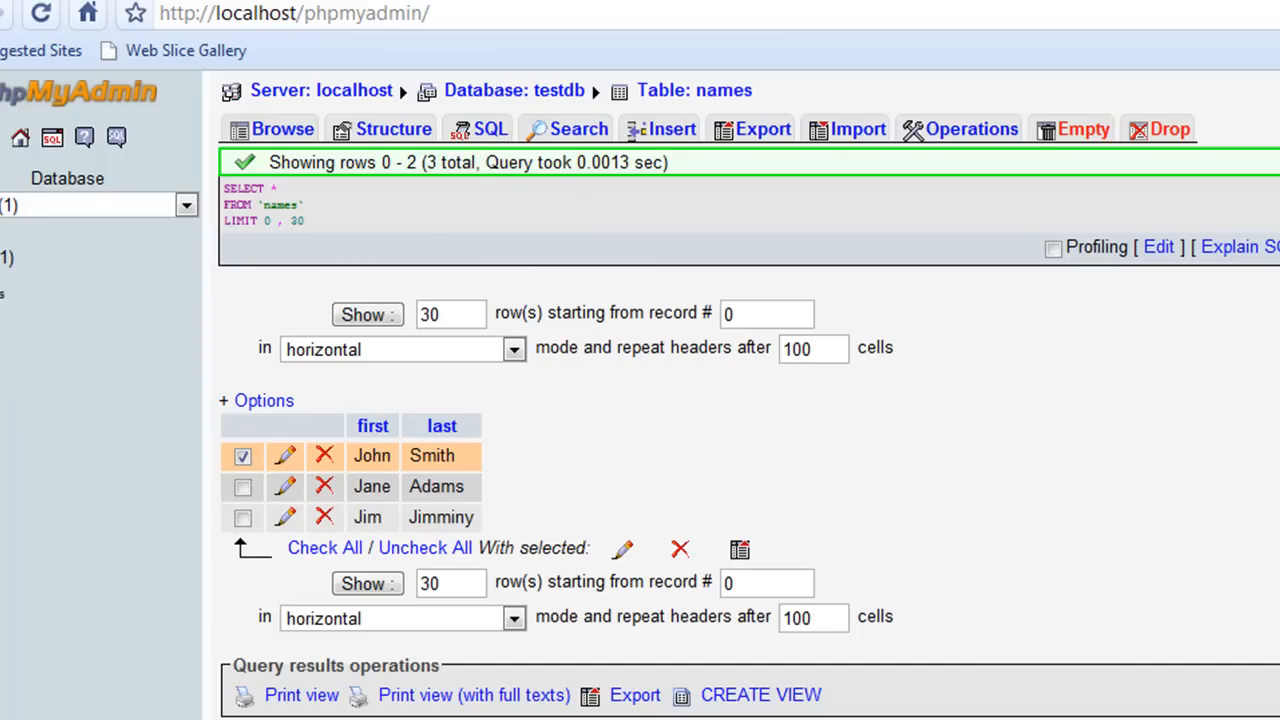
left_click(1045, 134)
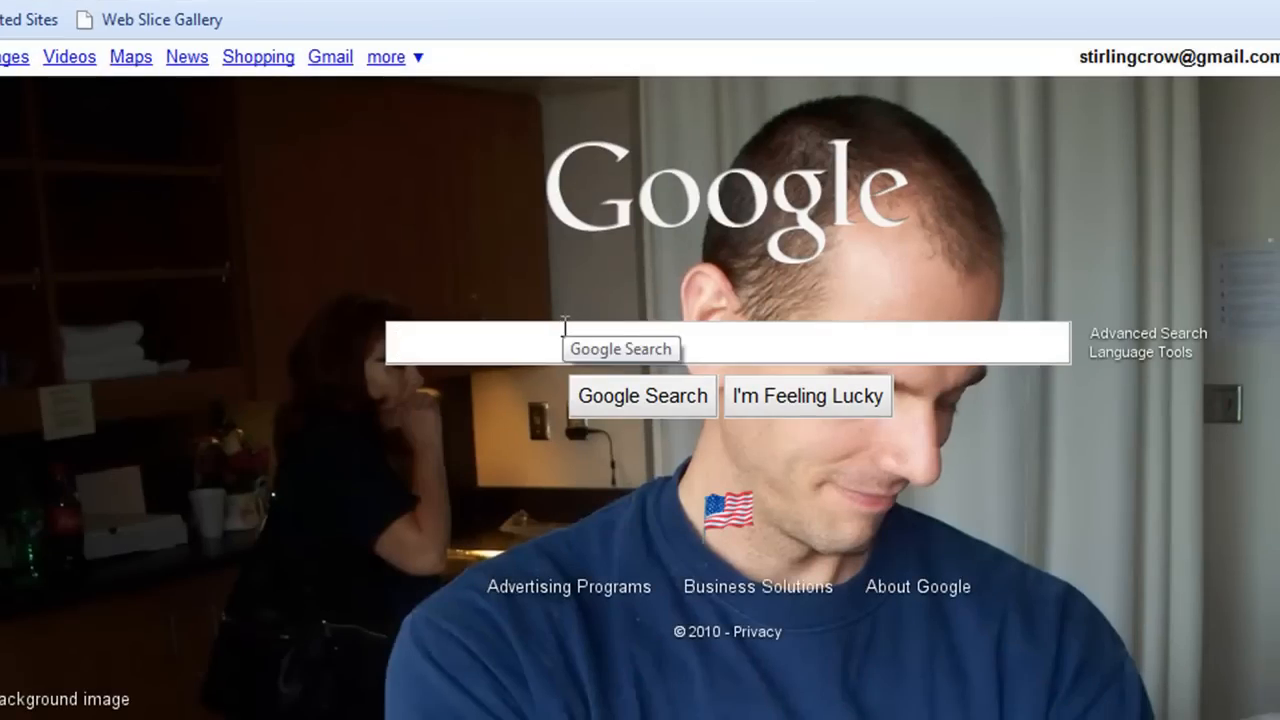
Search Google for 'jdbc connector mysql' and open the MySQL Connector/J result
type("jdbc")
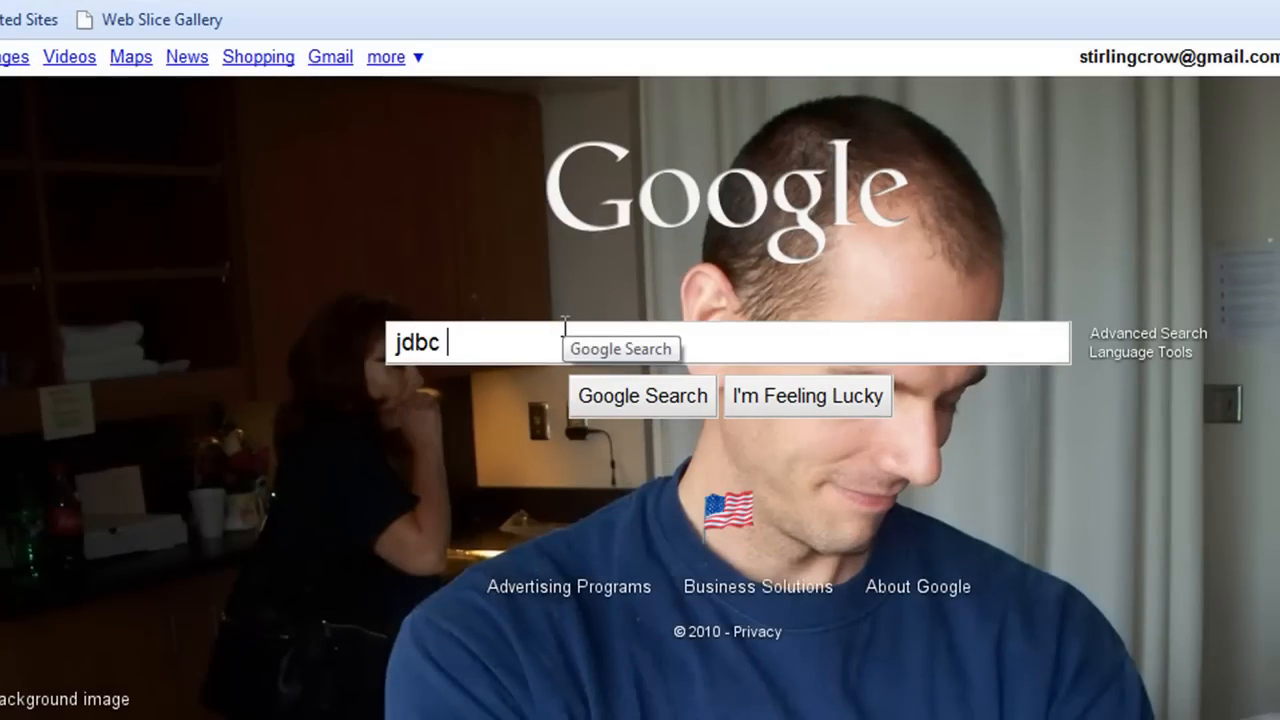
type("connector mysql")
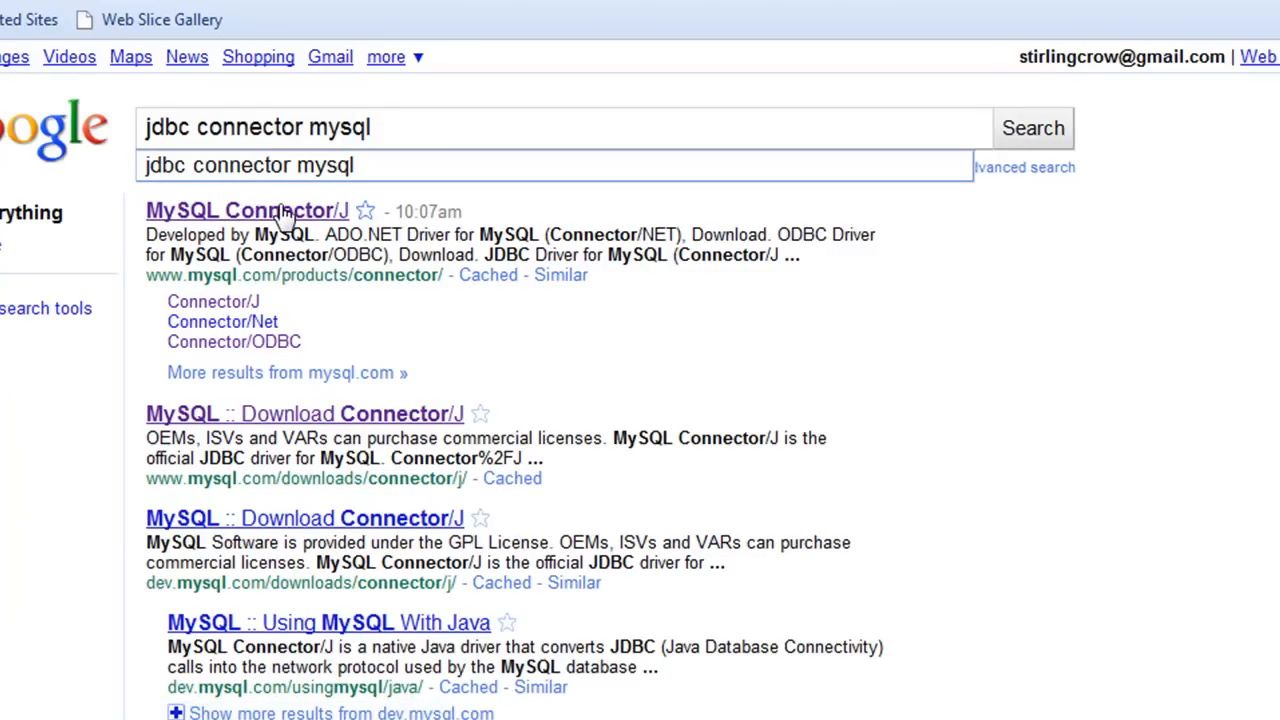
left_click(246, 210)
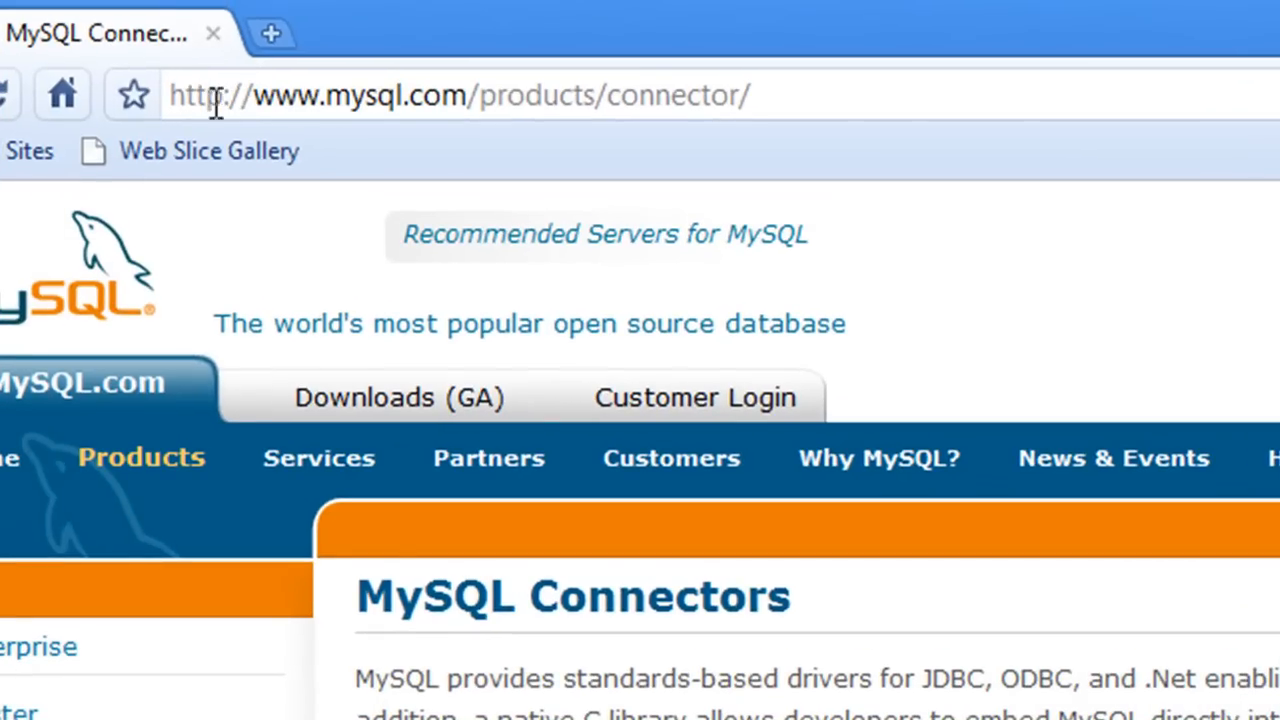
Download the Connector/J 5.1.13 ZIP, skipping sign-in, from the Chicago mirror
double_click(489, 95)
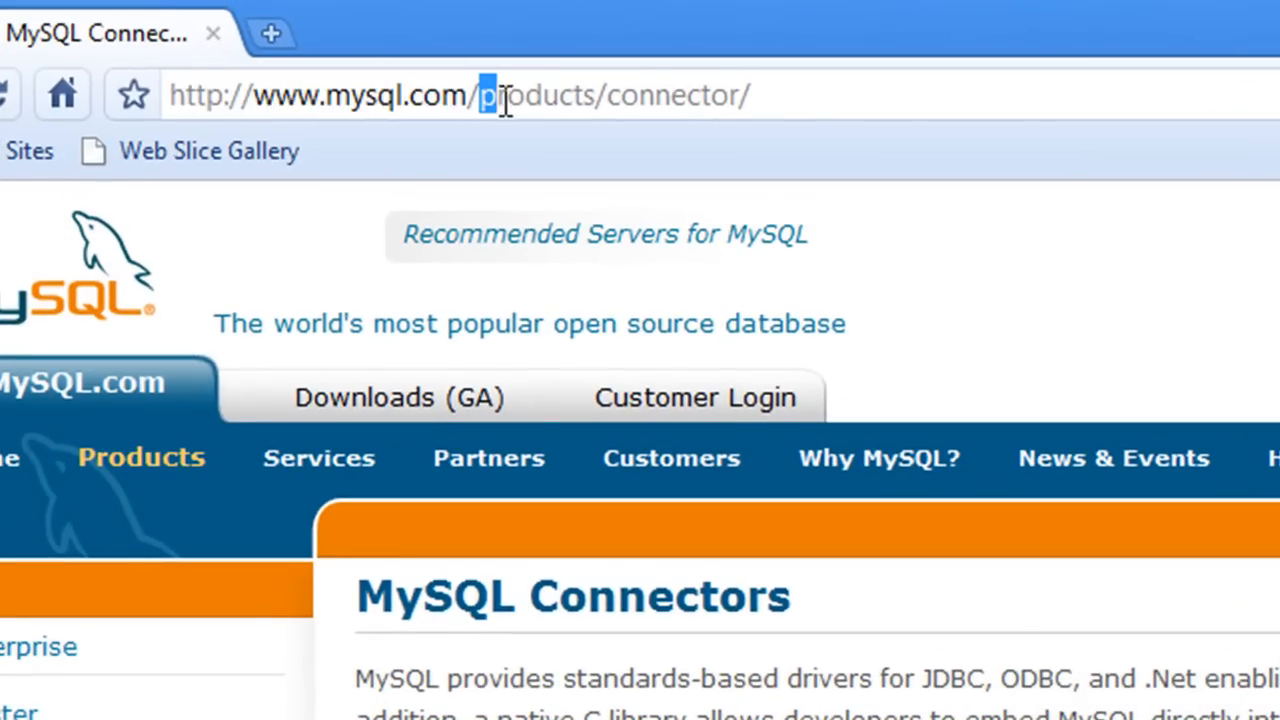
scroll("down", 3)
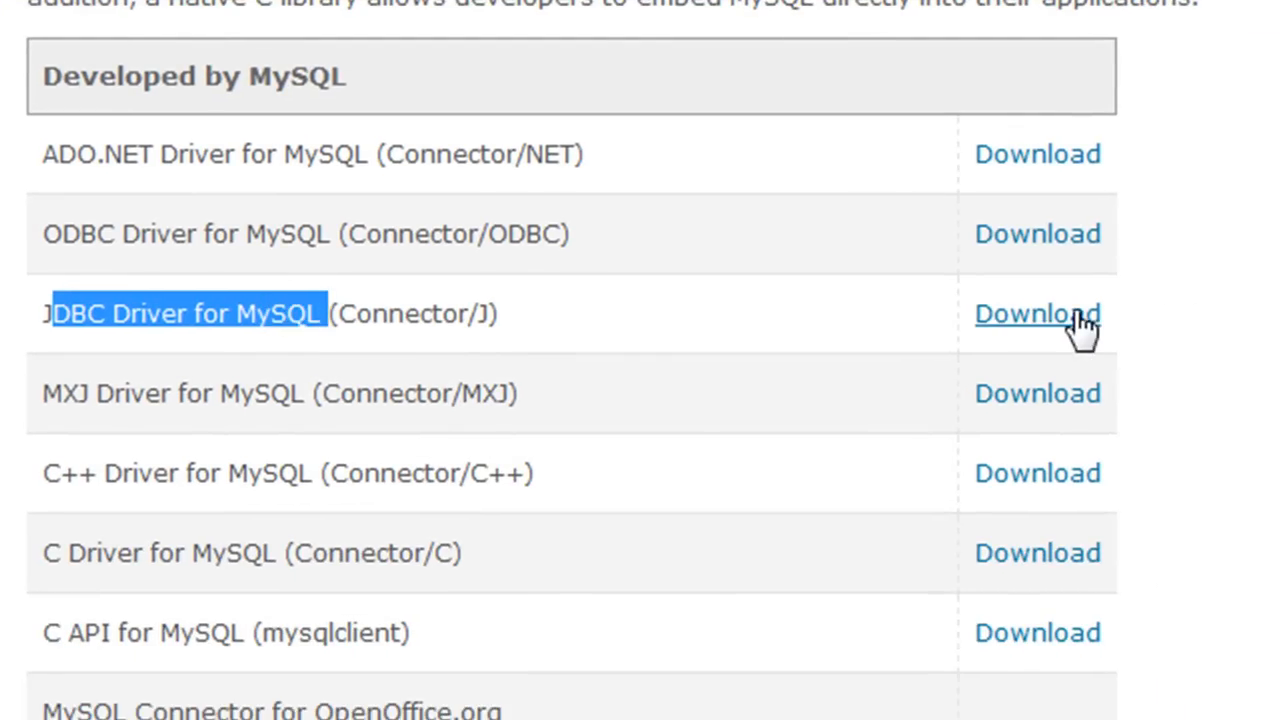
left_click(1037, 313)
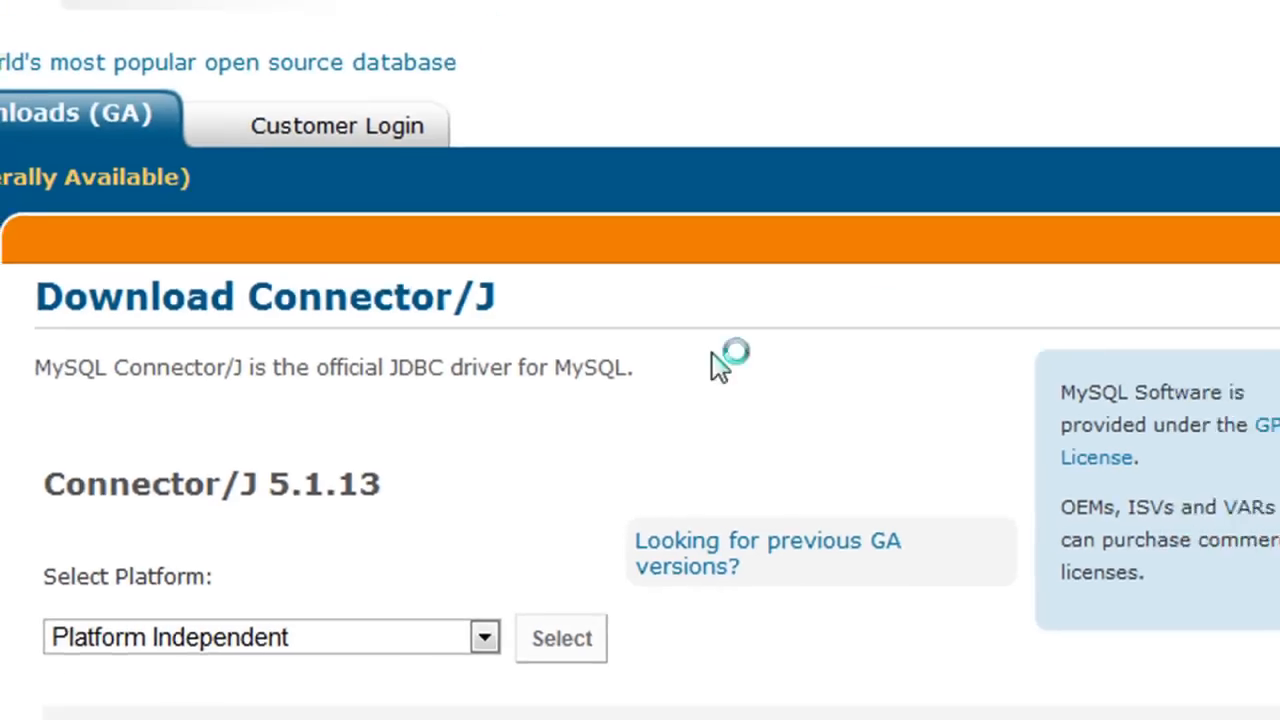
scroll("down", 3)
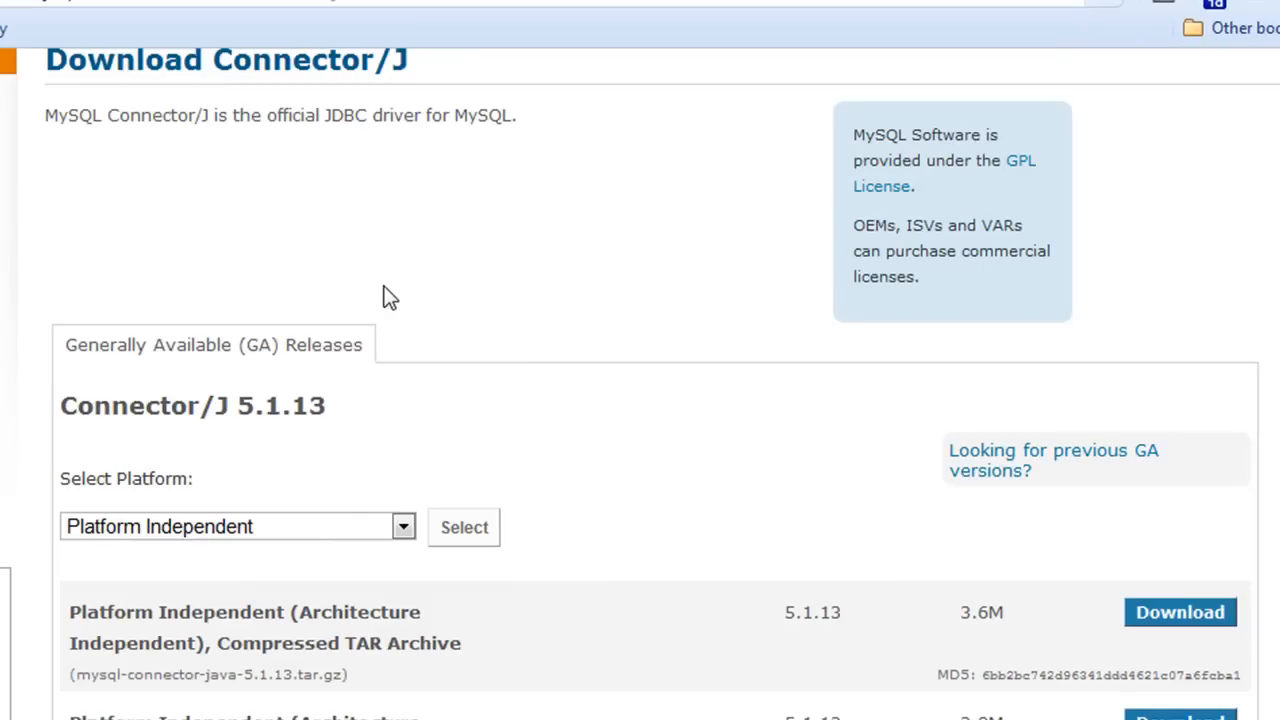
scroll("down", 3)
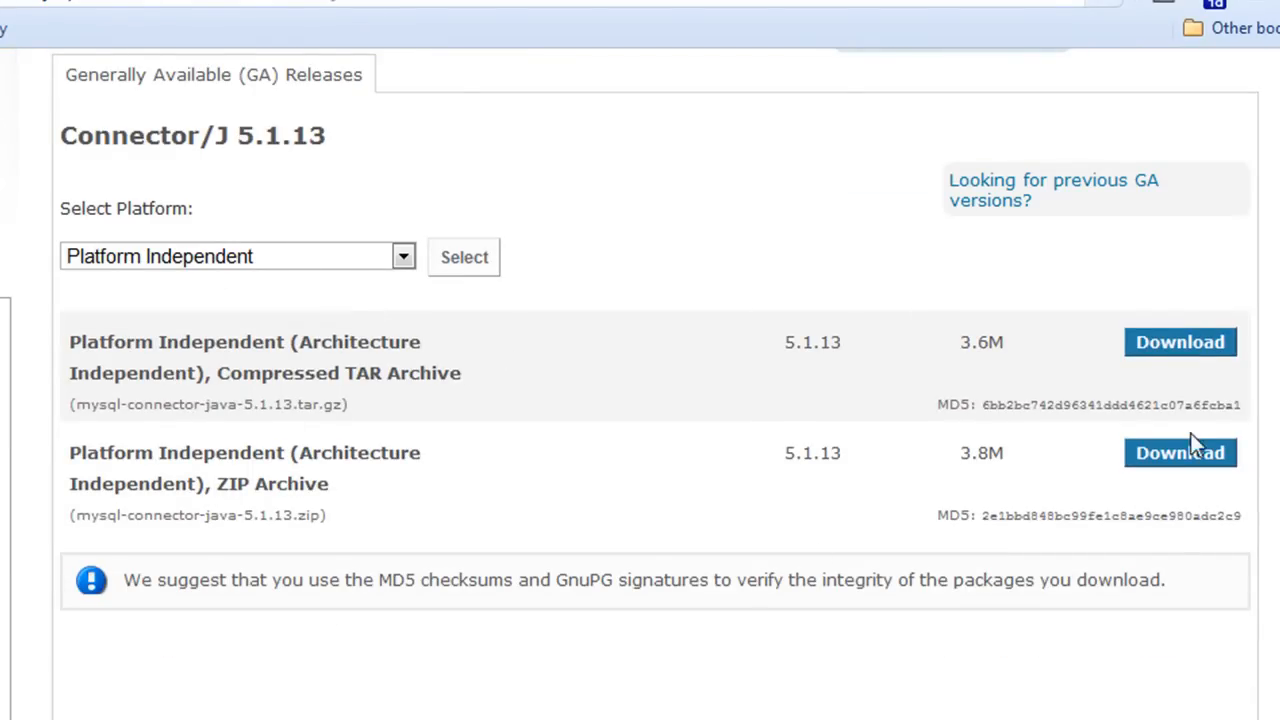
left_click(1180, 452)
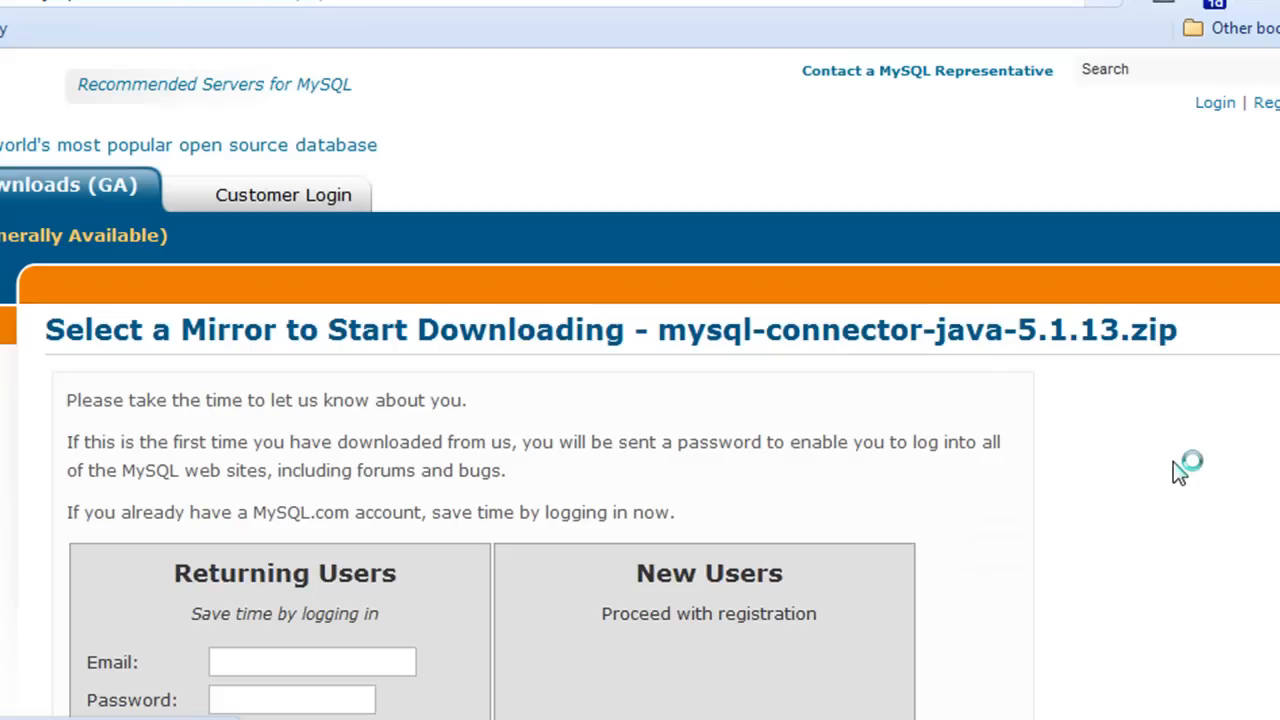
scroll("down", 3)
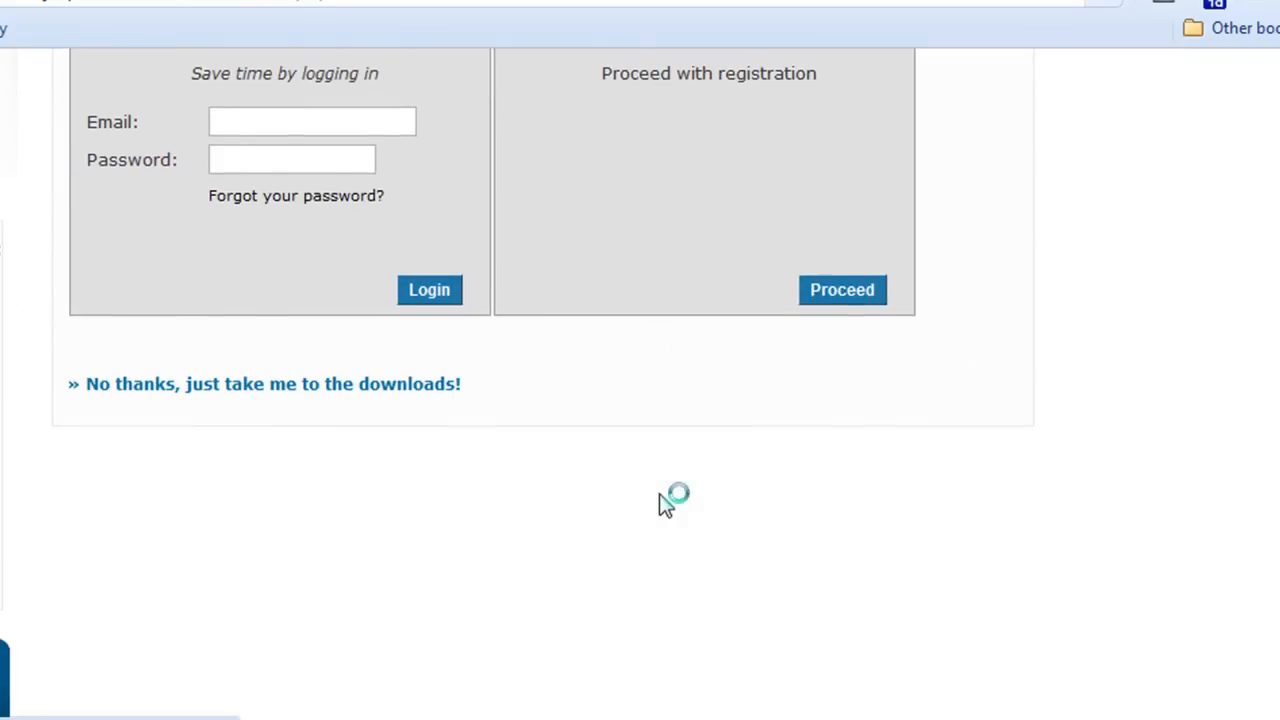
left_click(273, 383)
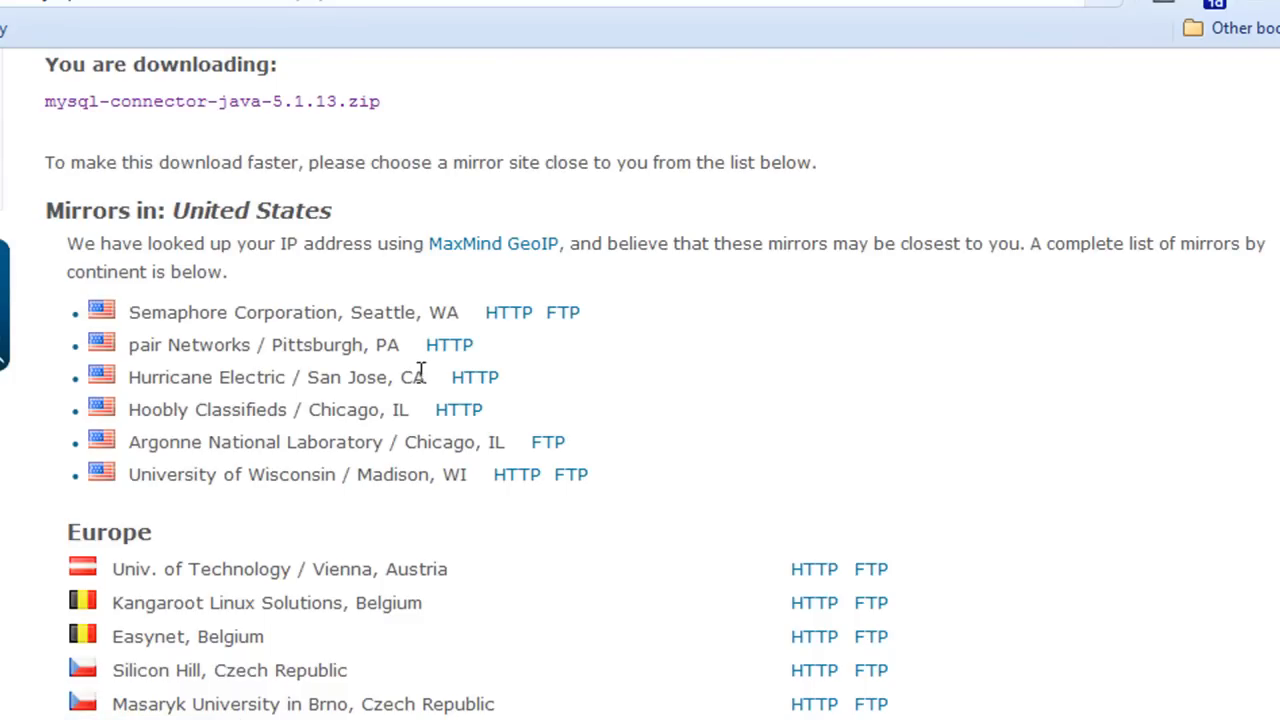
mouse_move(457, 413)
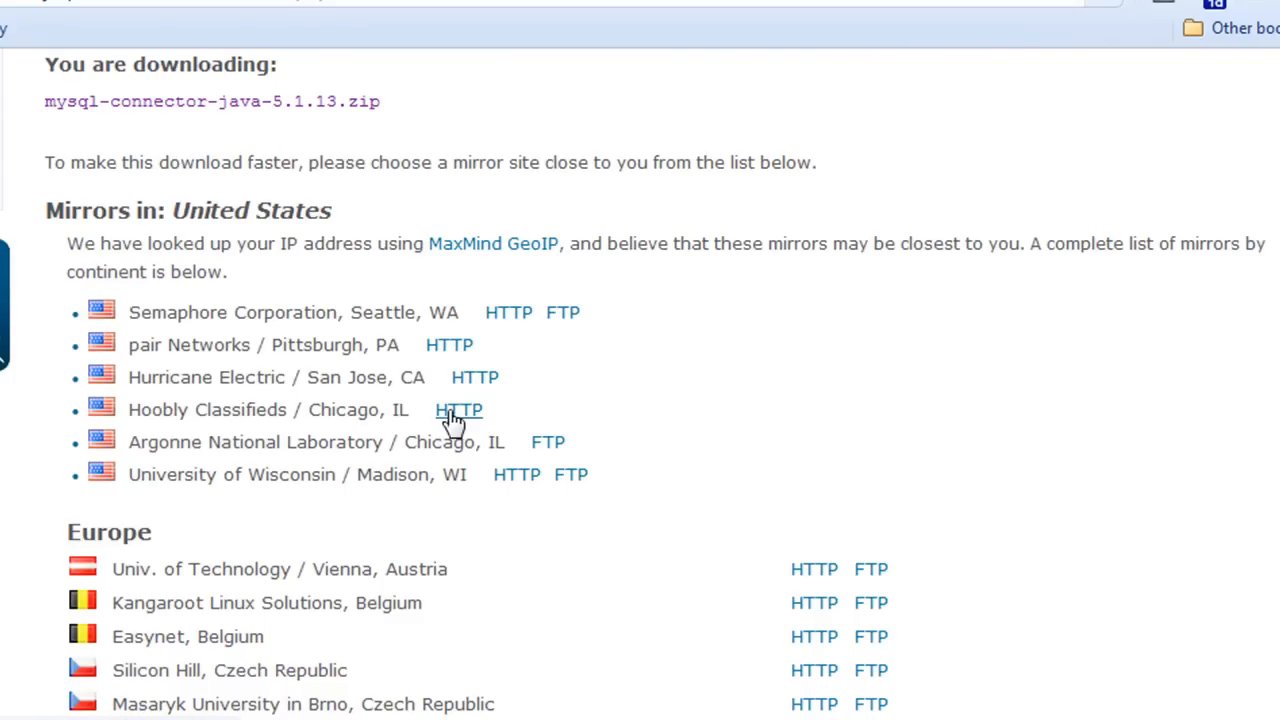
left_click(459, 409)
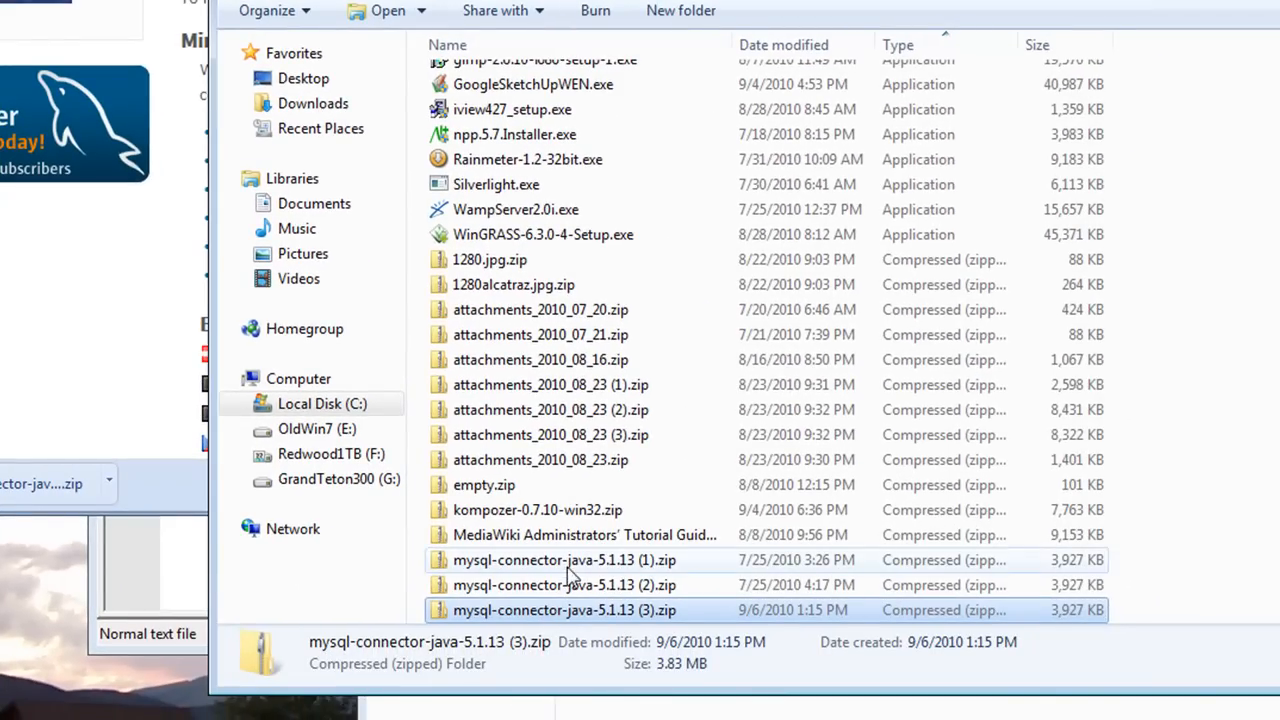
mouse_move(565, 610)
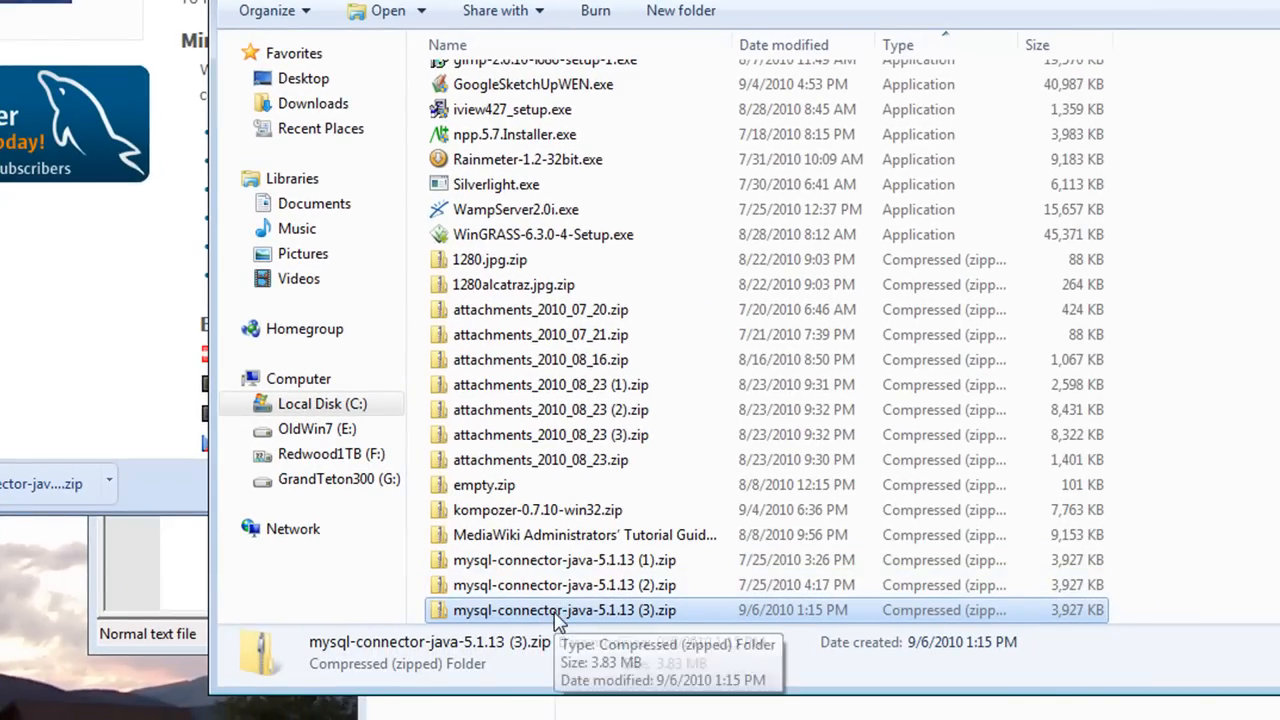
Extract the connector ZIP with 7-Zip and copy the mysql-connector-java-5.1.13 folder
right_click(564, 610)
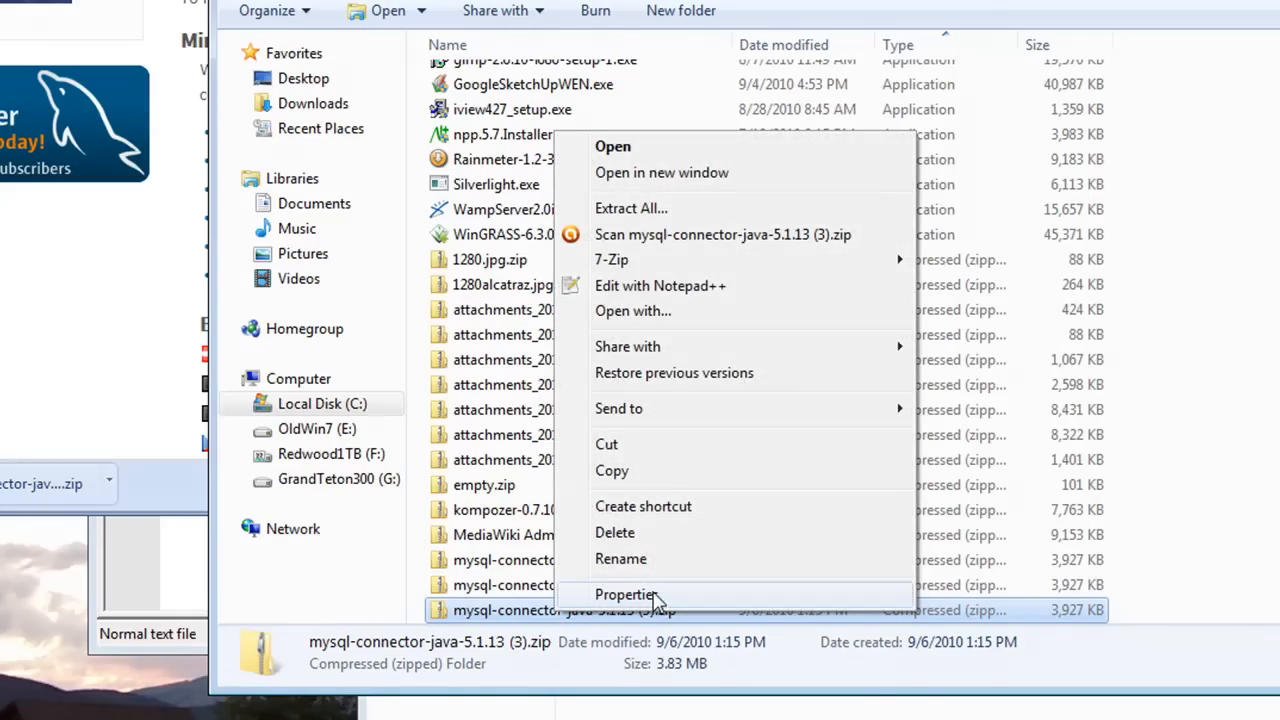
mouse_move(550, 600)
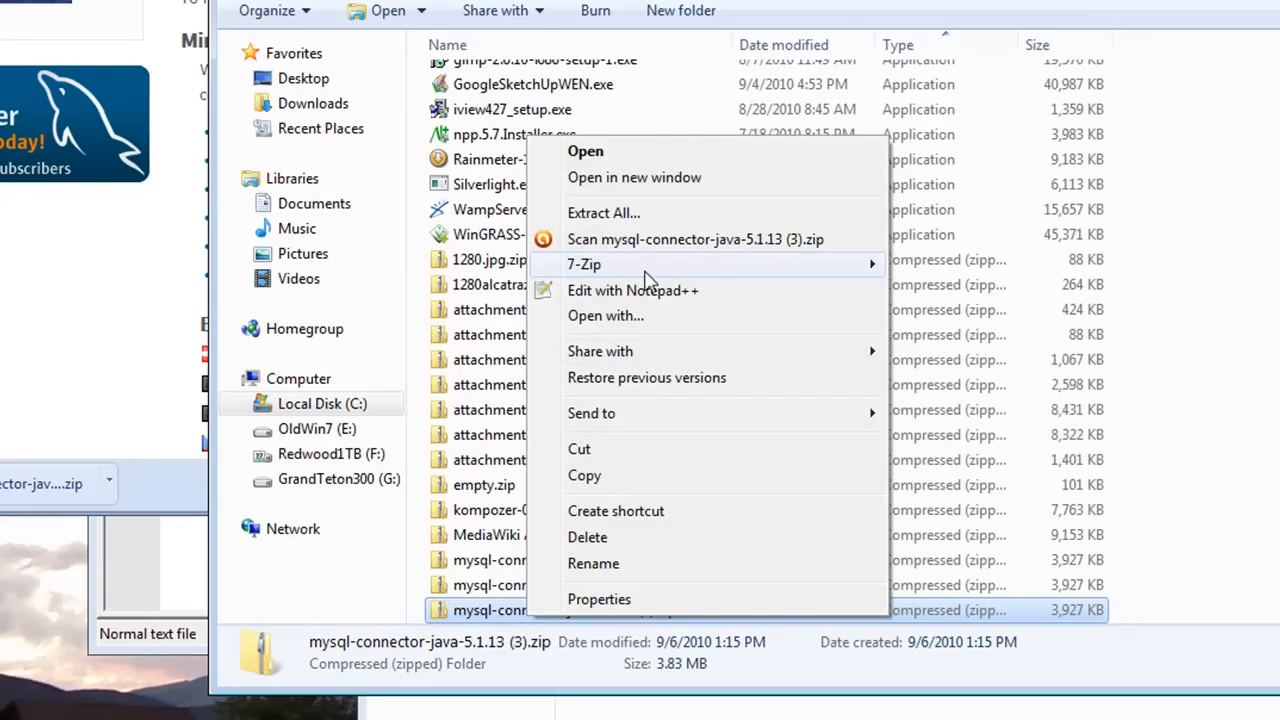
mouse_move(584, 264)
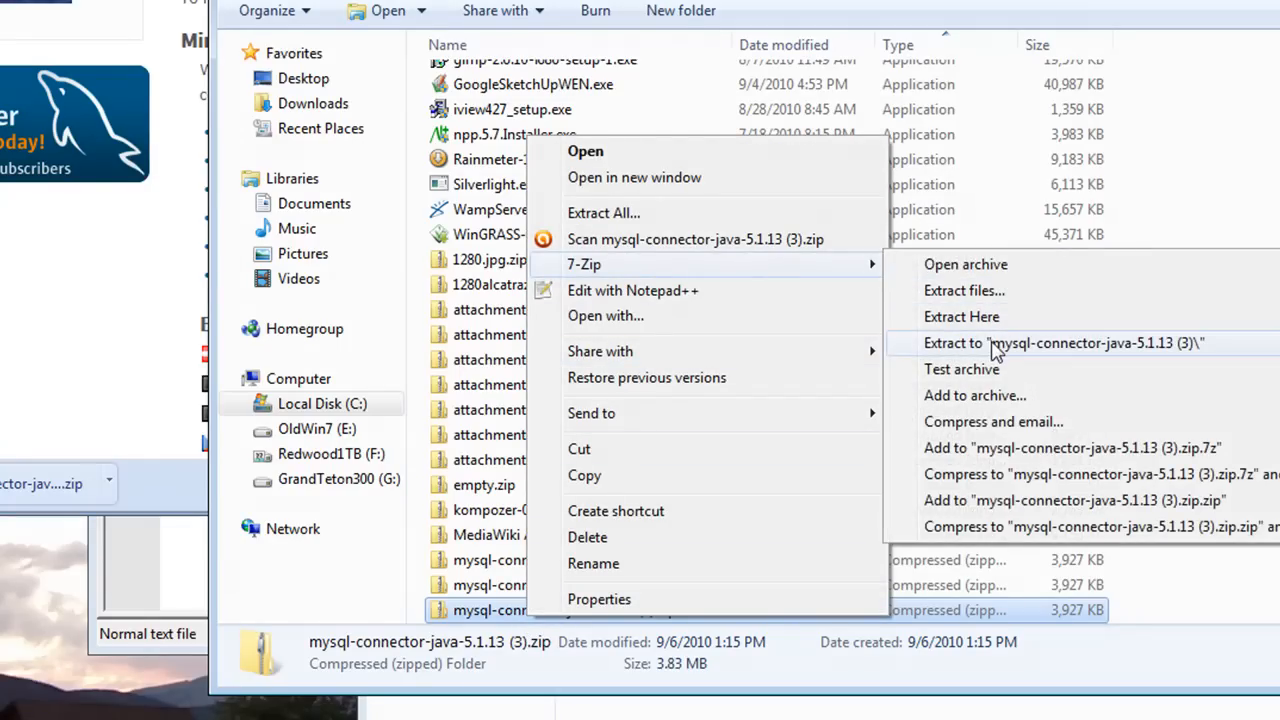
left_click(1063, 343)
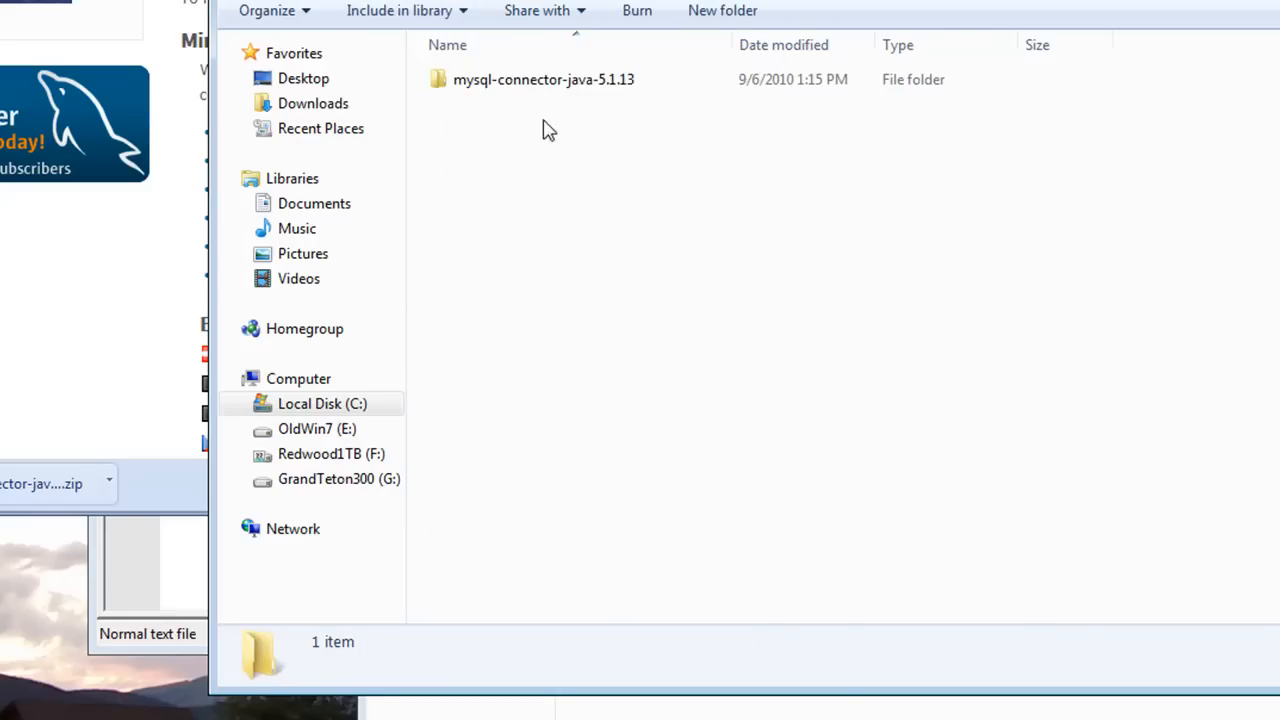
left_click(543, 79)
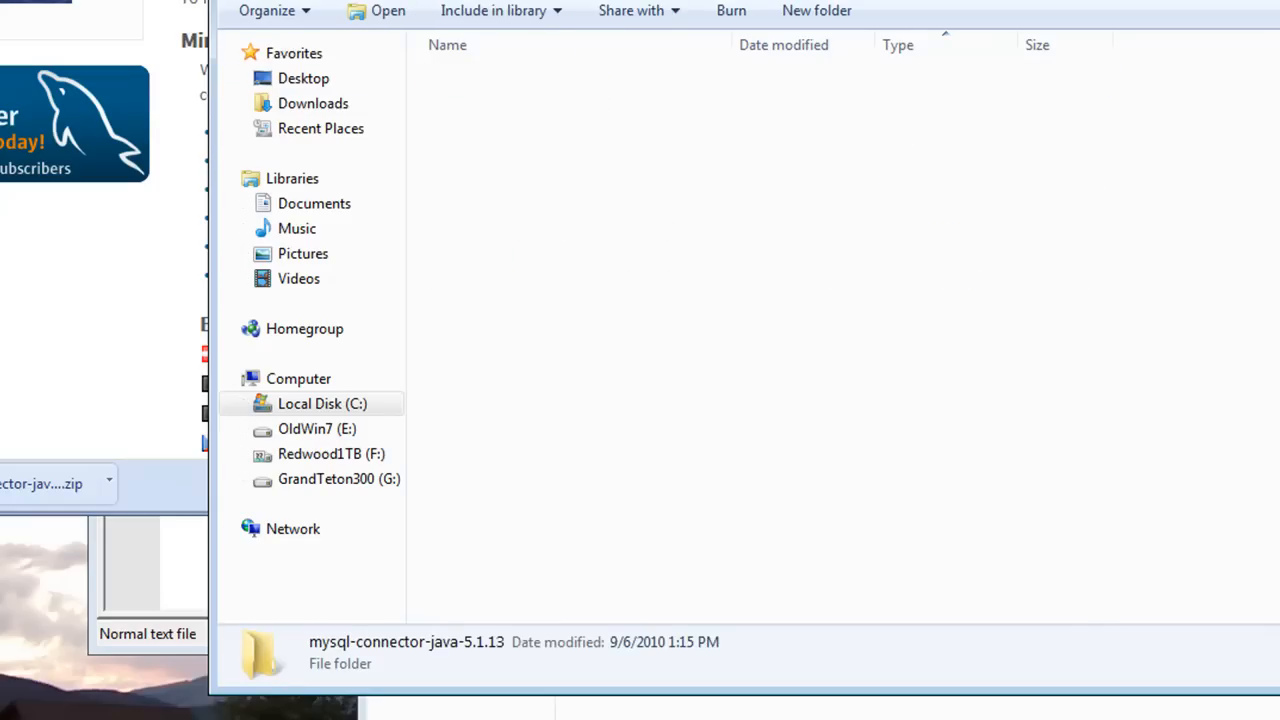
right_click(553, 405)
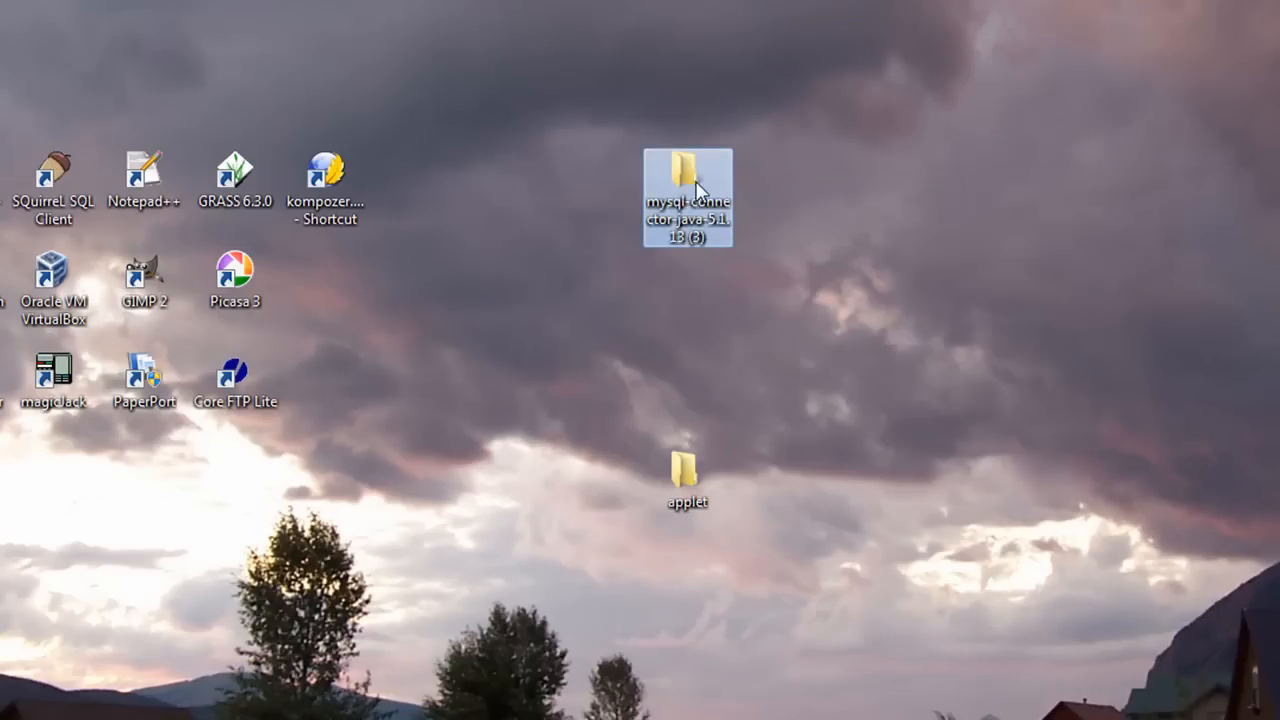
Open the desktop connector folder to see mysql-connector-java-5.1.13-bin.jar, then launch Eclipse
double_click(687, 190)
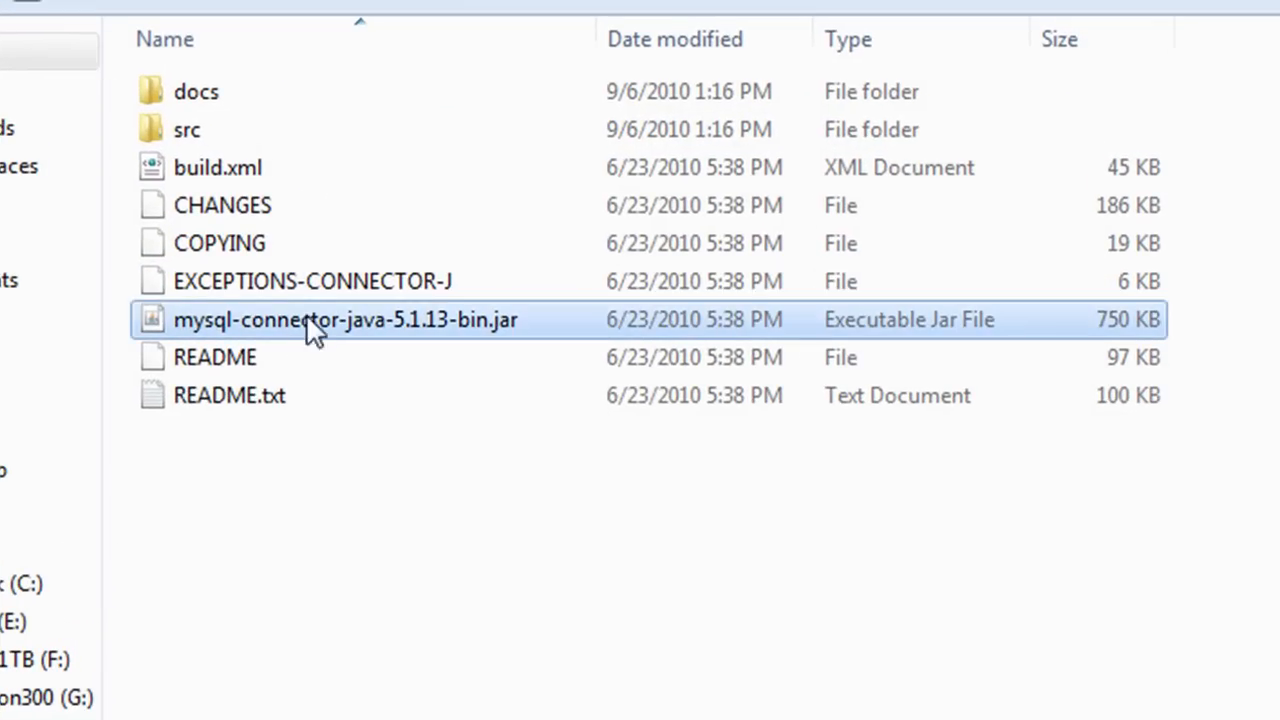
mouse_move(350, 335)
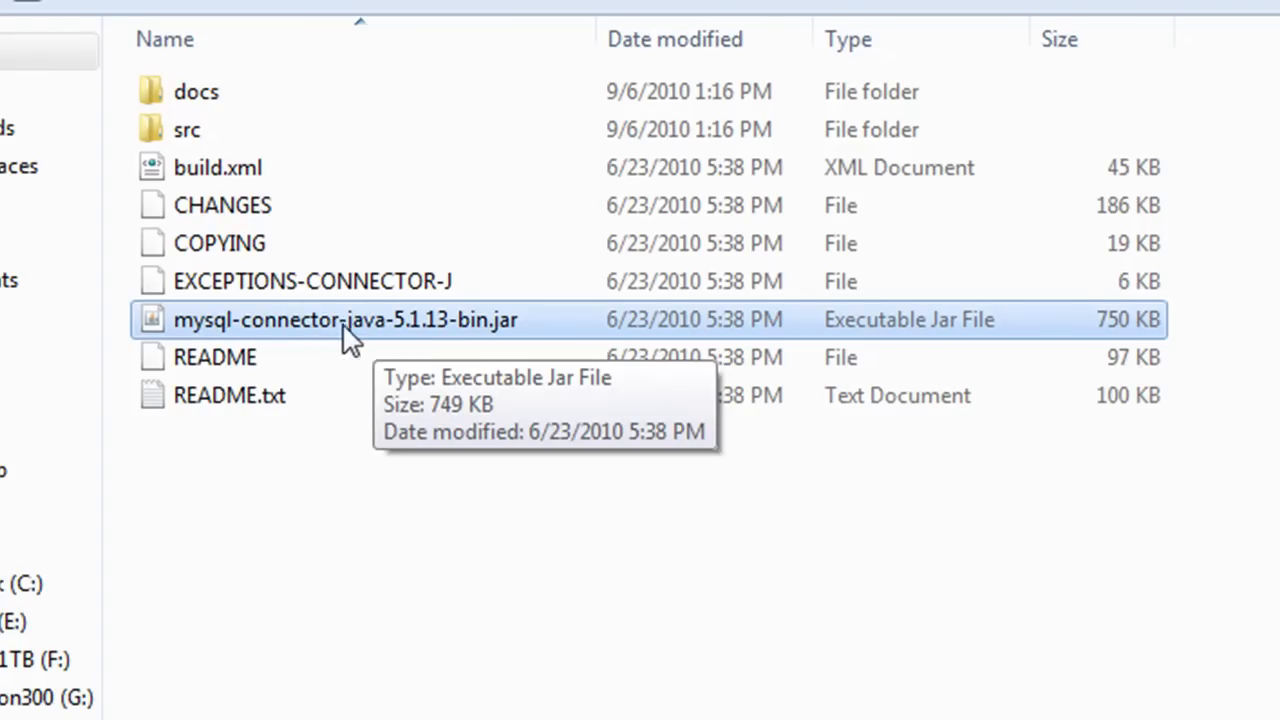
mouse_move(378, 338)
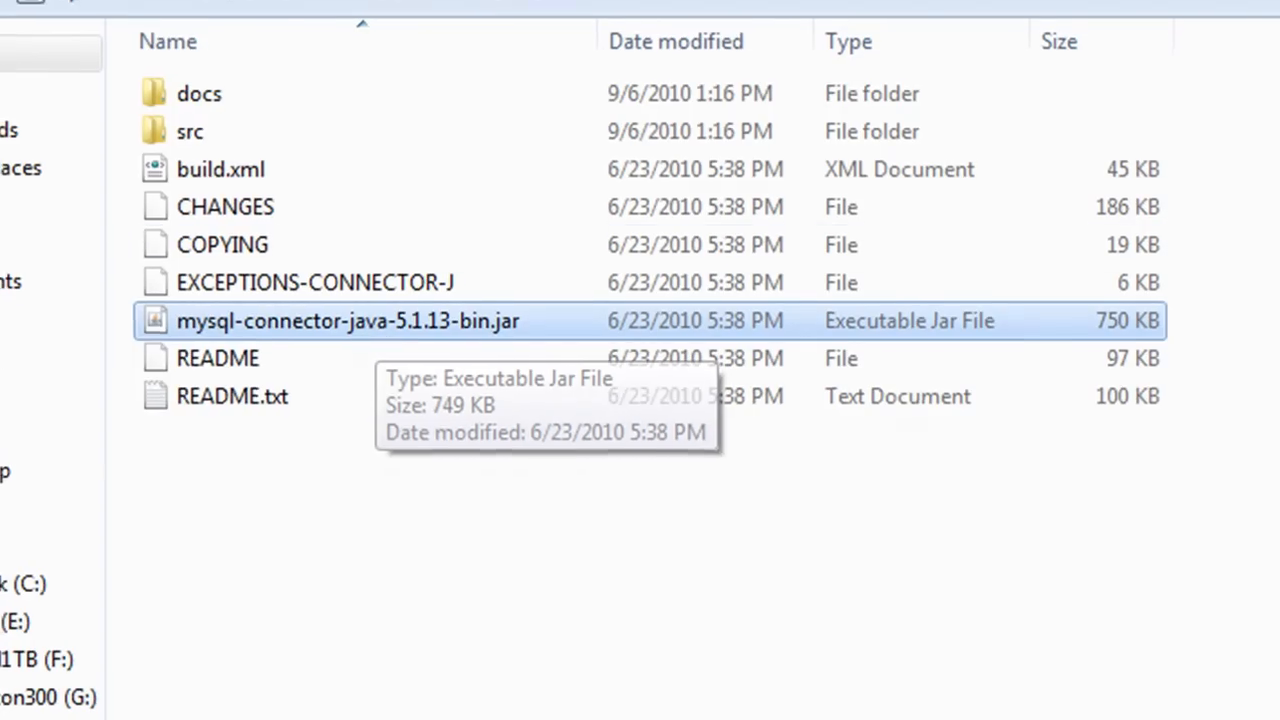
double_click(39, 388)
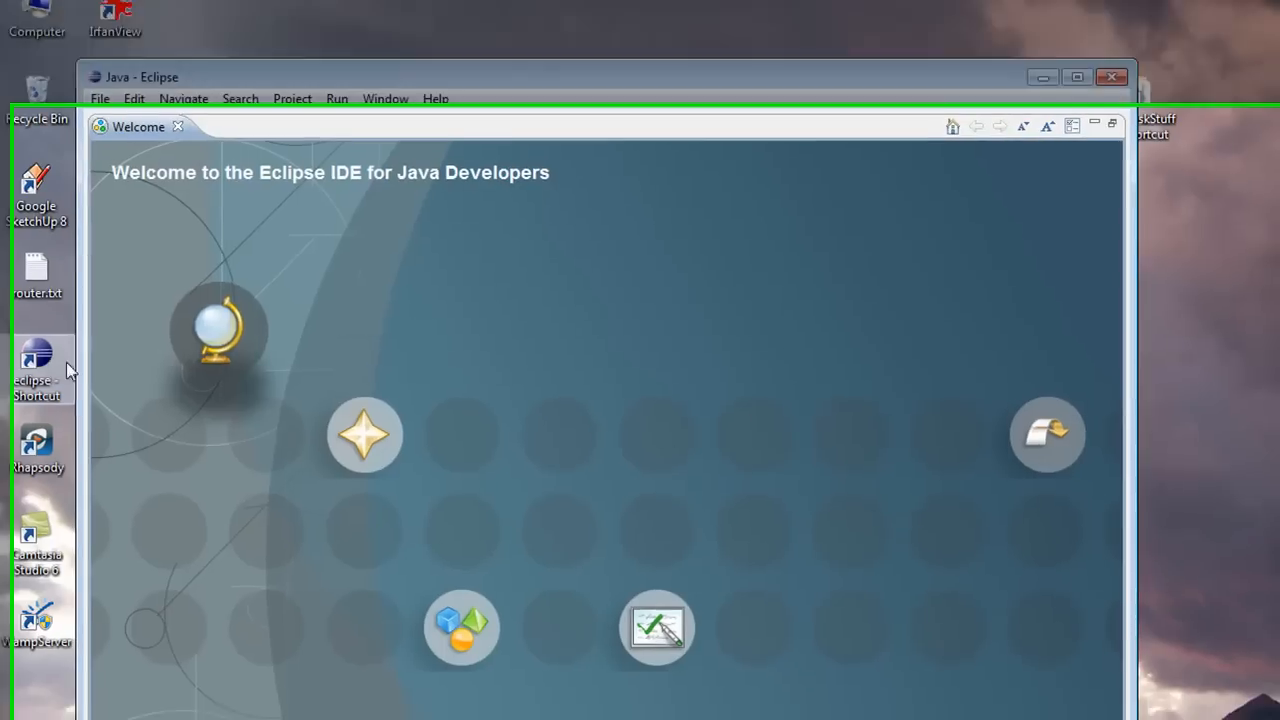
Close Eclipse's Welcome tab and bring up the File menu
left_click(178, 126)
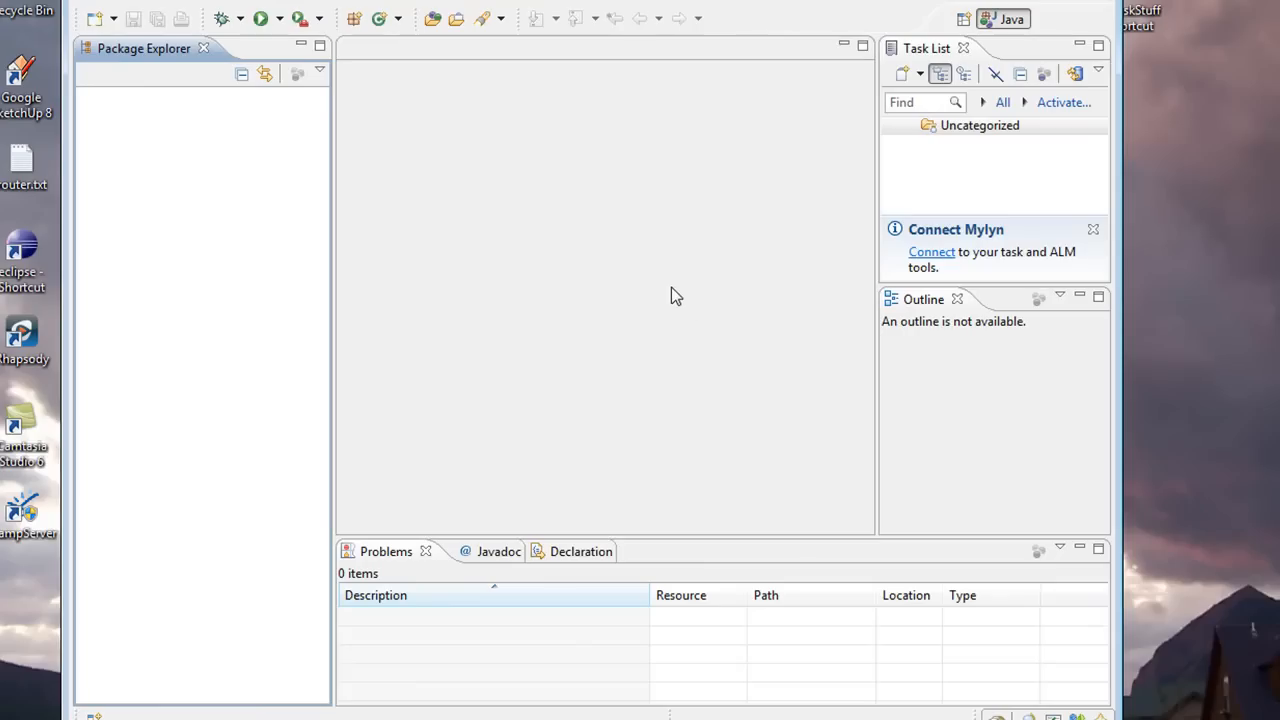
mouse_move(137, 123)
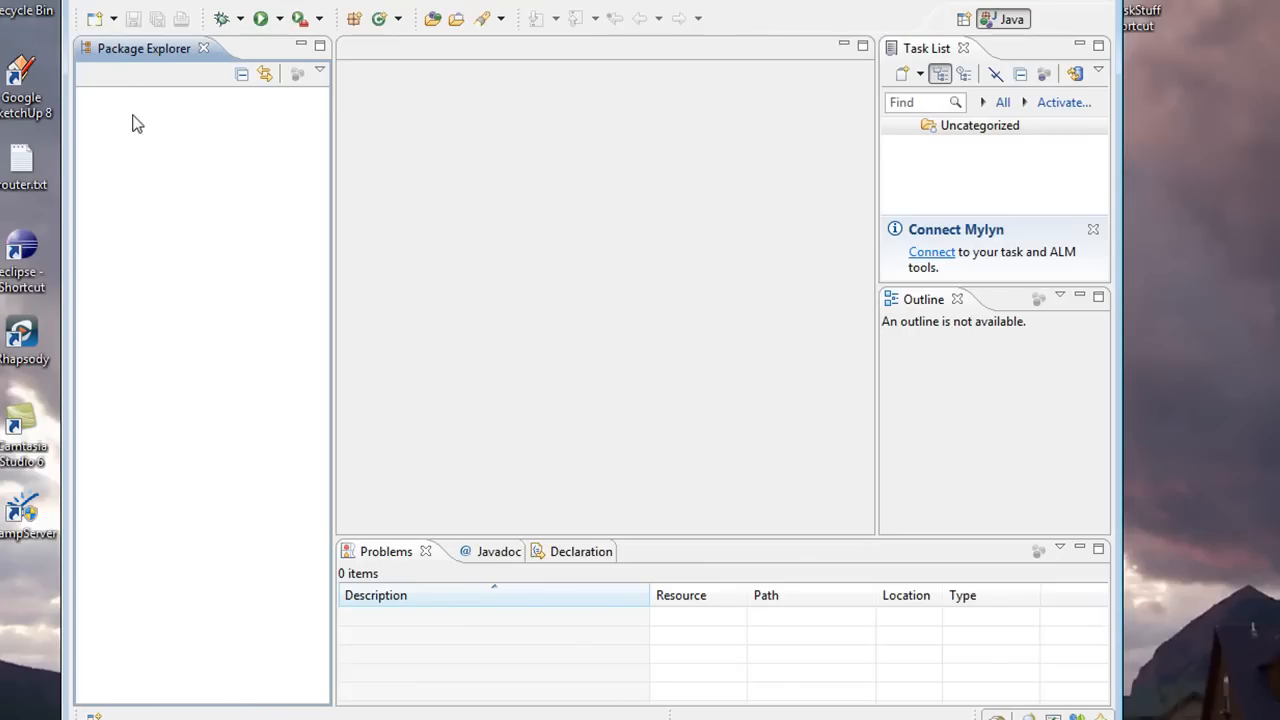
left_click(156, 78)
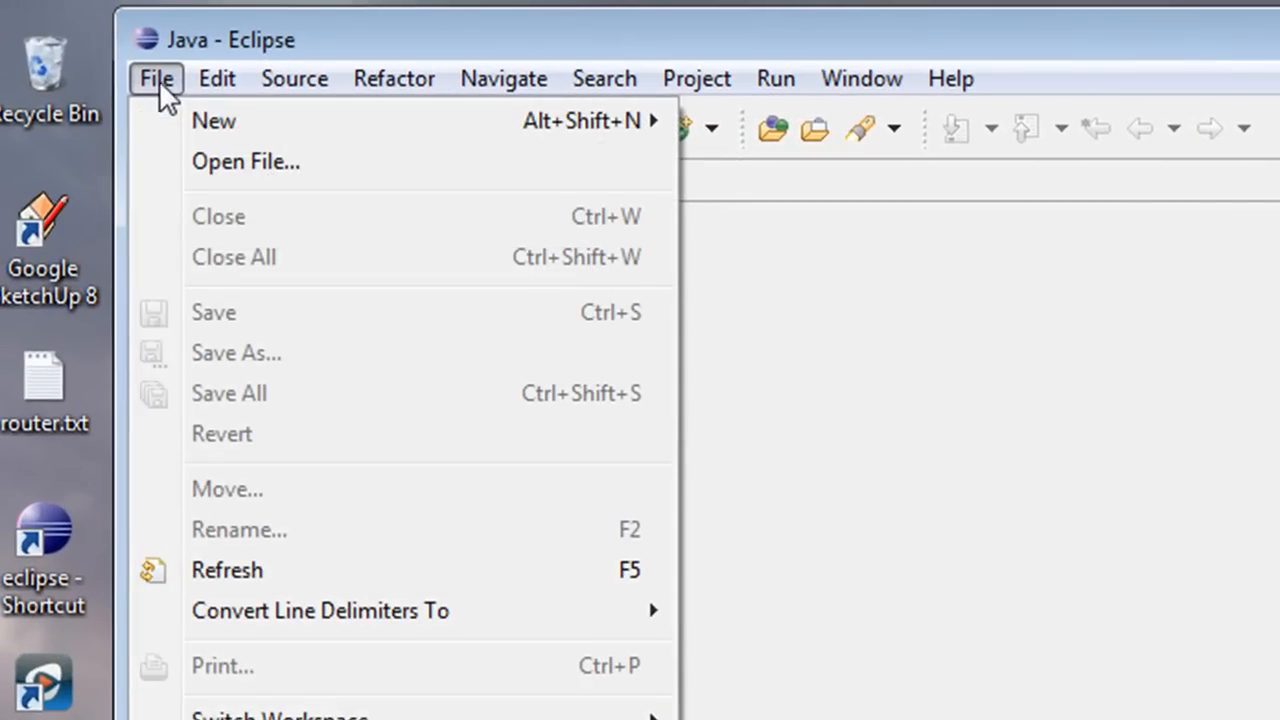
mouse_move(214, 120)
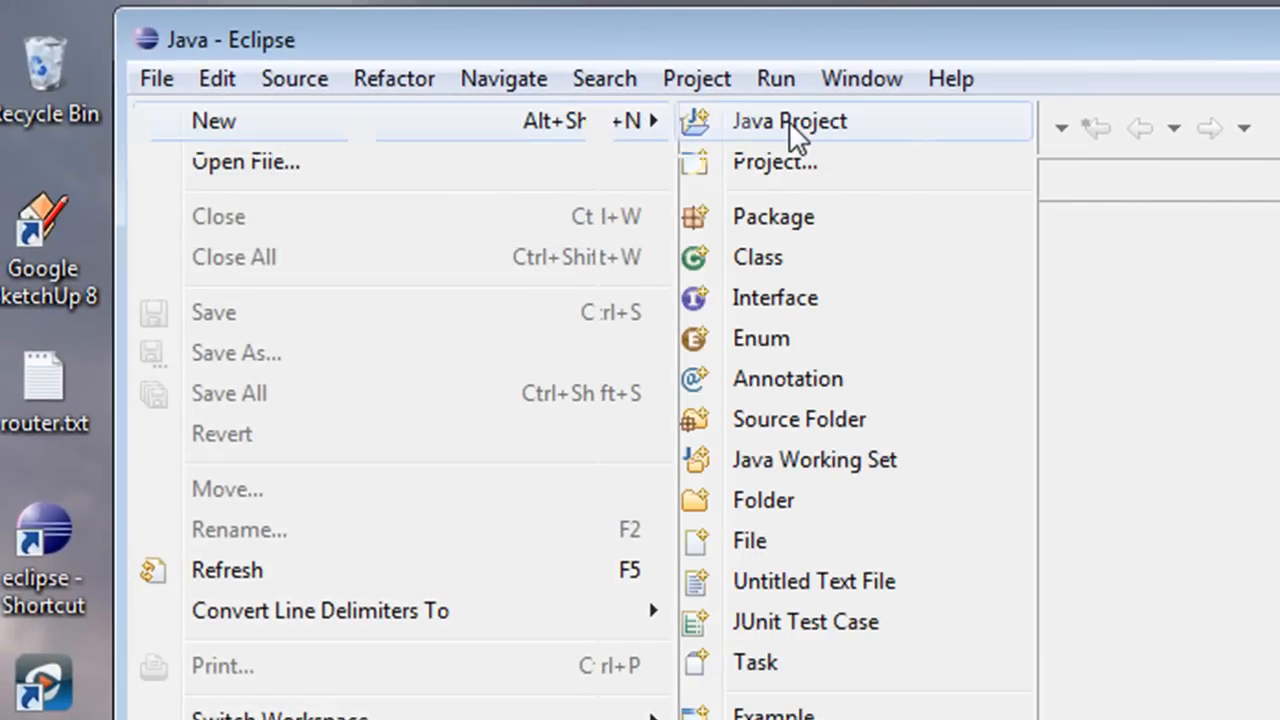
Start a new Java Project and name it MySQLConnection
left_click(789, 121)
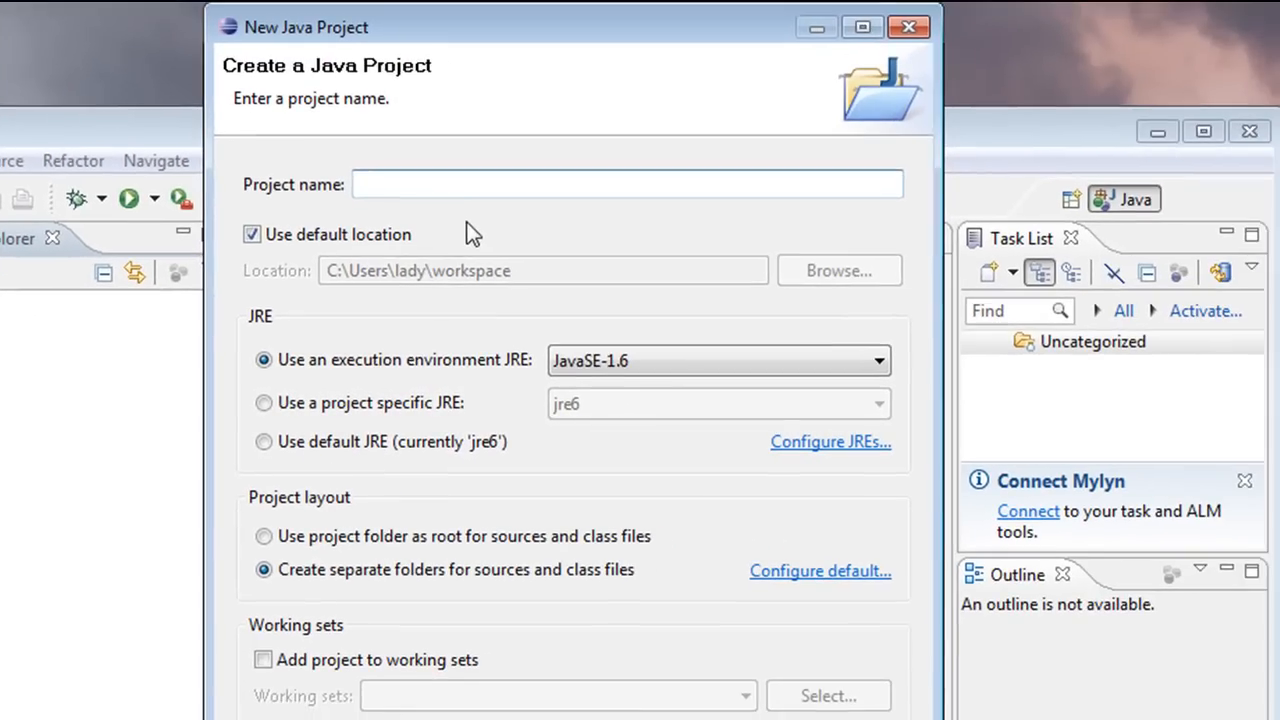
type("MySQ")
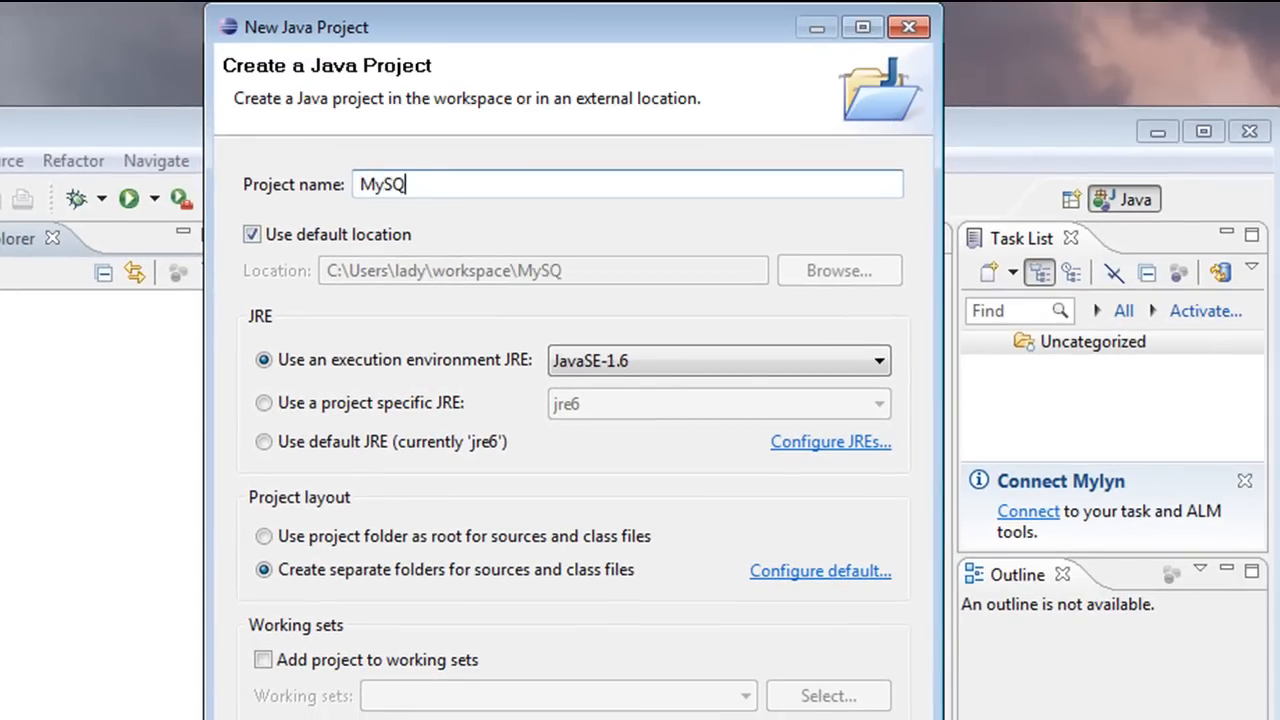
type("LConnection")
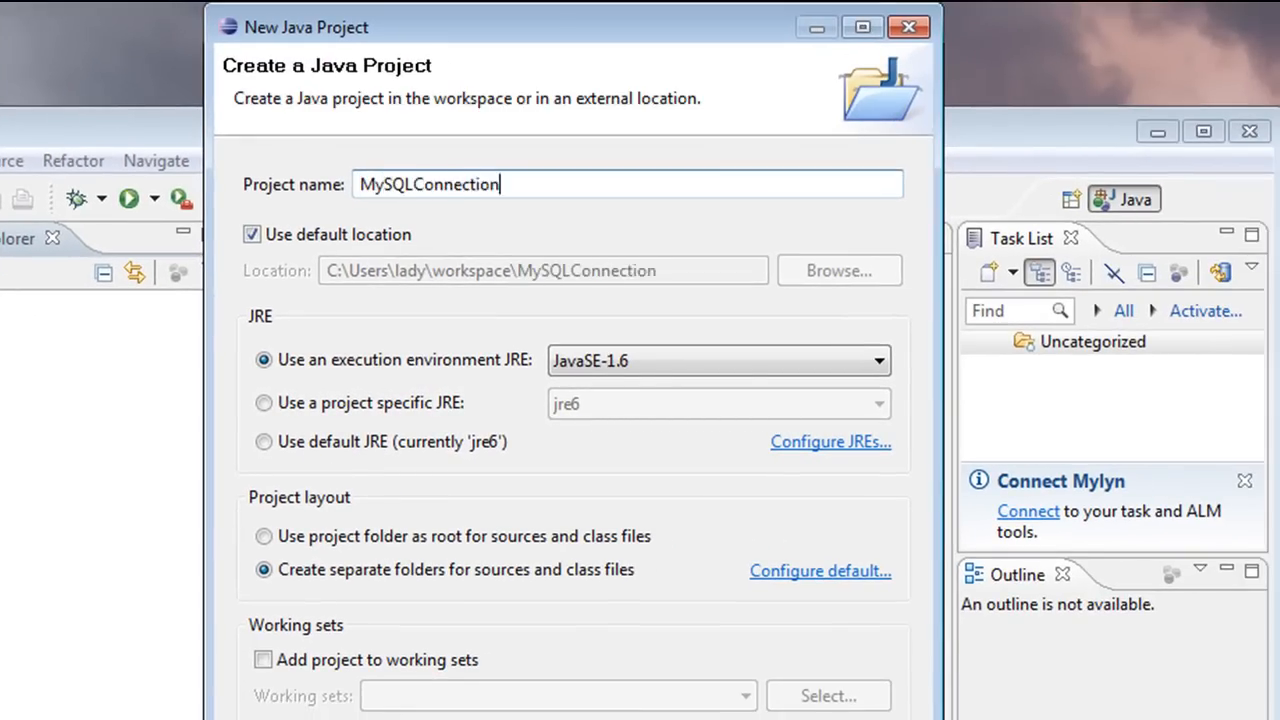
key("BackSpace")
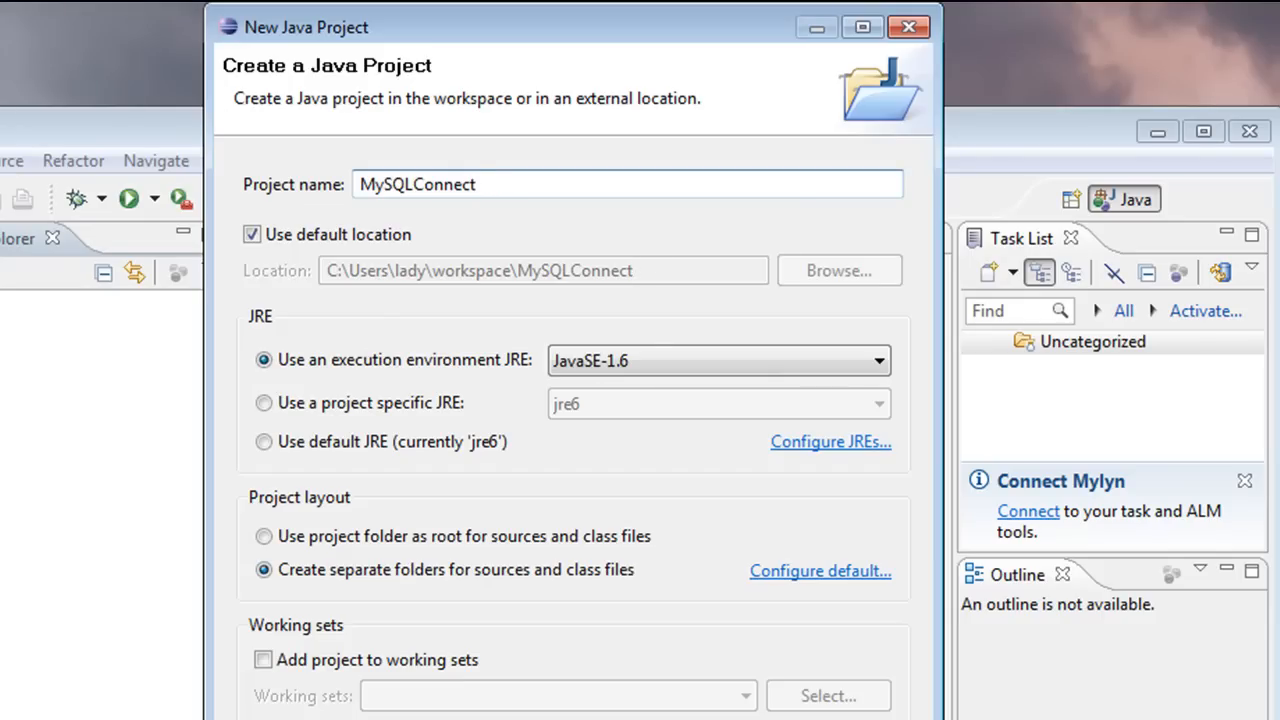
type("i")
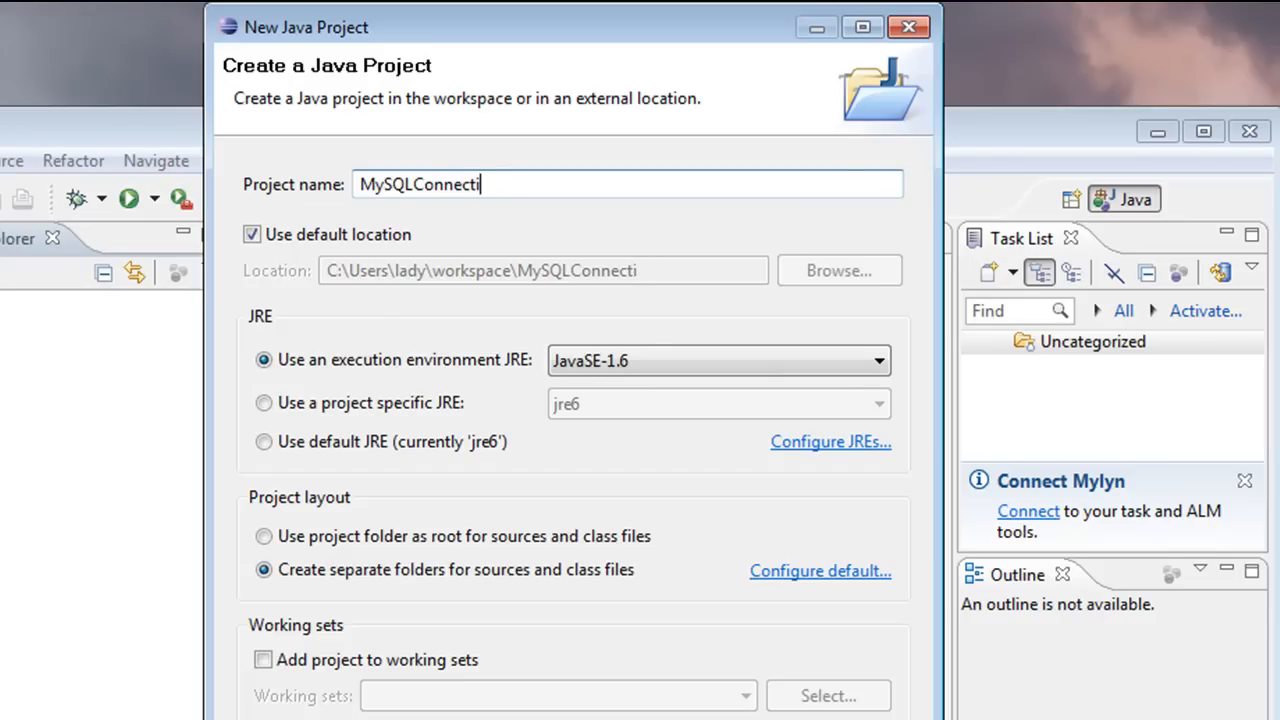
type("on")
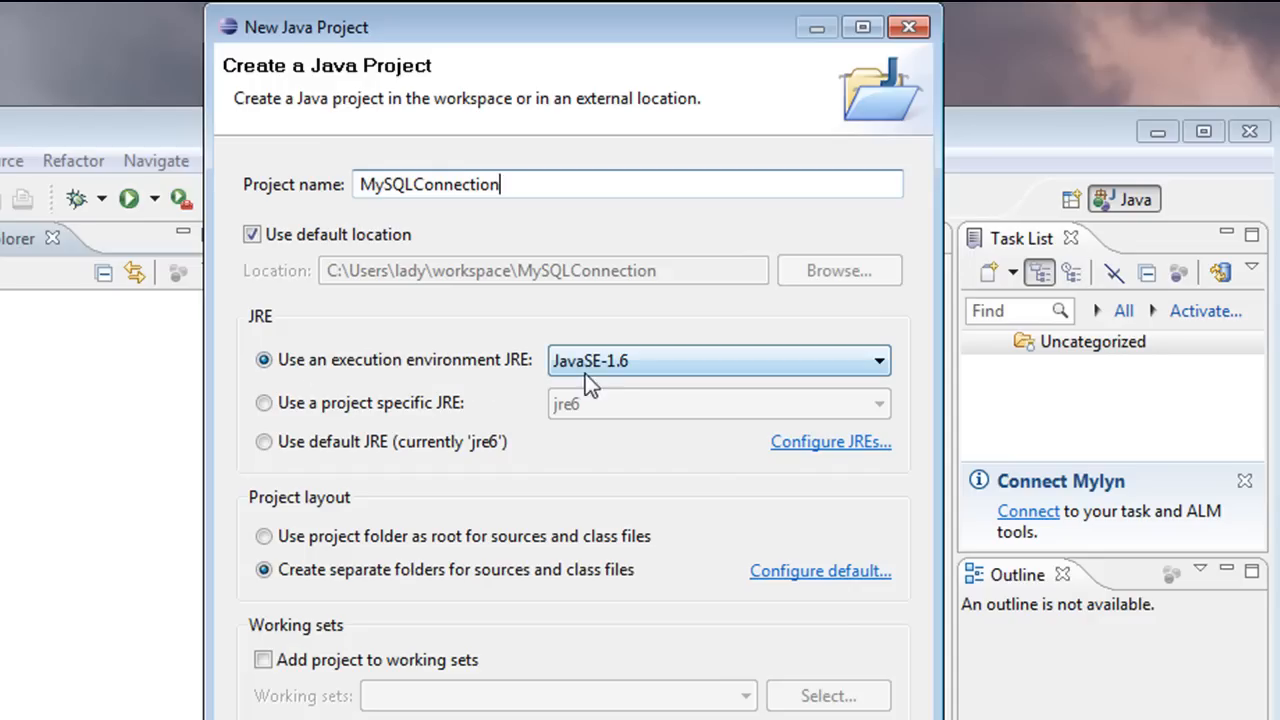
mouse_move(575, 487)
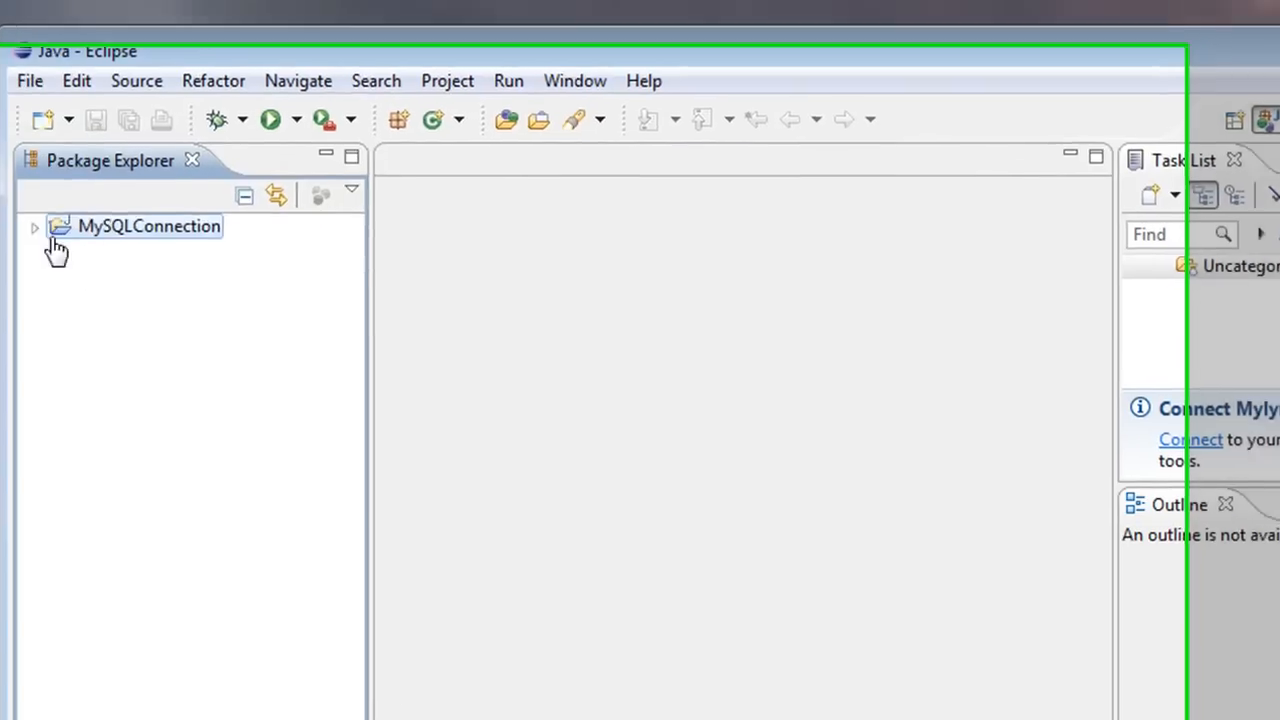
Expand MySQLConnection and its JRE System Library, browse rt.jar, then select the library
left_click(34, 226)
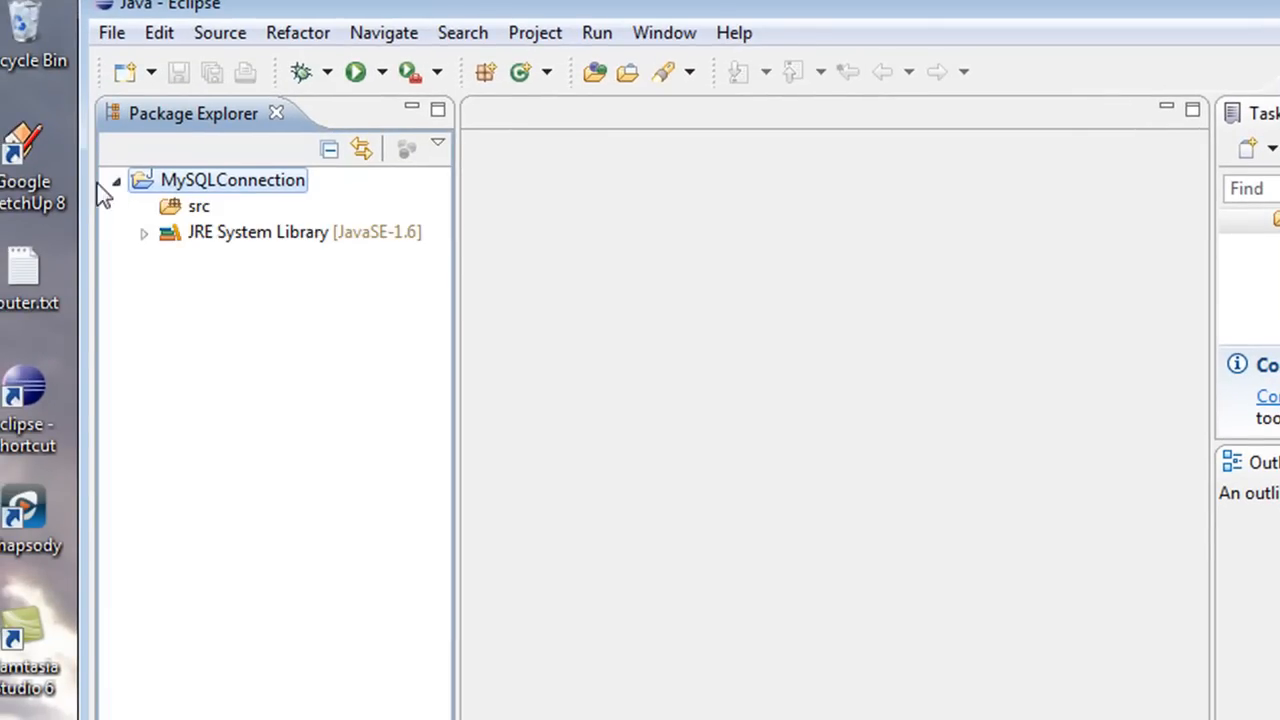
left_click(144, 232)
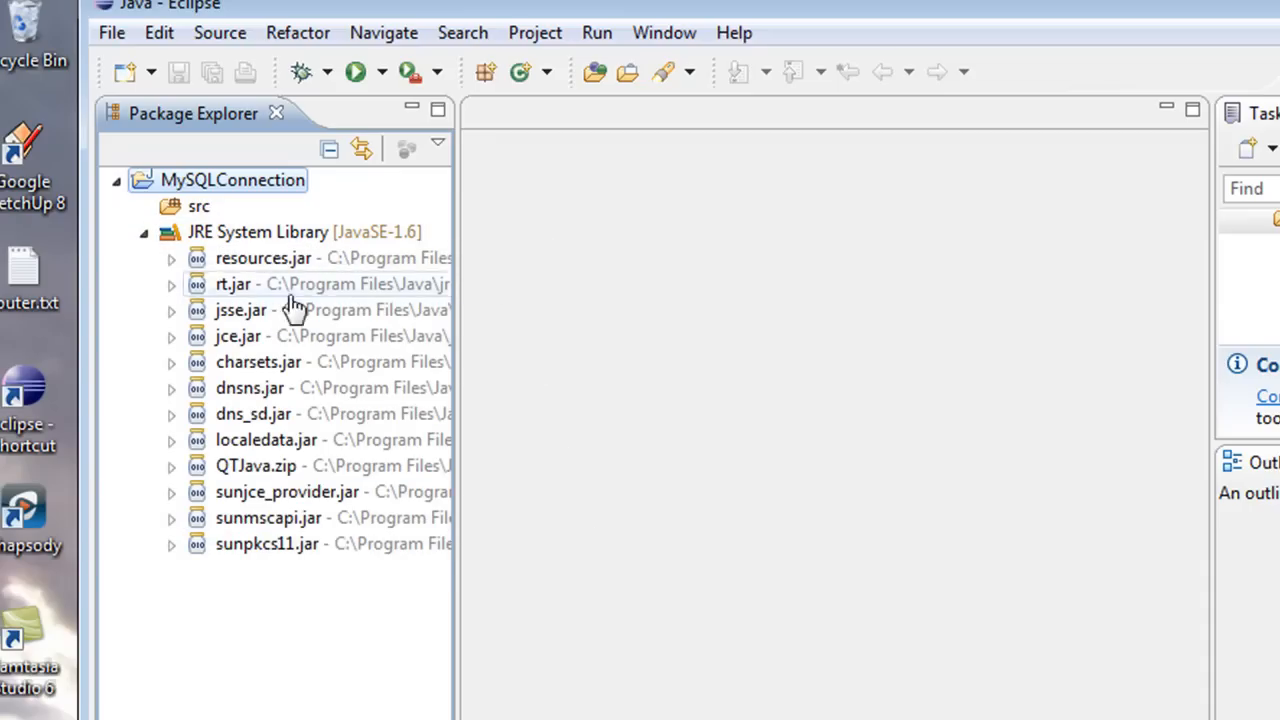
mouse_move(220, 435)
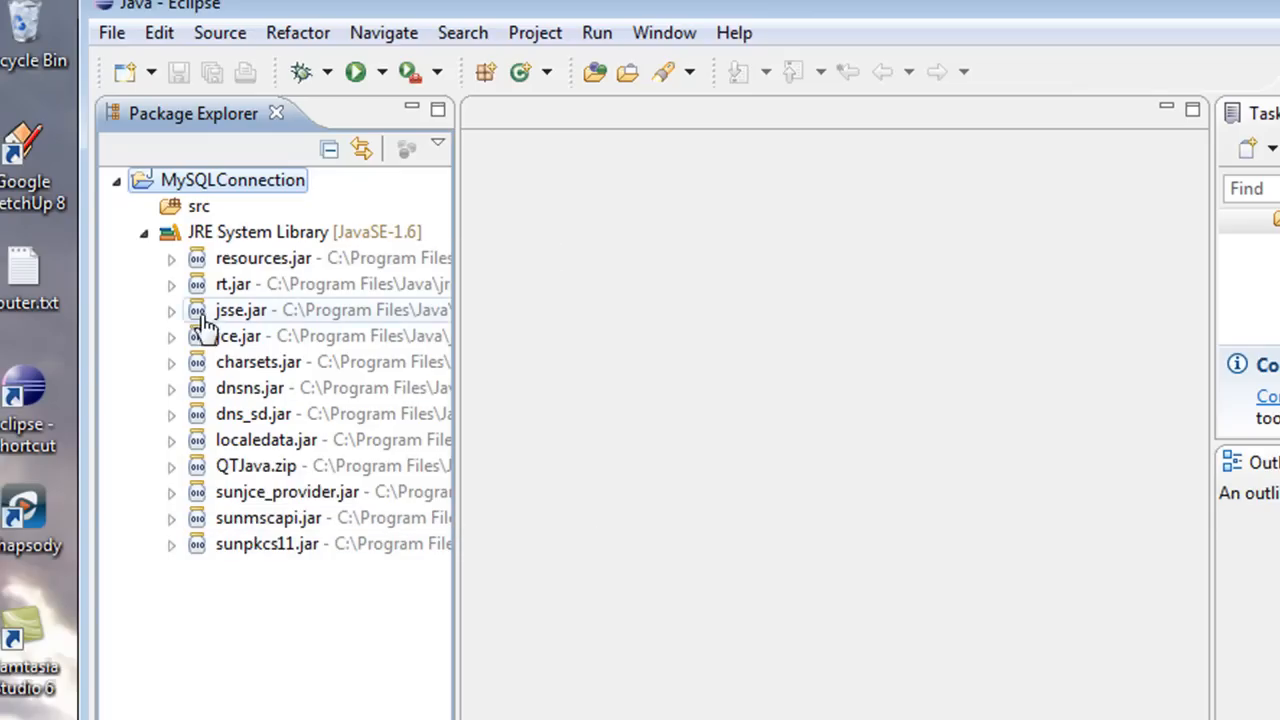
mouse_move(357, 255)
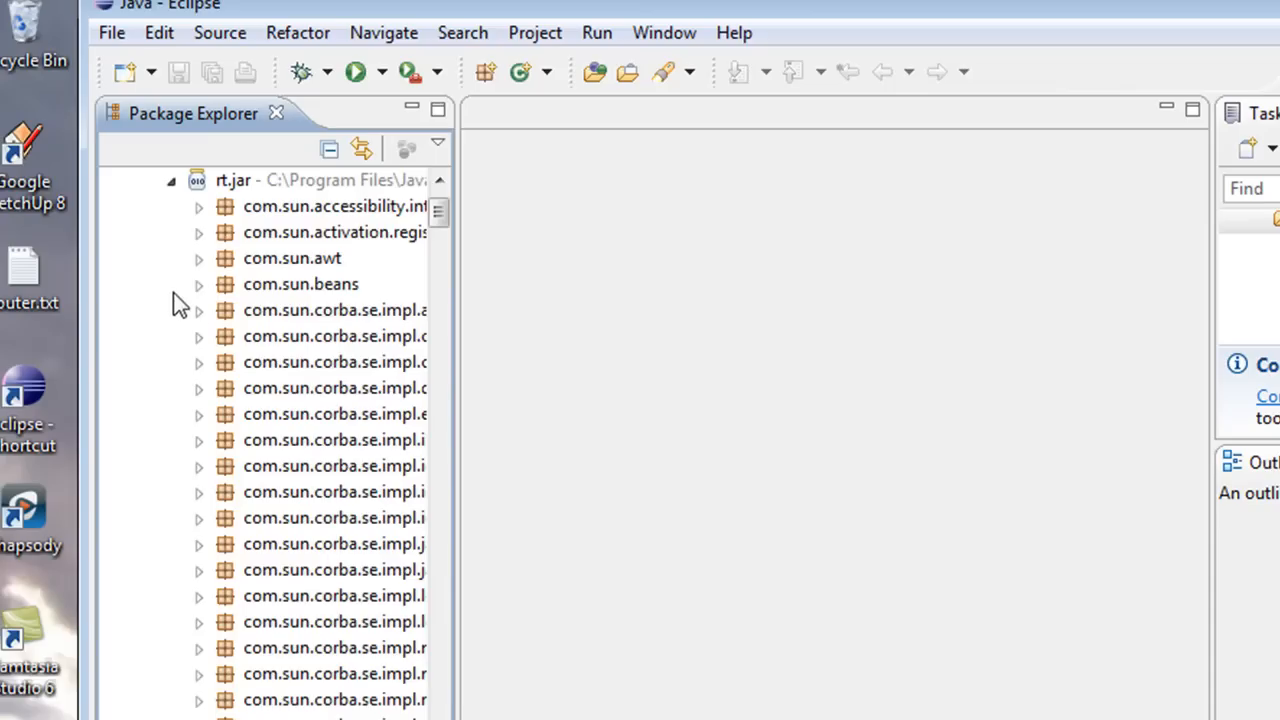
mouse_move(460, 560)
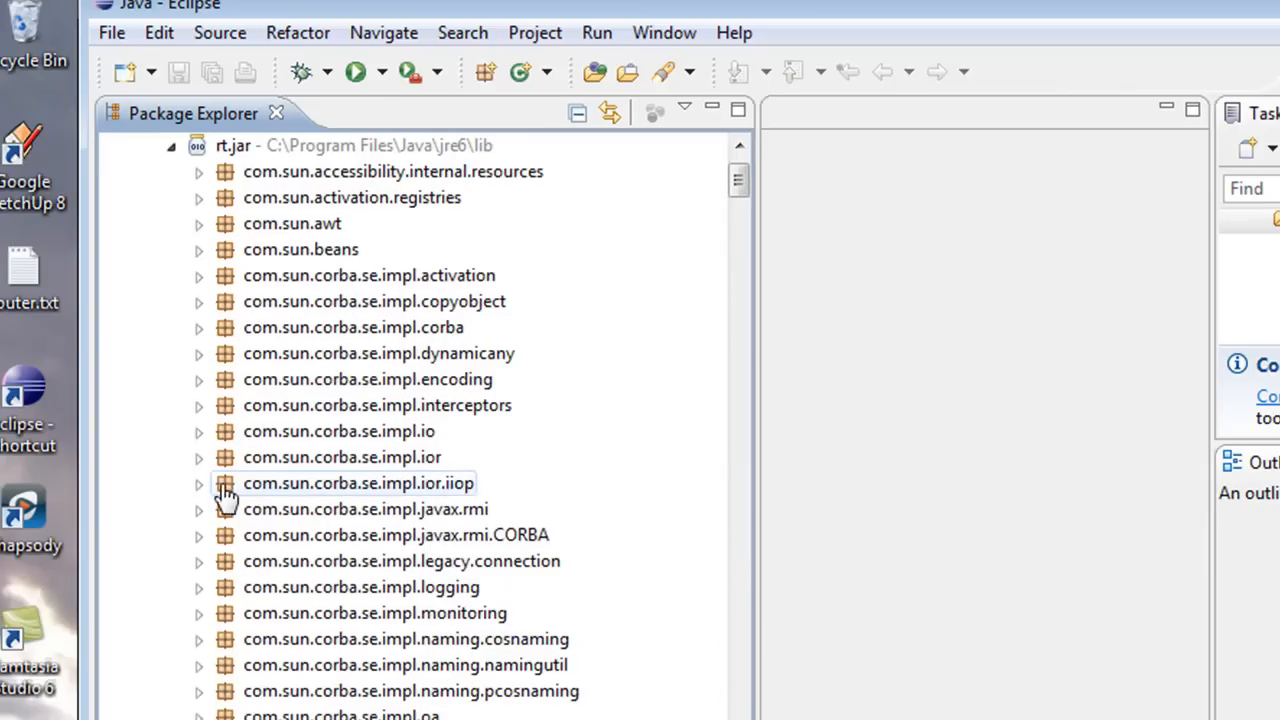
left_click(199, 483)
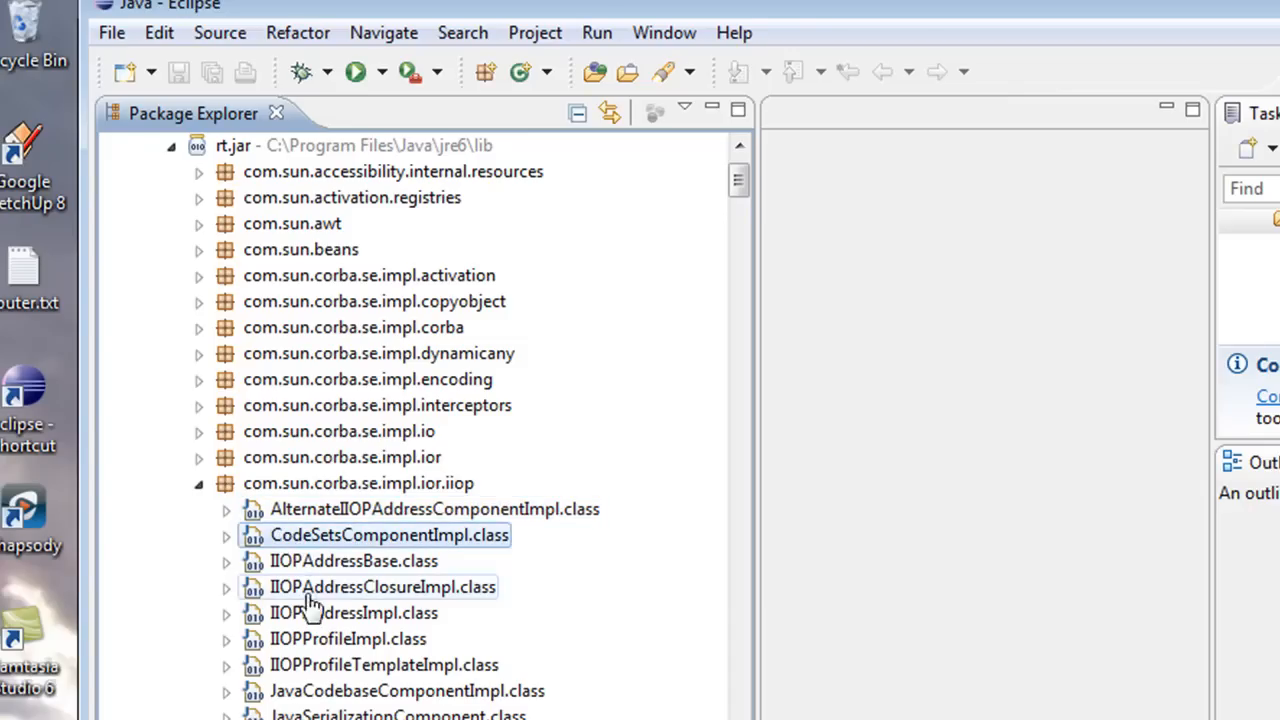
left_click(170, 145)
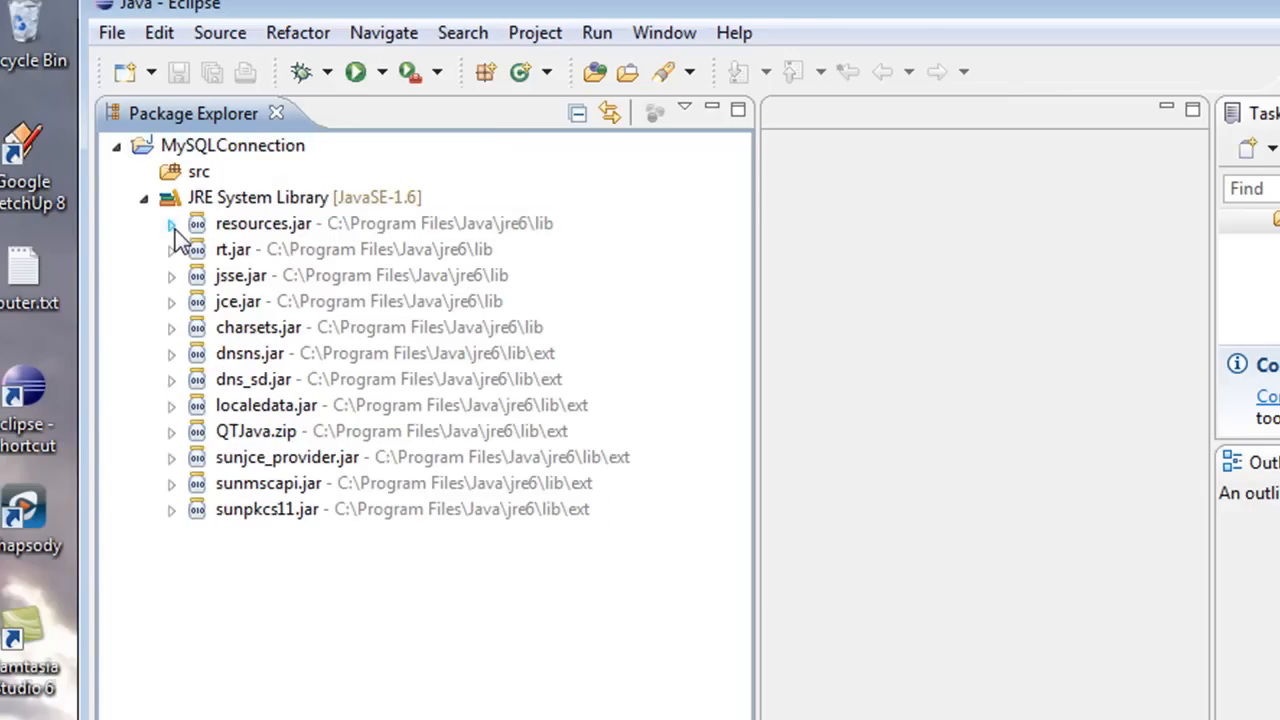
left_click(258, 197)
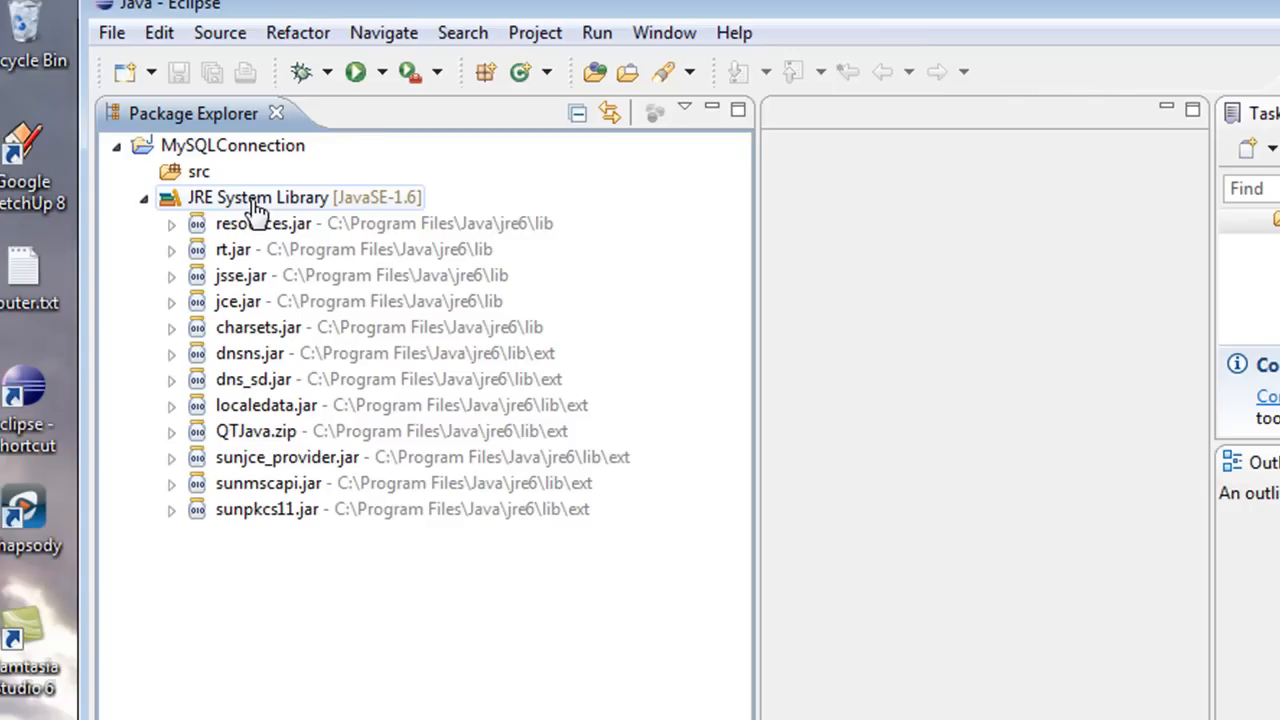
left_click(258, 197)
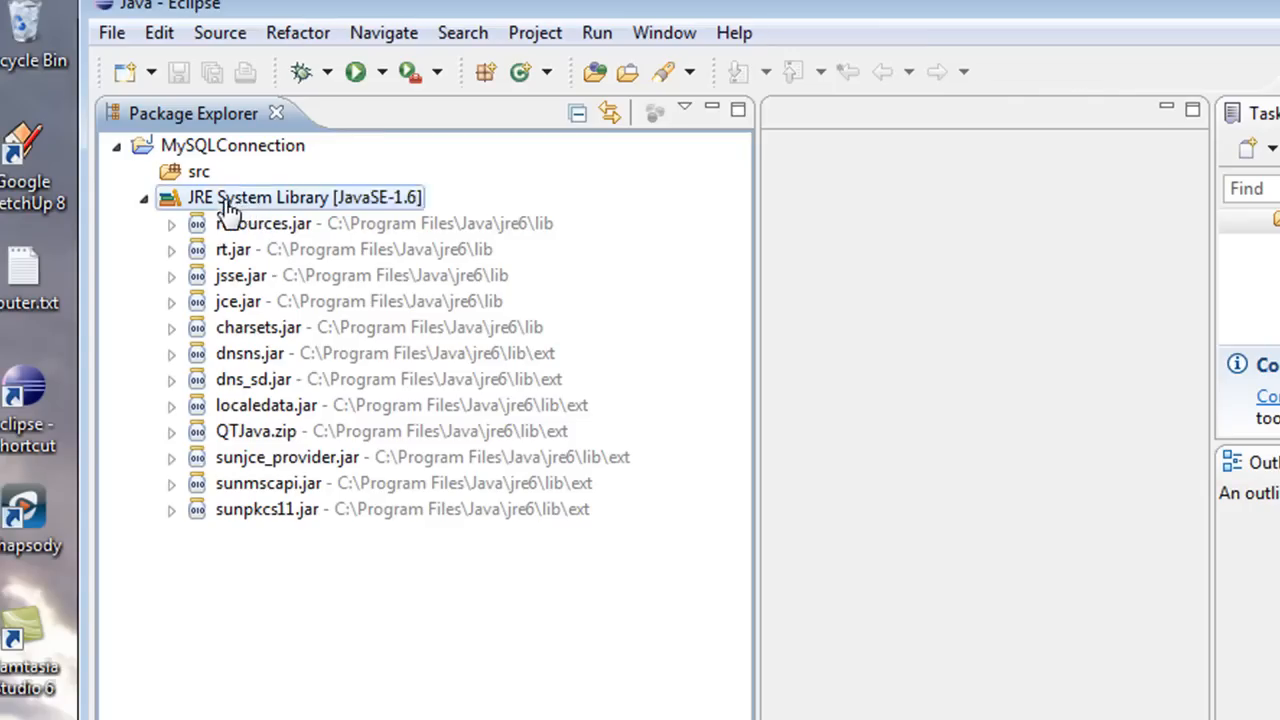
Add the Desktop's mysql-connector-java-5.1.13-bin.jar as an external build-path JAR and expand Referenced Libraries
right_click(290, 197)
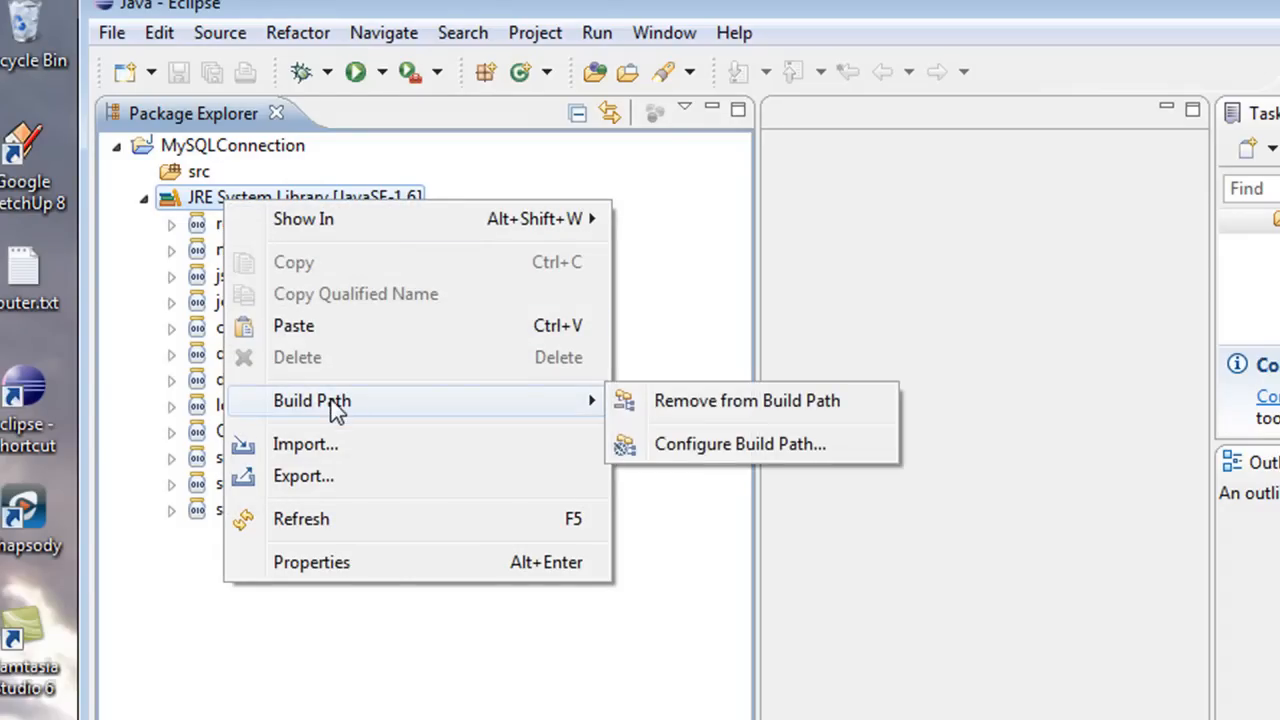
mouse_move(705, 460)
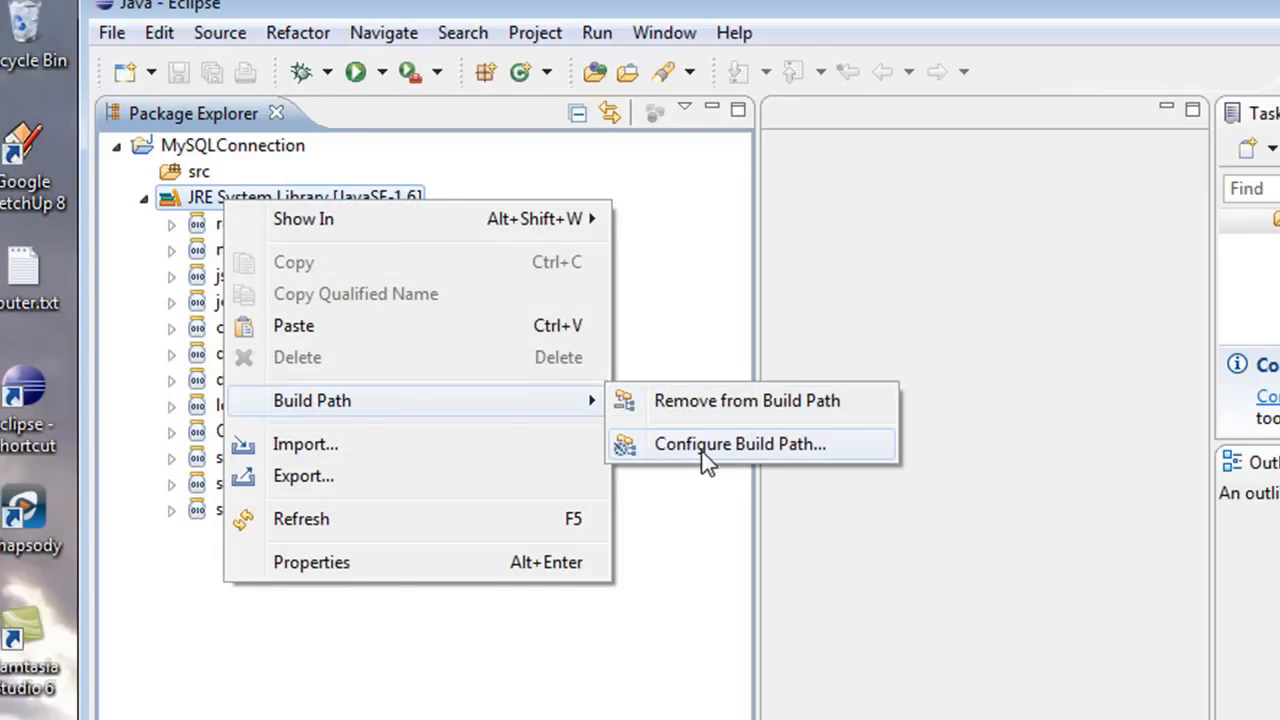
left_click(739, 444)
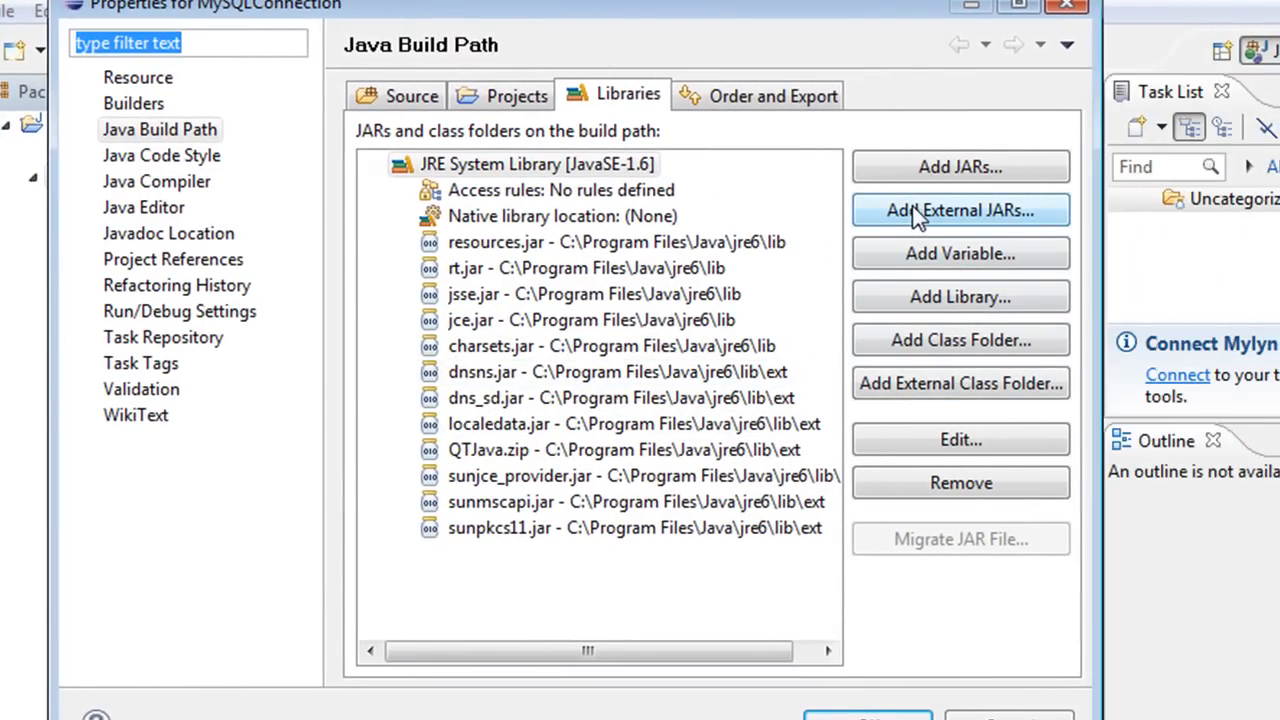
left_click(959, 210)
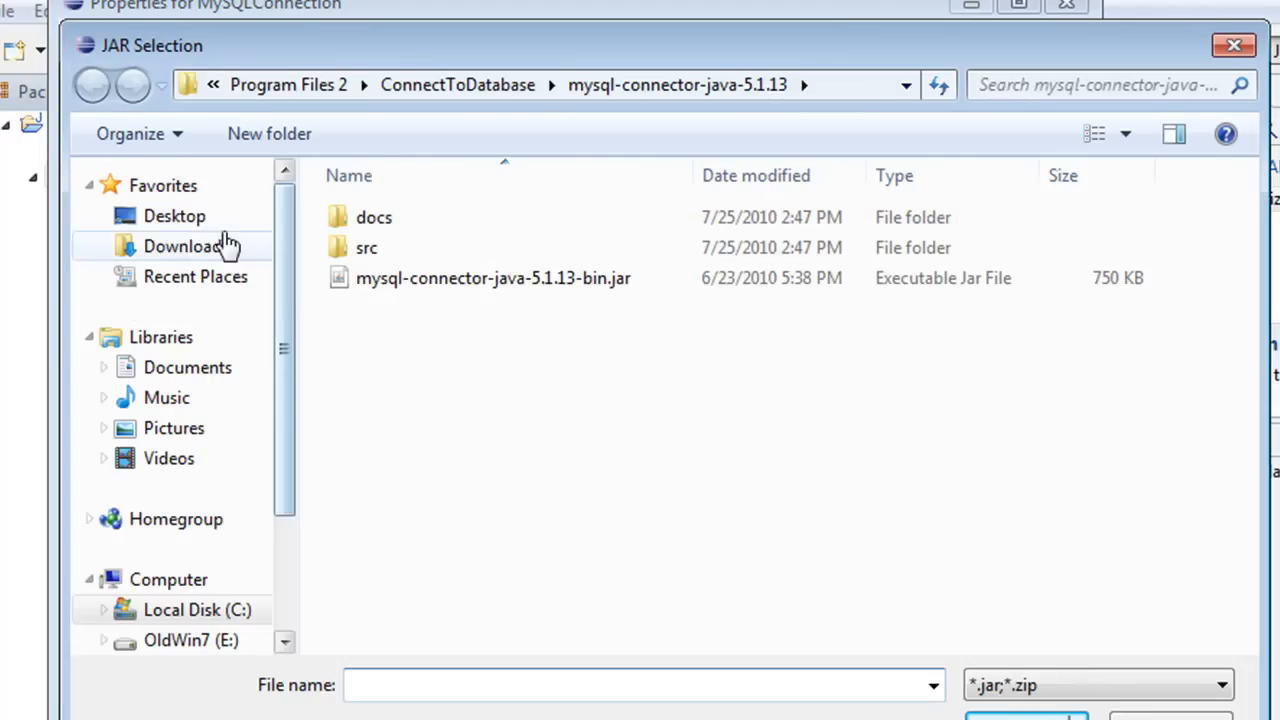
left_click(174, 216)
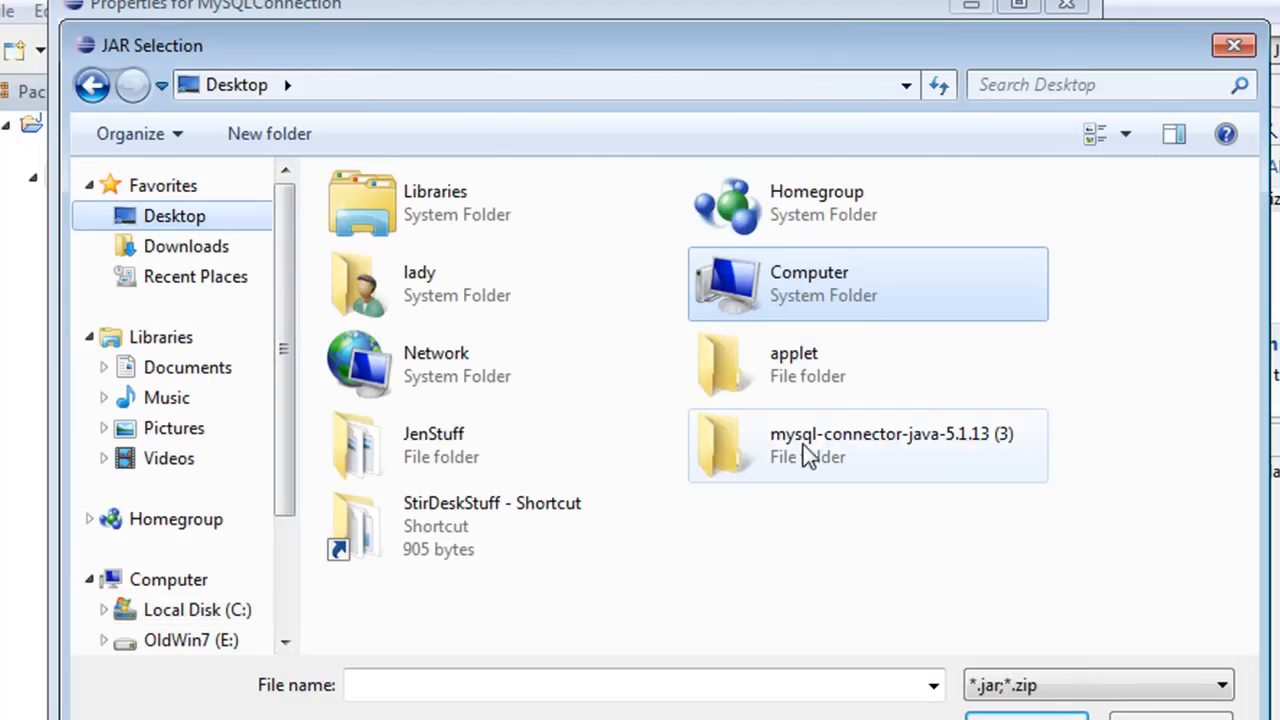
double_click(867, 445)
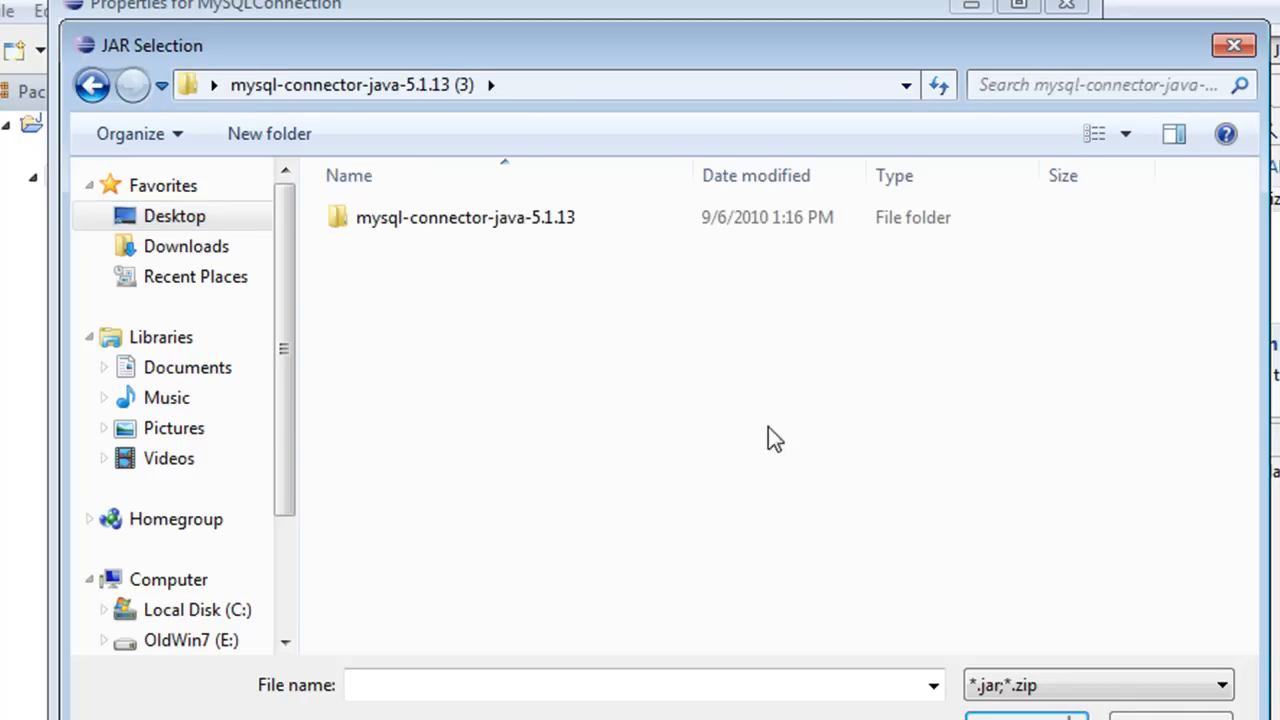
double_click(466, 217)
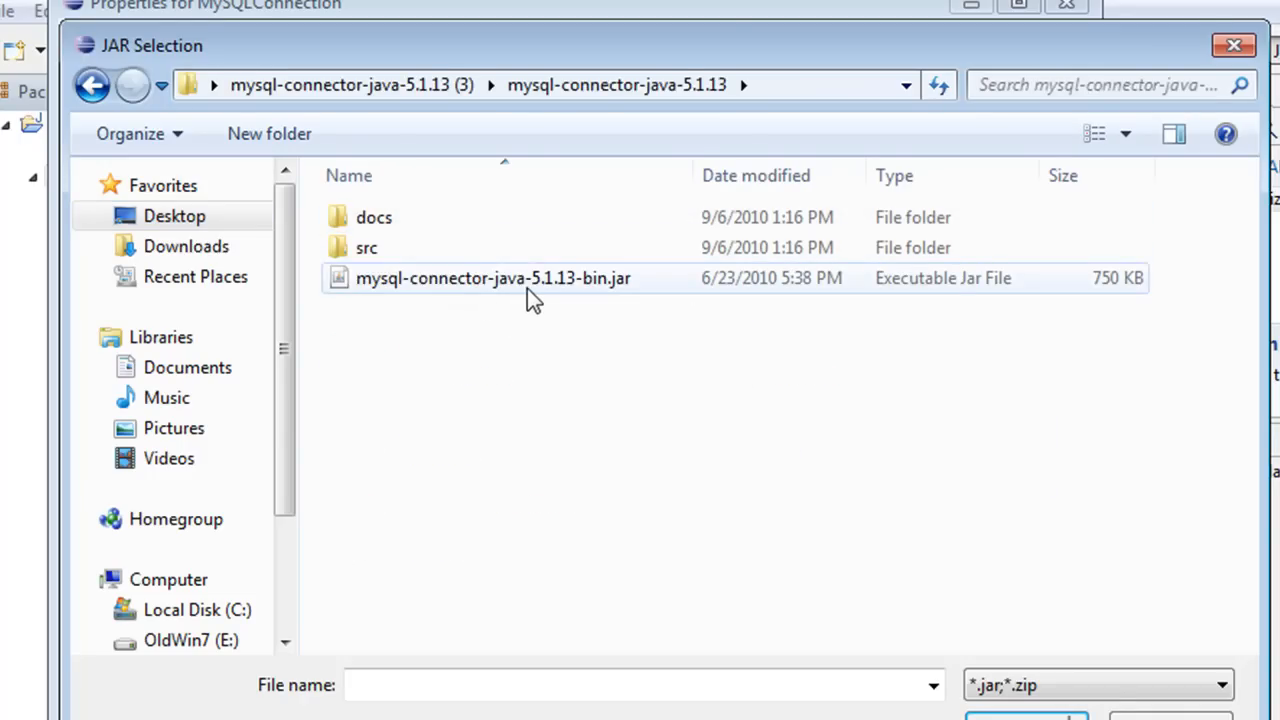
left_click(493, 278)
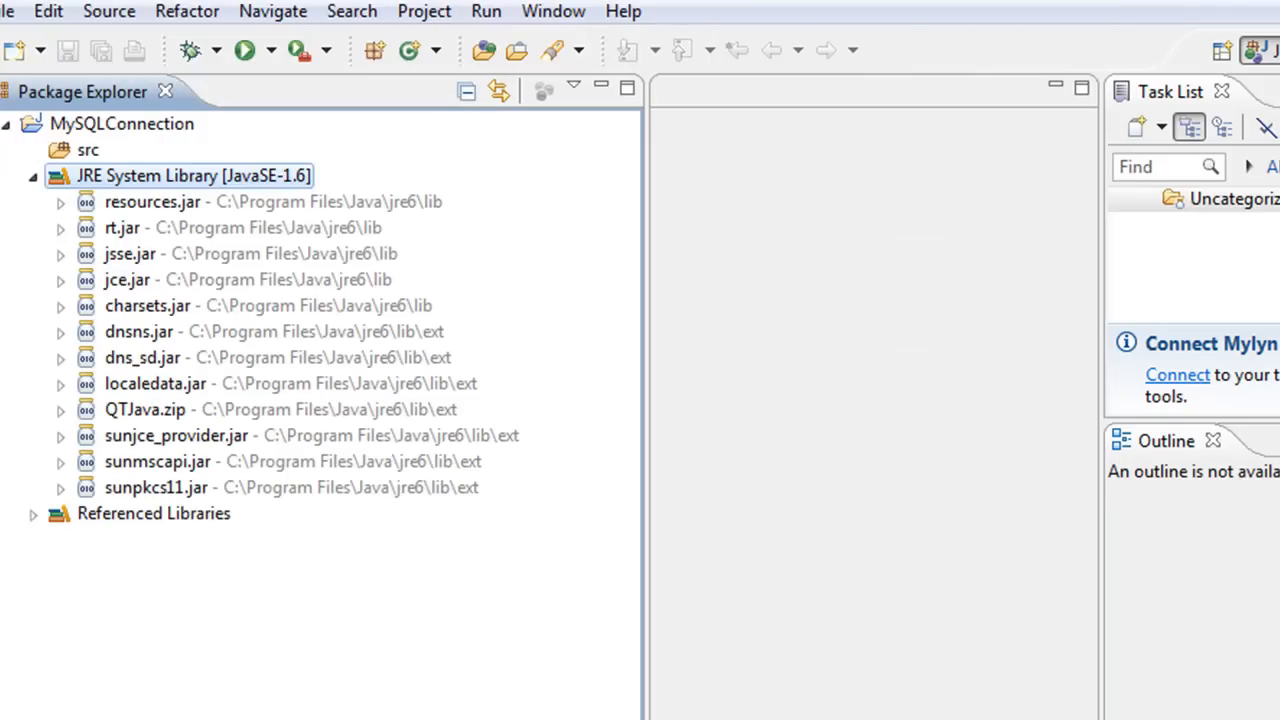
left_click(33, 513)
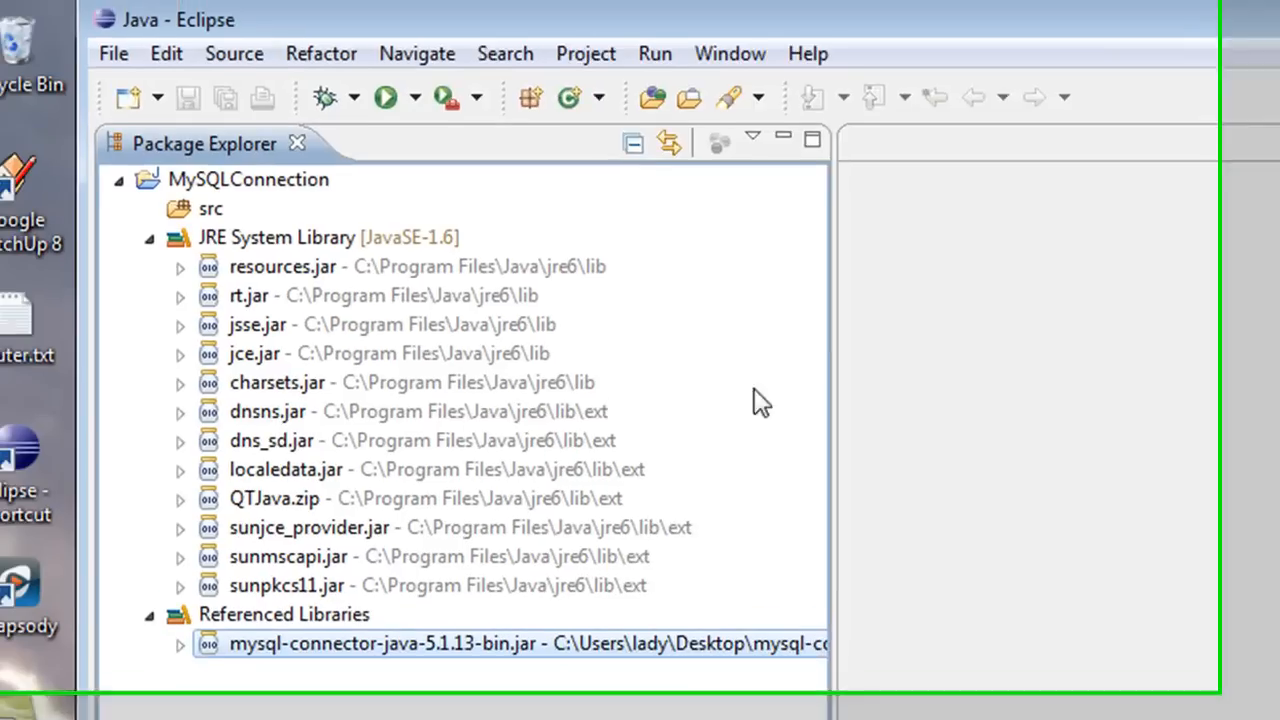
Create a Java class named Main in MySQLConnection through File > New > Class
left_click(114, 53)
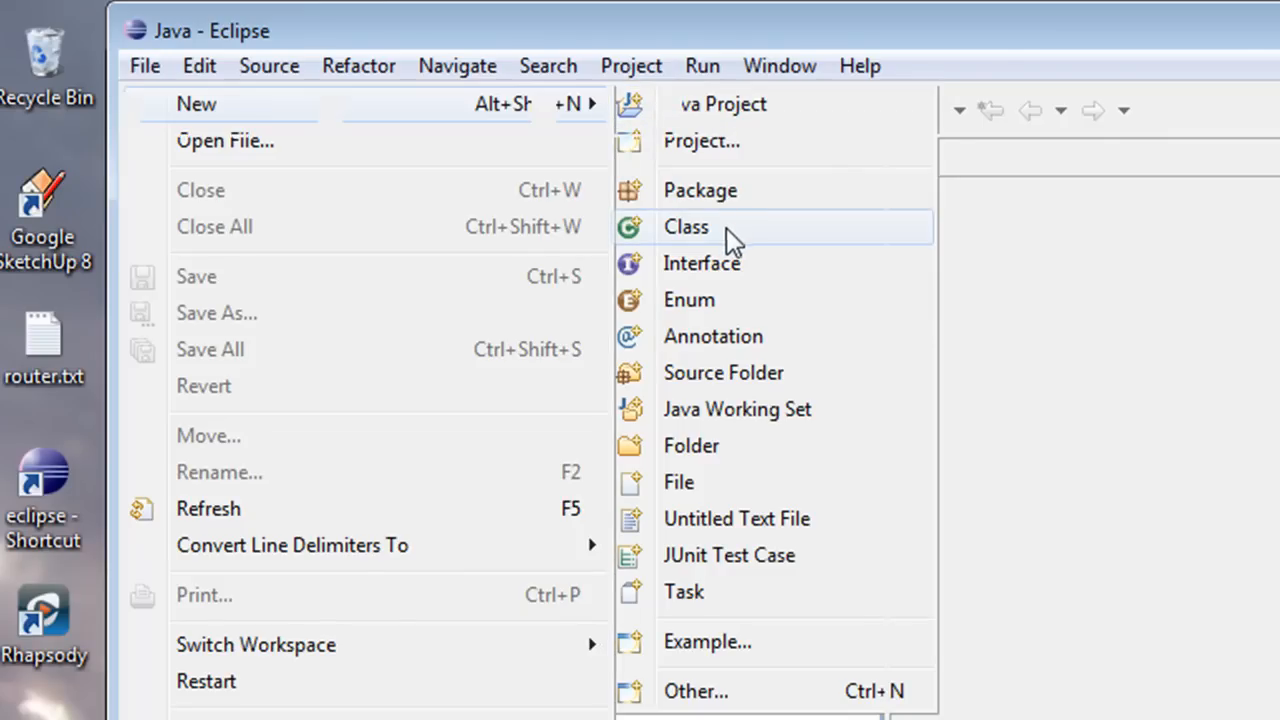
left_click(686, 226)
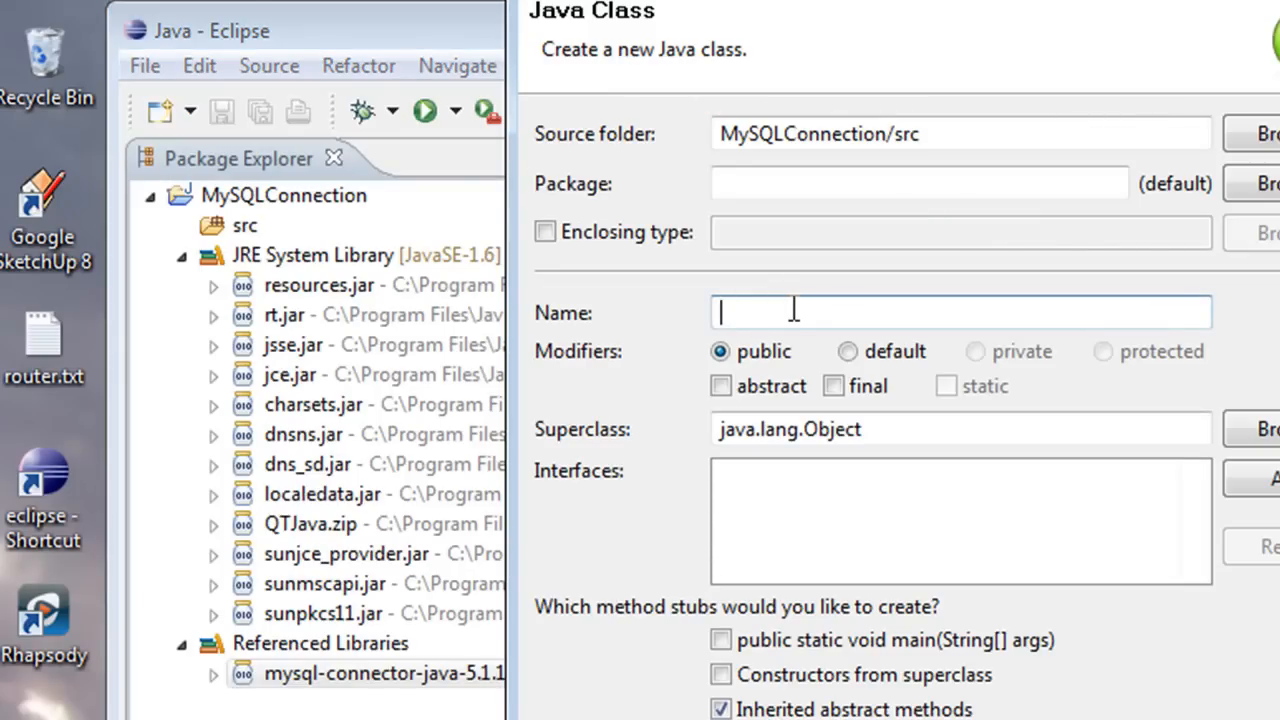
type("Main")
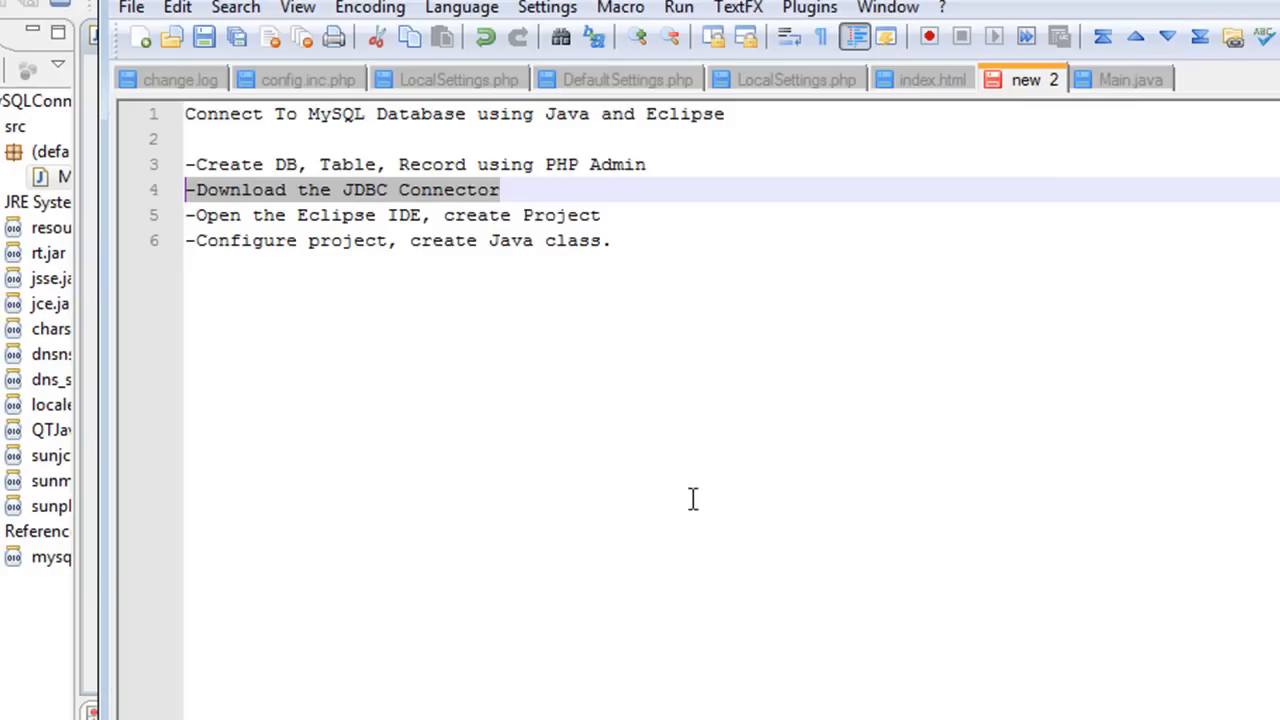
Switch to the Notepad++ 'new 2' tab showing the tutorial's step list
left_click(1133, 79)
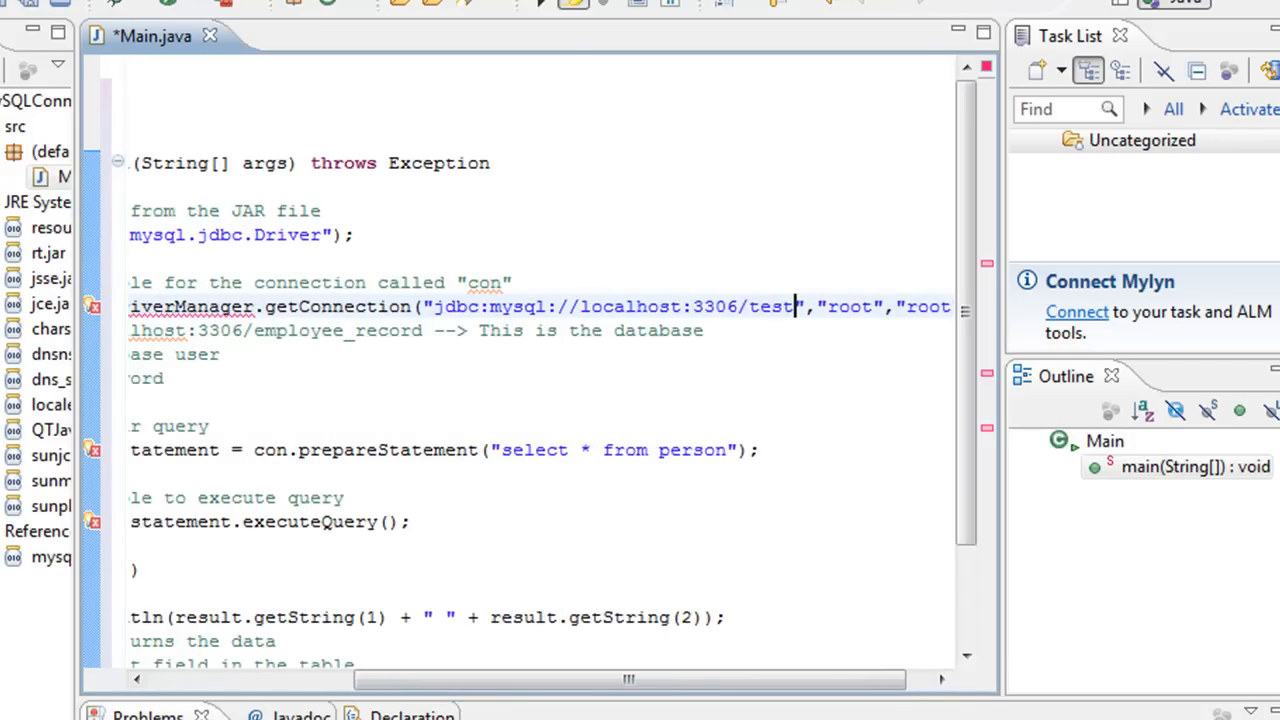
Change the URL's database to testdb and the query's table from person to name
type("db")
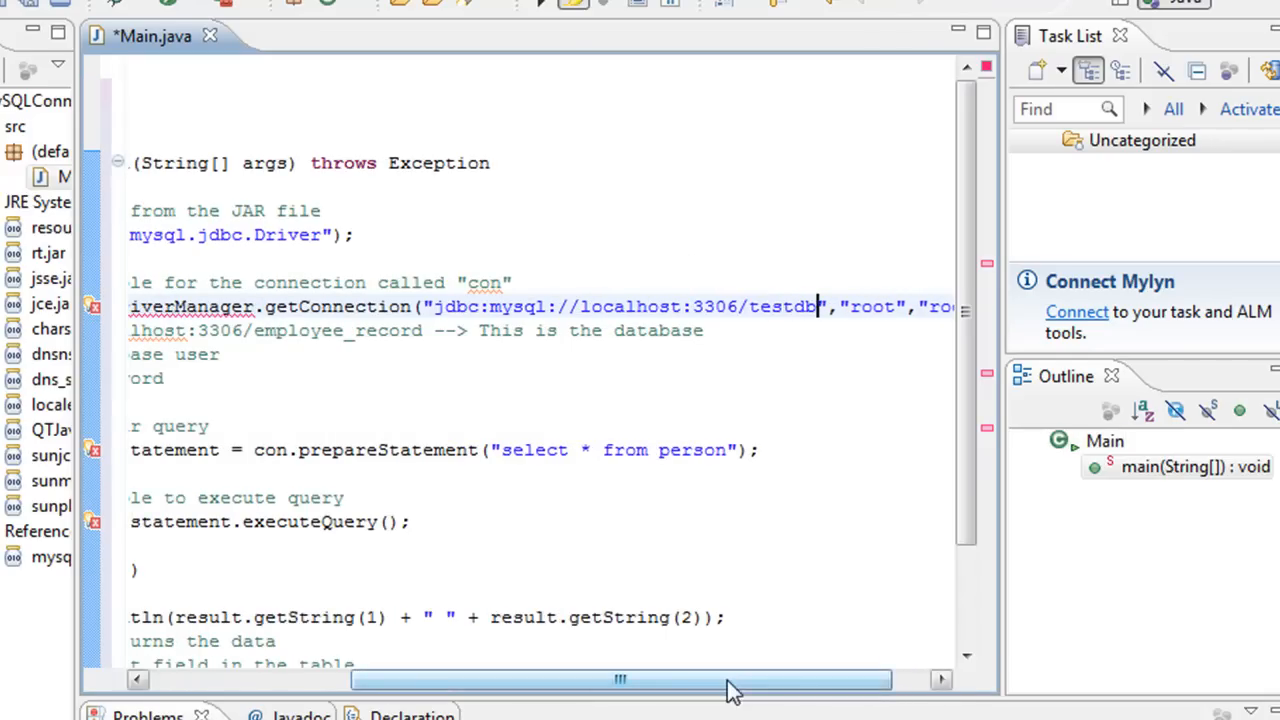
double_click(692, 450)
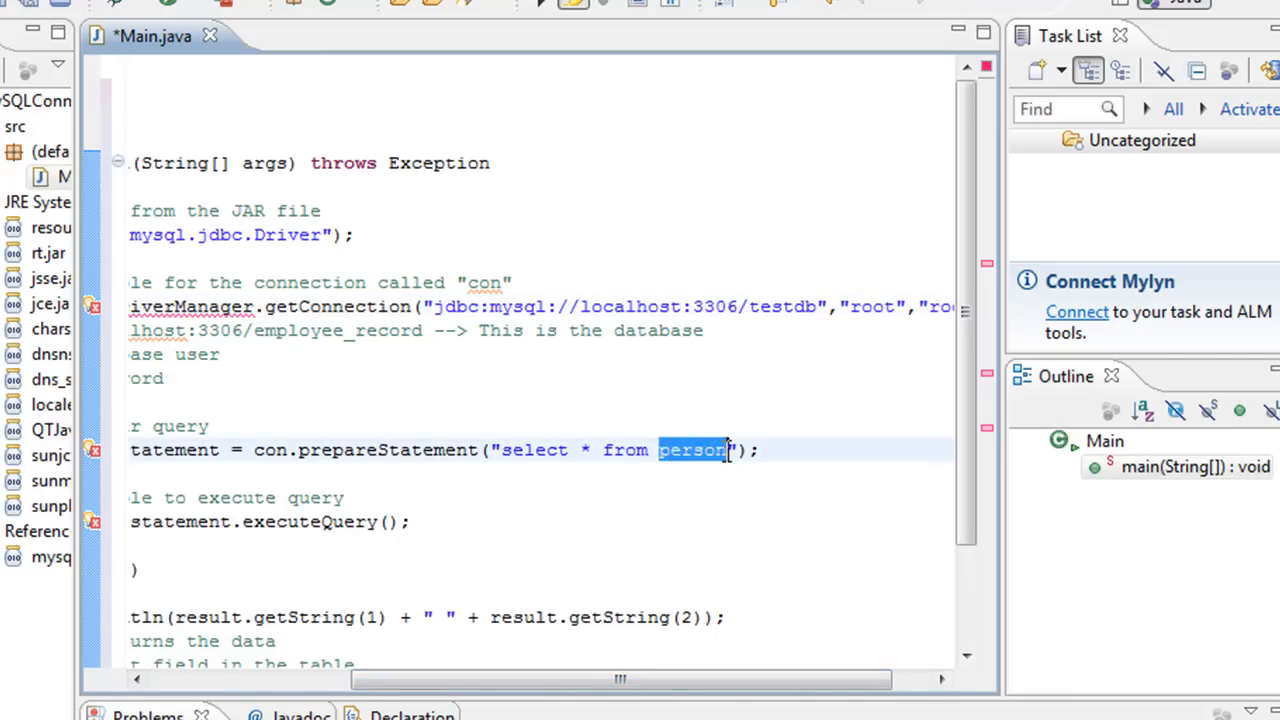
type("name")
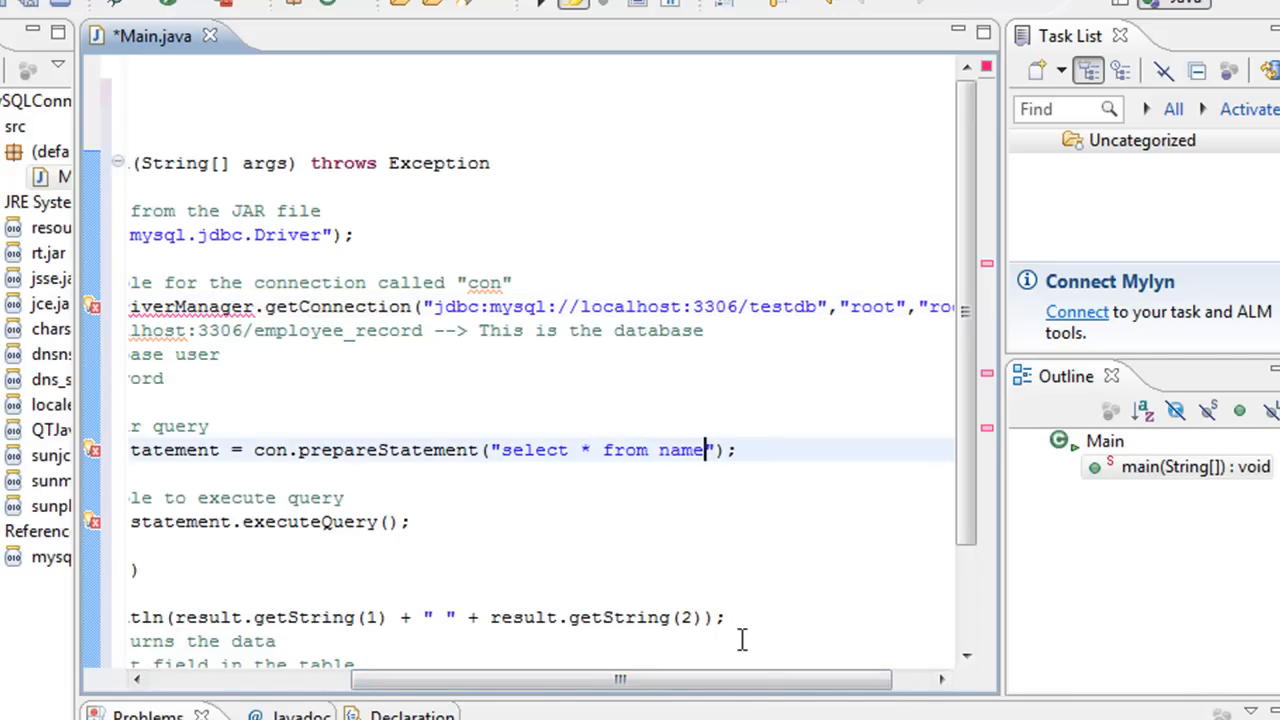
scroll("left", 3)
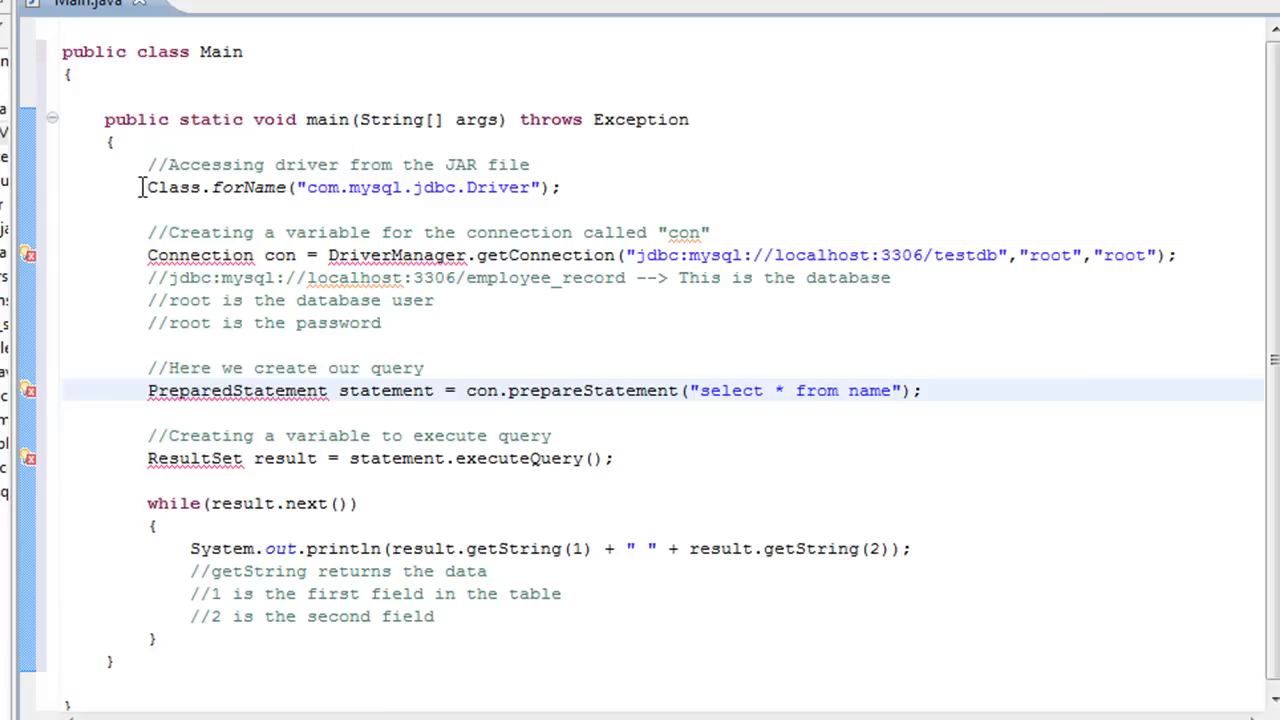
Highlight the driver class name, then expand the connector jar to show its com.mysql.jdbc packages
double_click(245, 187)
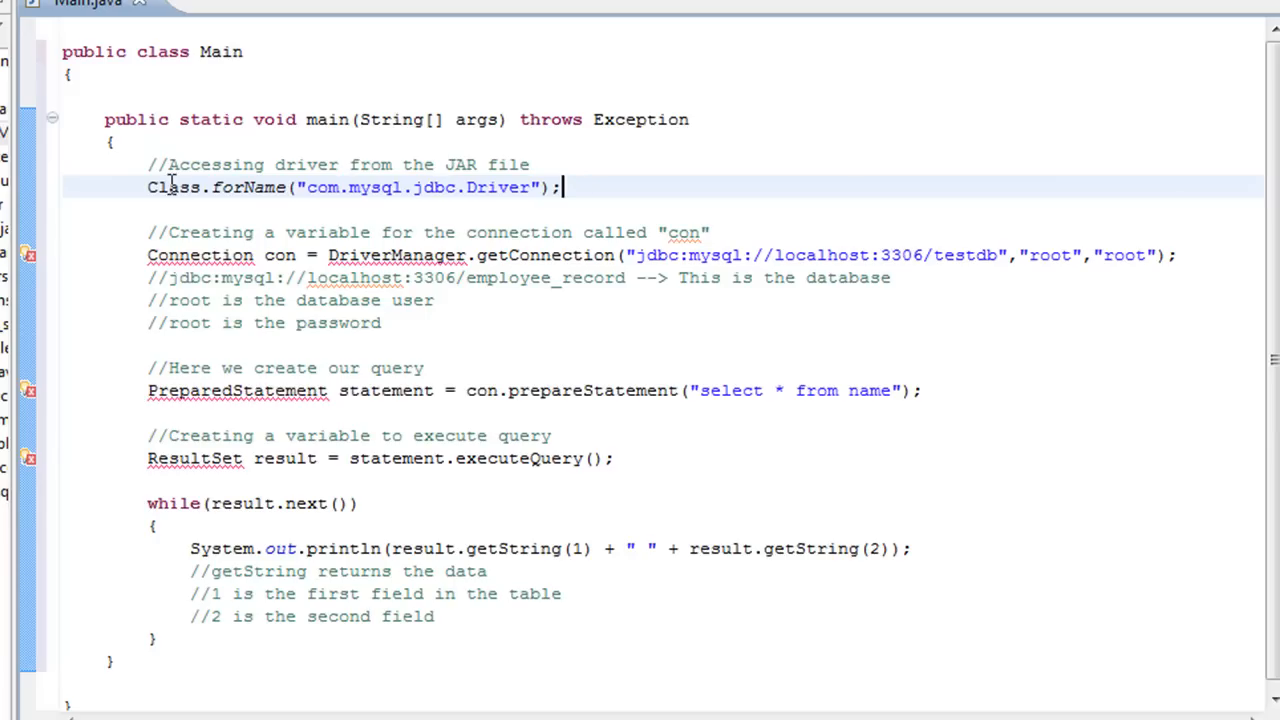
double_click(320, 187)
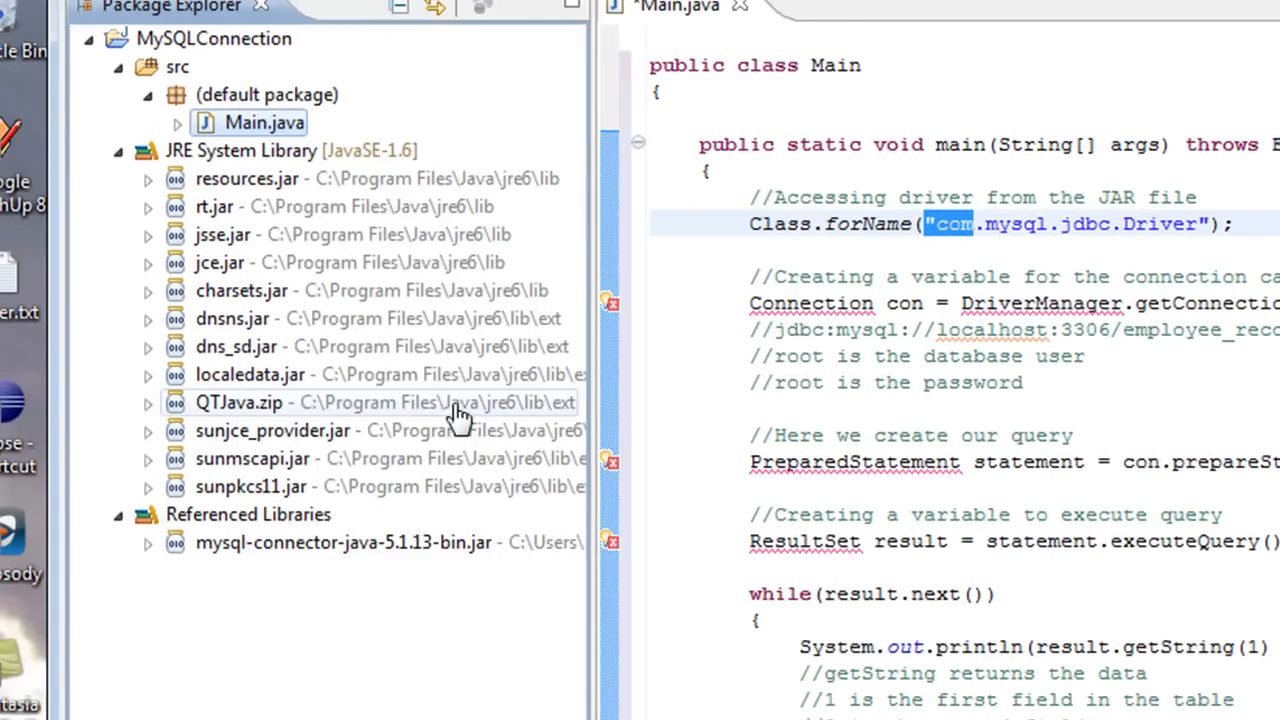
left_click(147, 542)
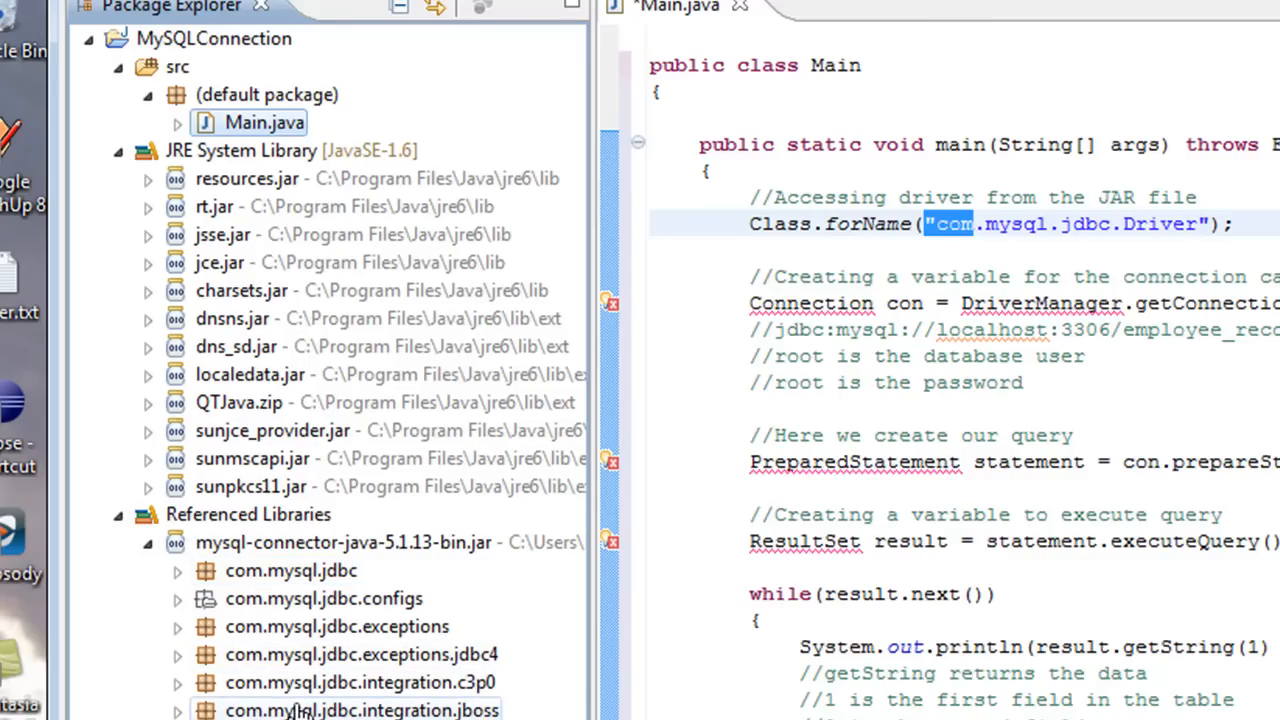
left_click(176, 598)
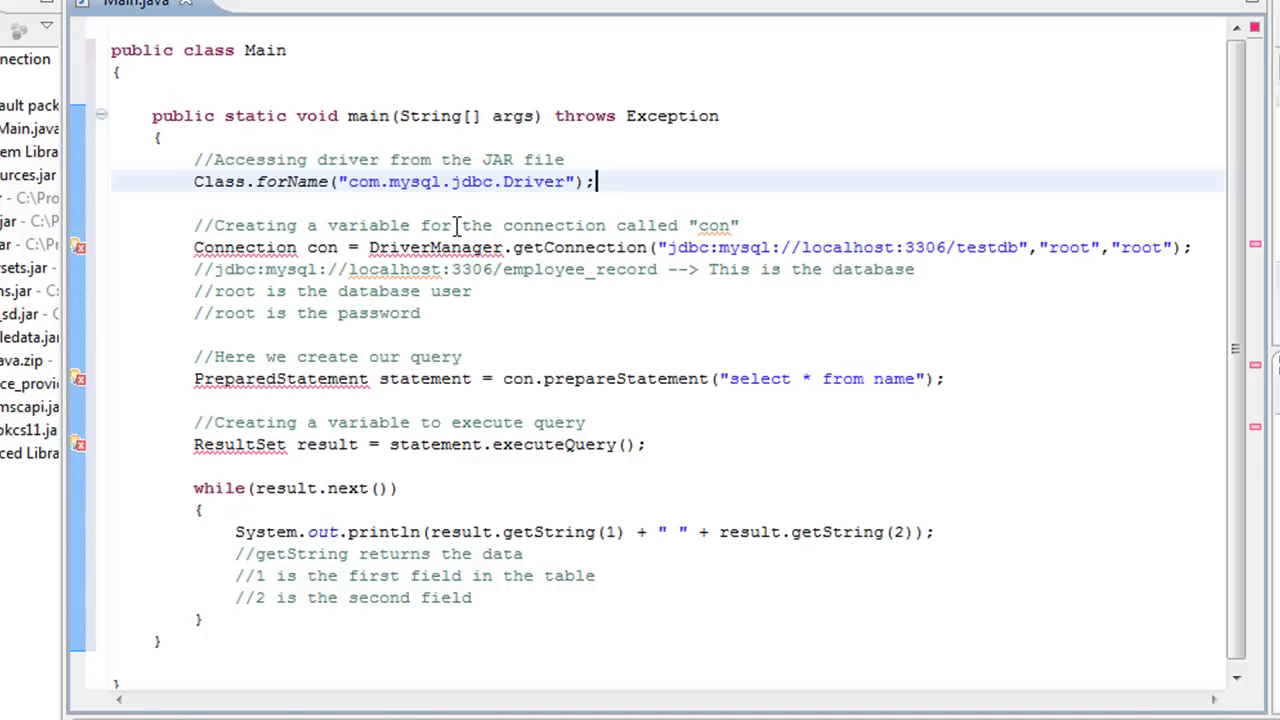
Review Main's variables and add a colon before localhost in the connection URL
double_click(320, 247)
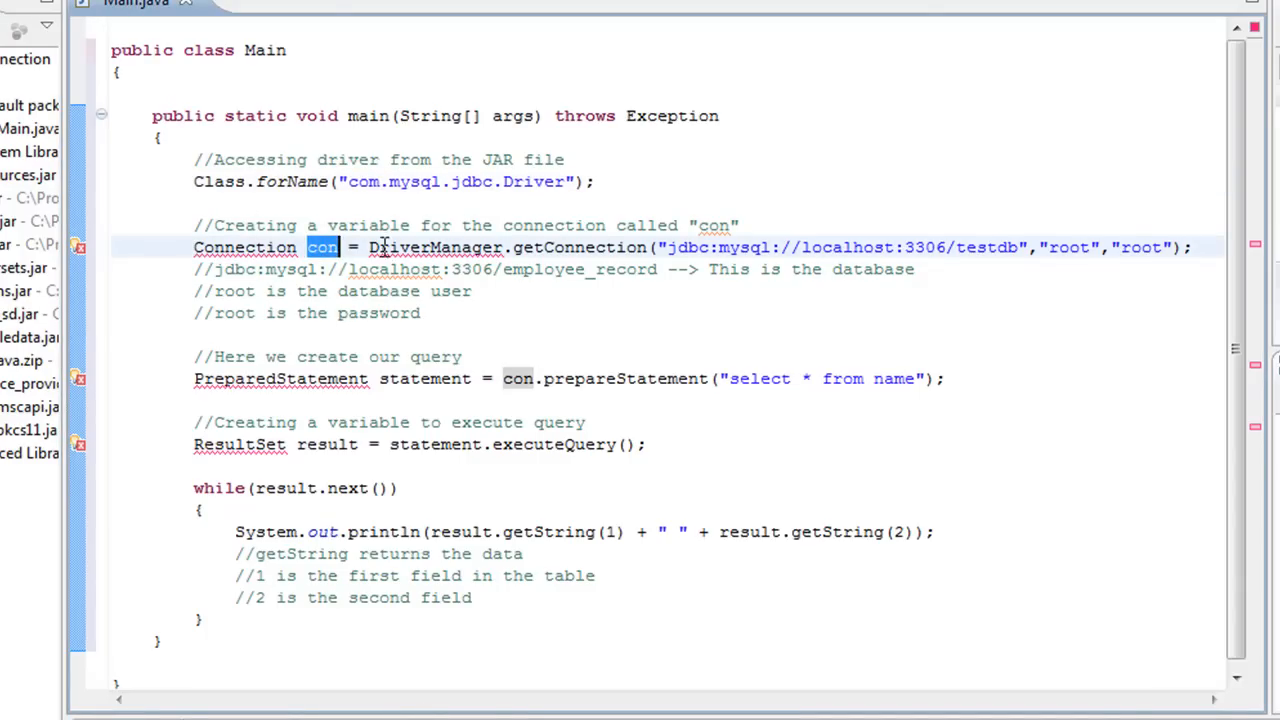
double_click(435, 247)
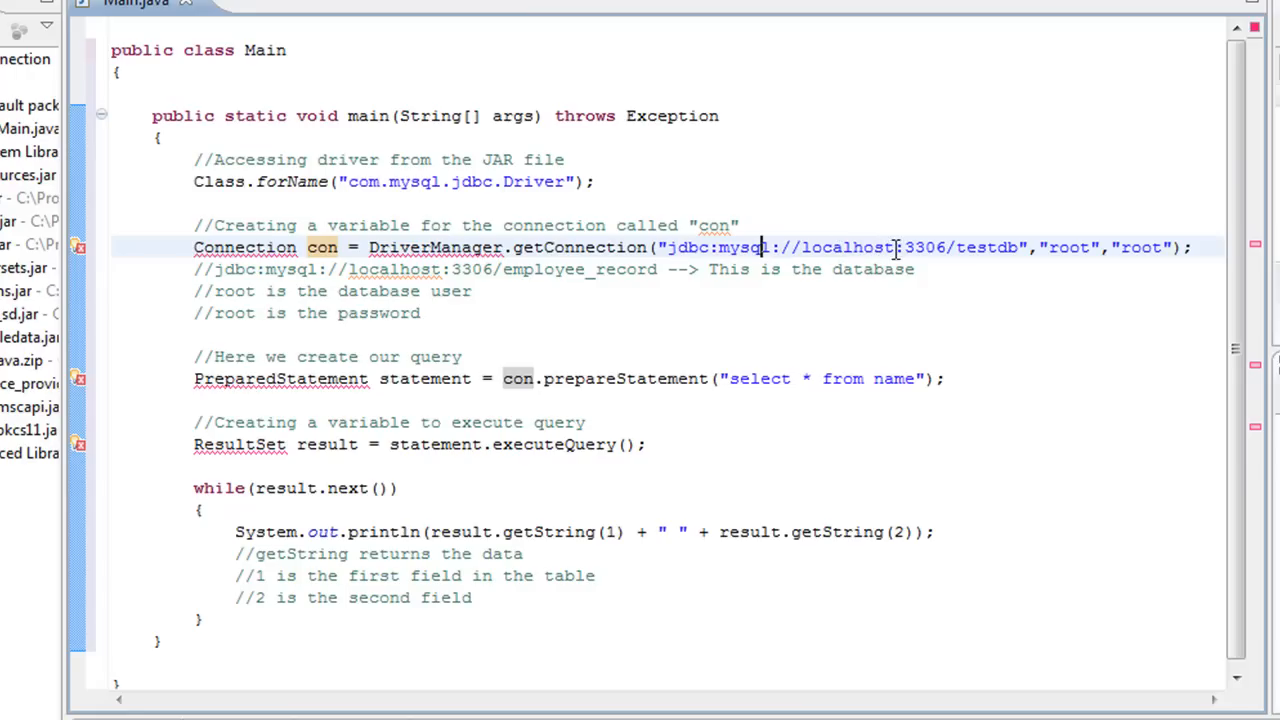
double_click(924, 247)
type(":")
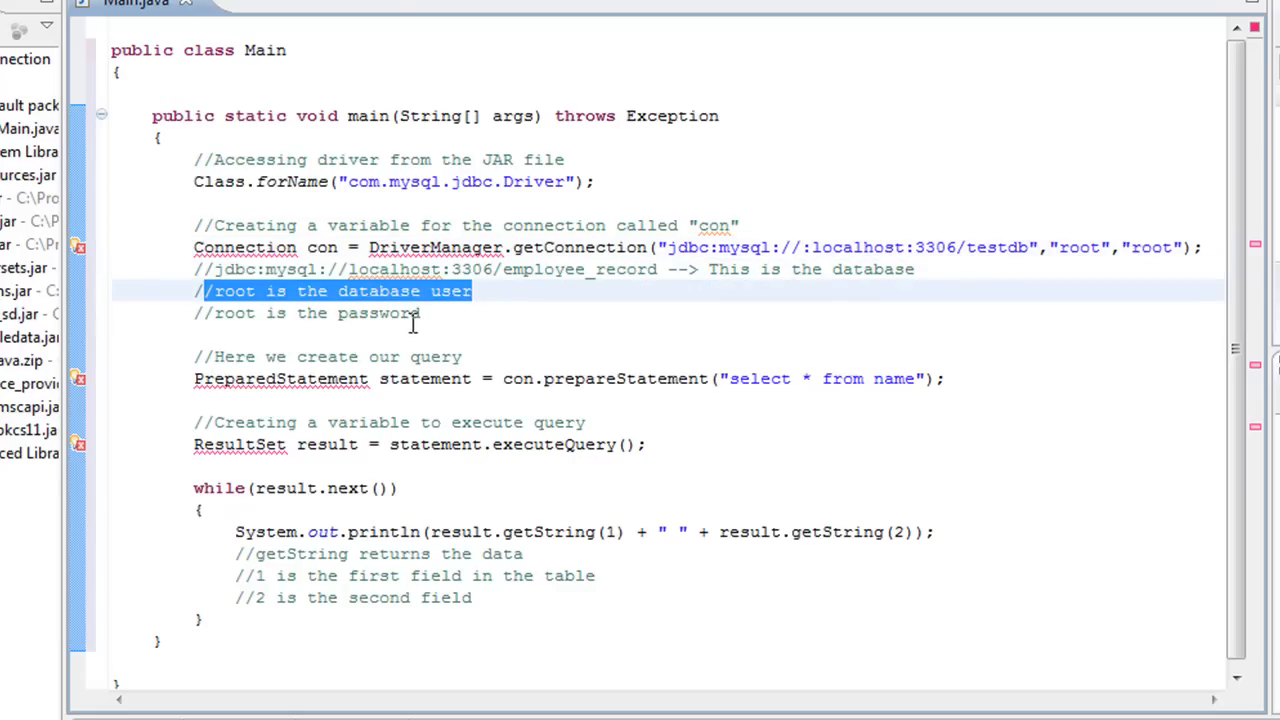
left_click(207, 357)
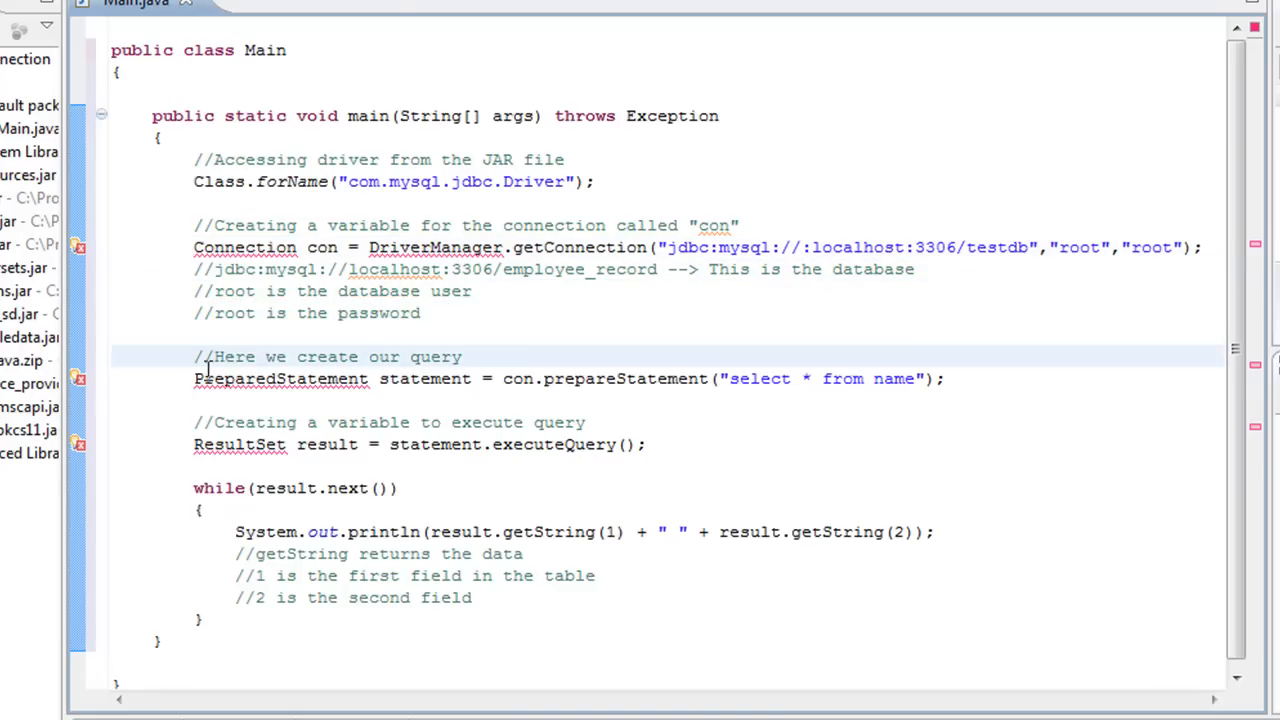
double_click(280, 378)
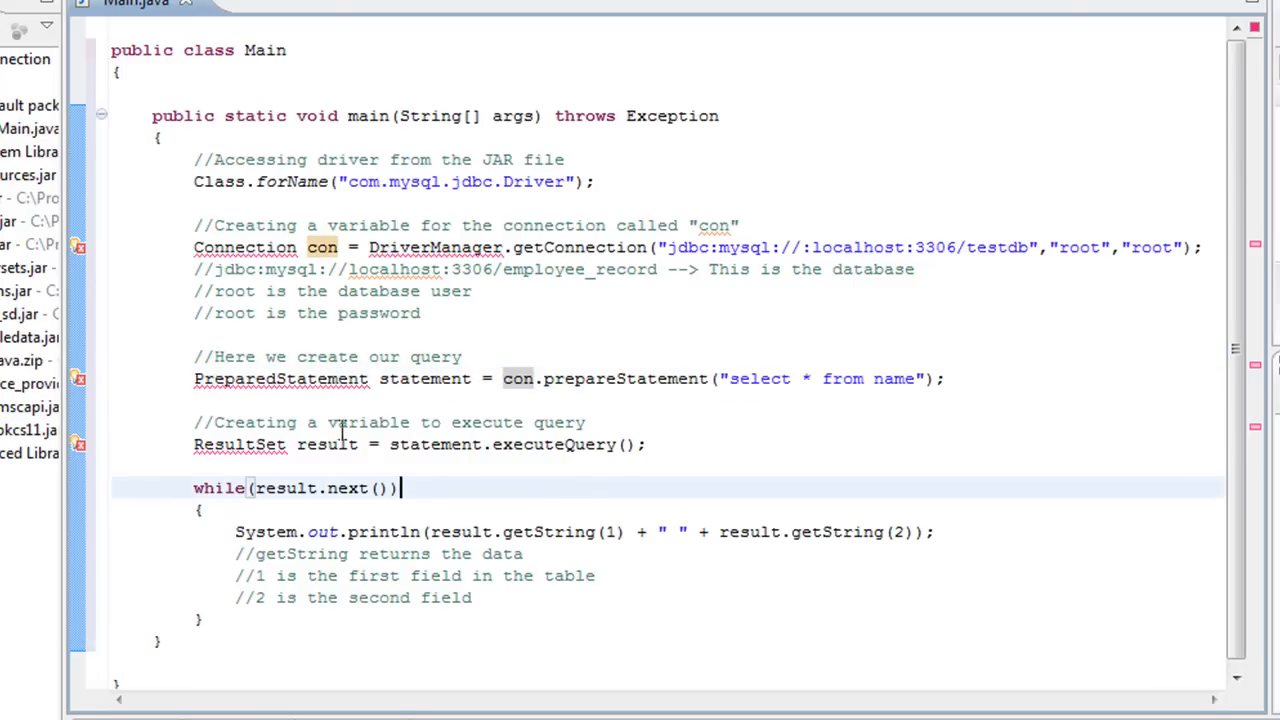
mouse_move(351, 445)
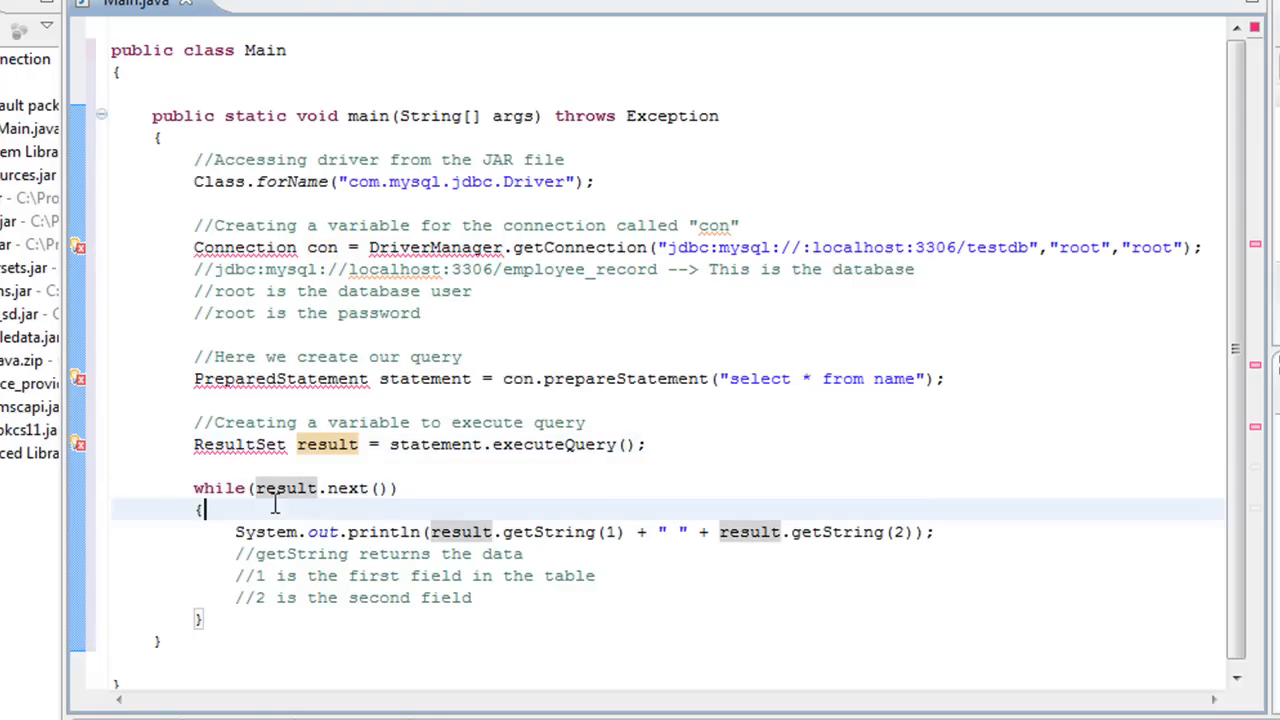
left_click(280, 531)
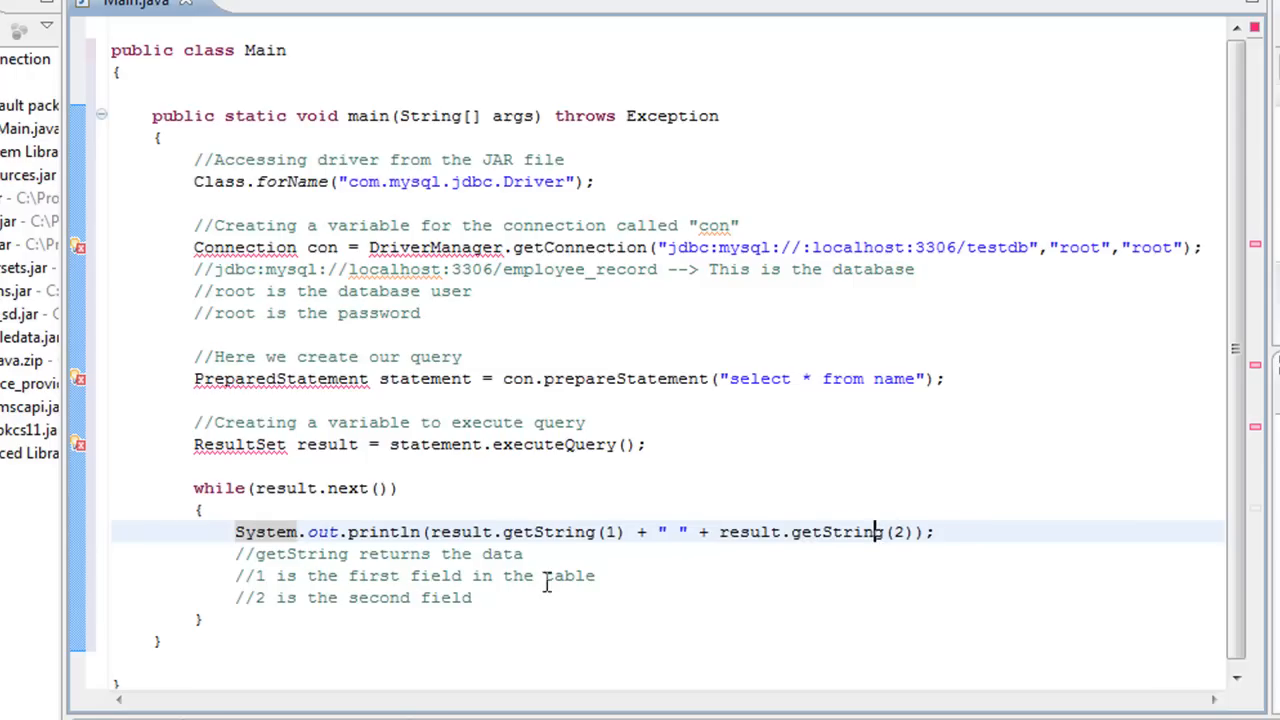
mouse_move(345, 452)
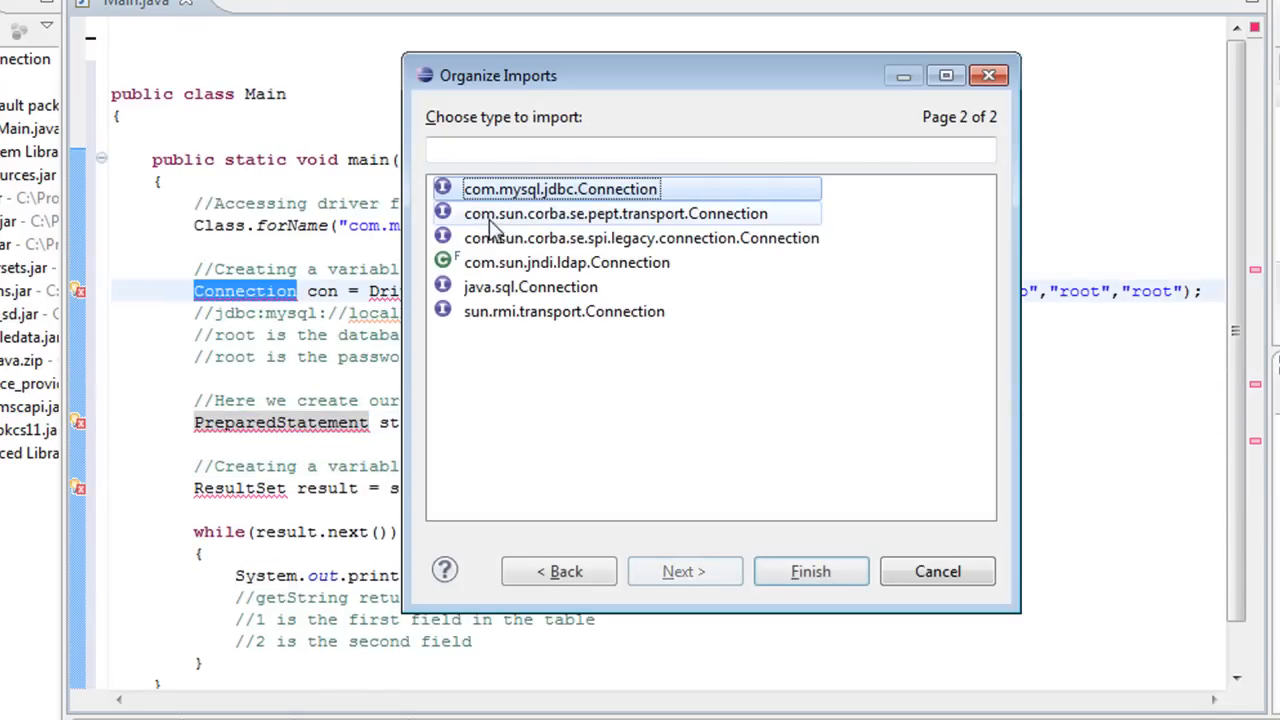
Organize imports, choosing java.sql.Connection so the java.sql imports are added
left_click(810, 571)
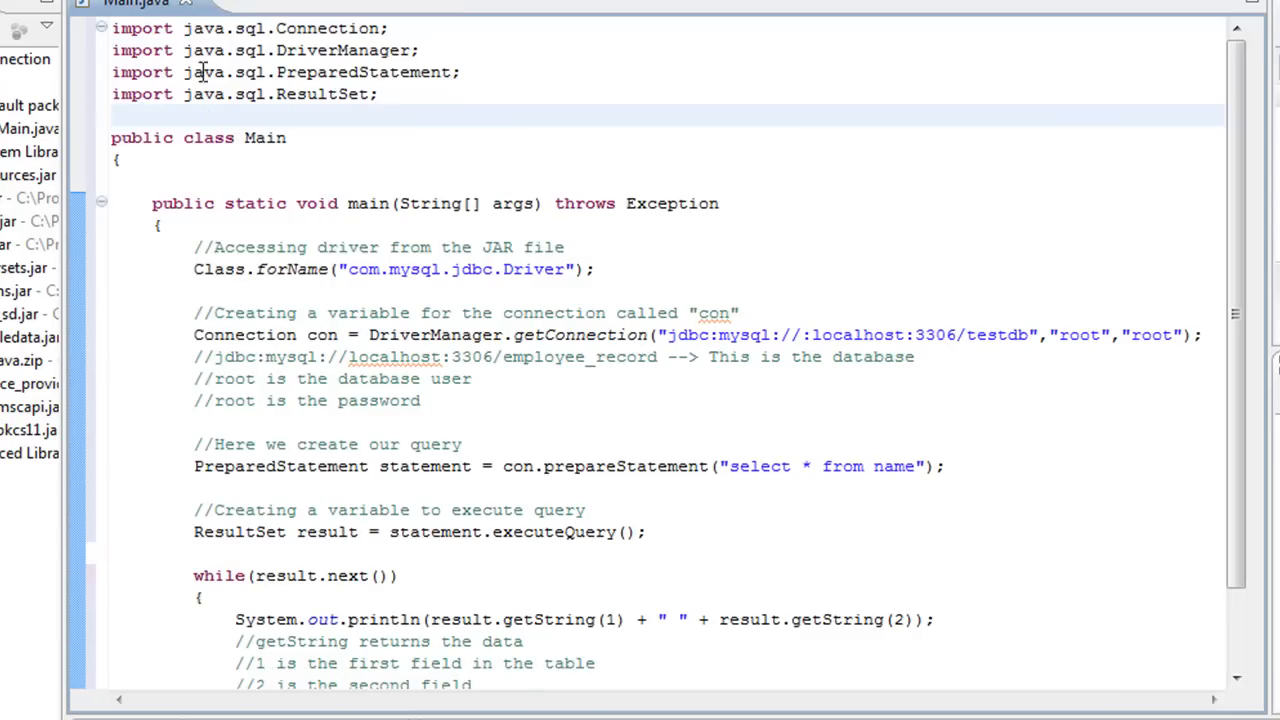
mouse_move(150, 22)
type("s")
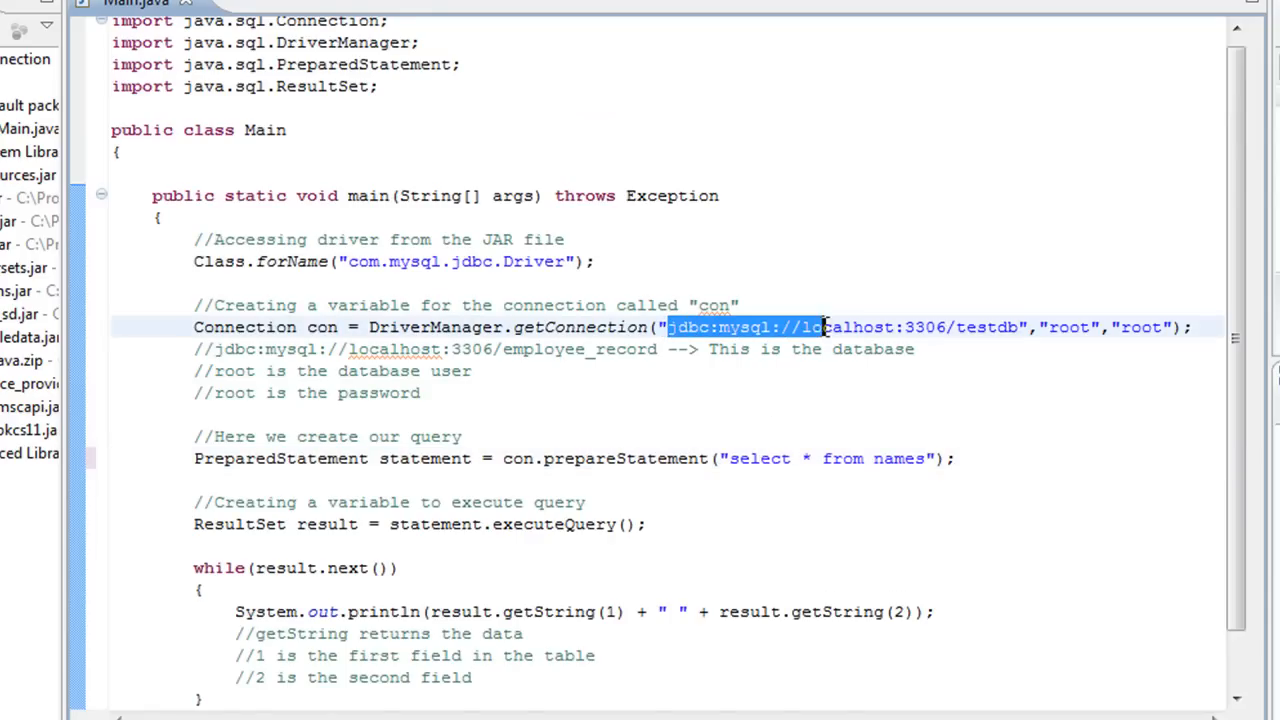
Remove the stray colon before localhost and change the query table to names
left_click(775, 327)
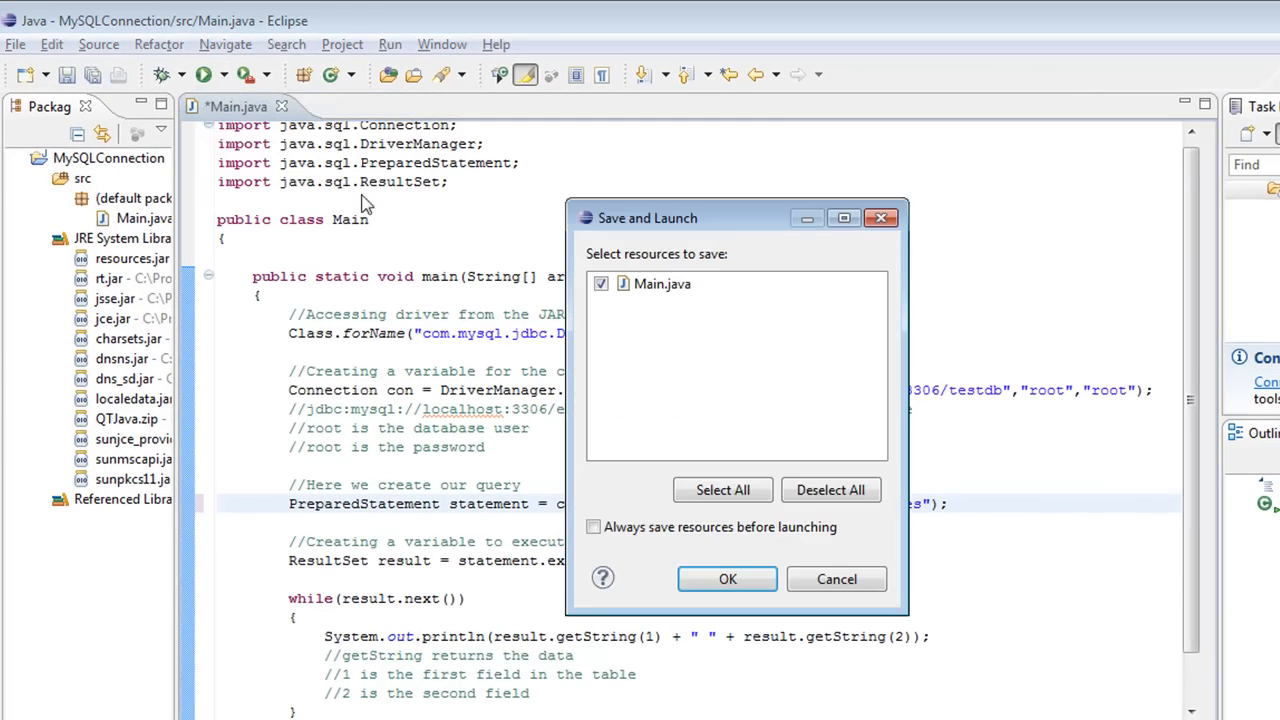
mouse_move(727, 579)
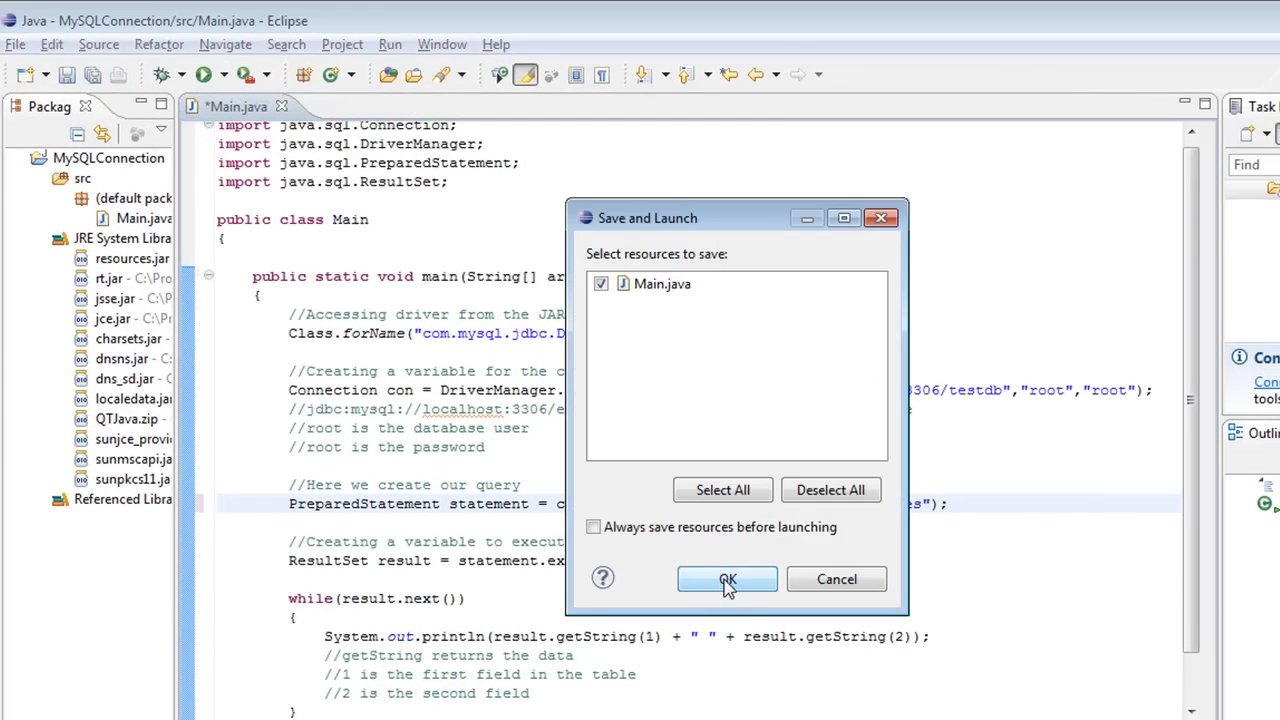
Save and launch Main, printing John Smith, Jane Adams and Jim Jimminy
left_click(727, 579)
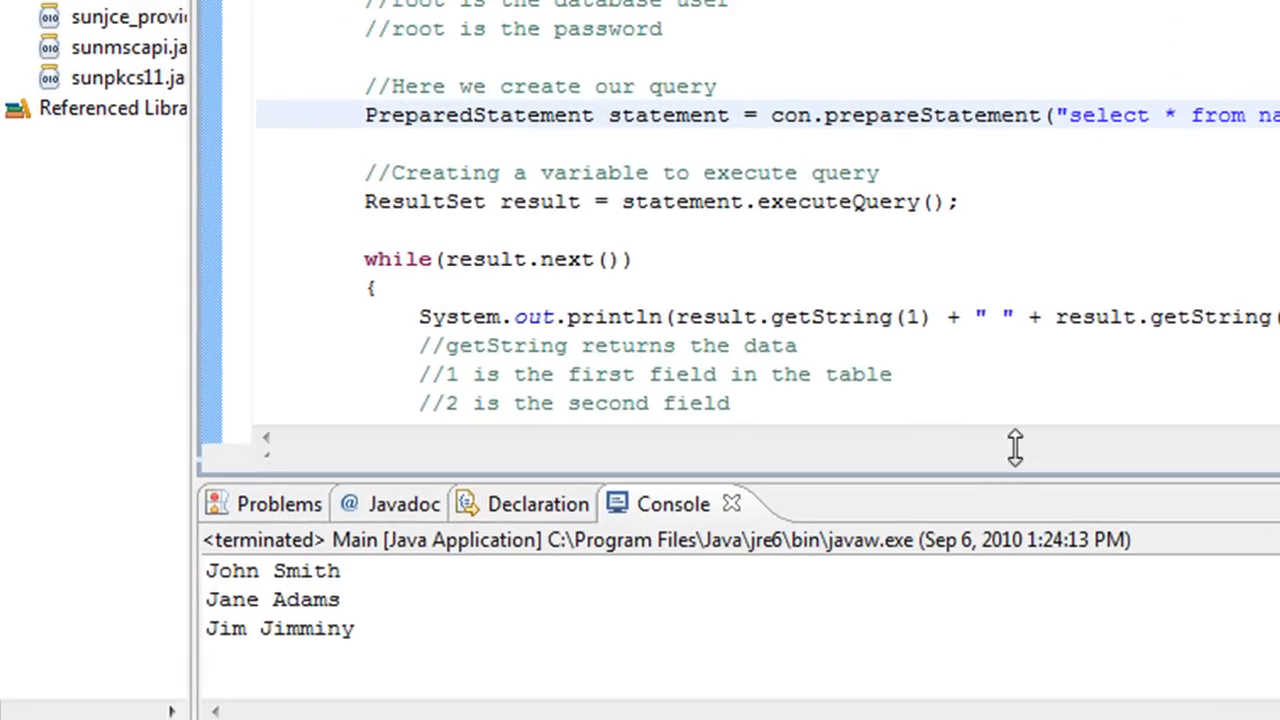